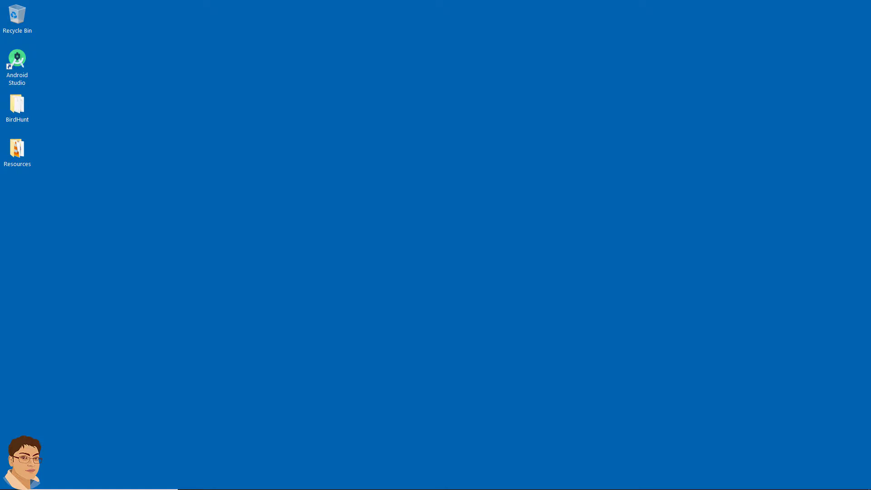
mouse_move(285, 488)
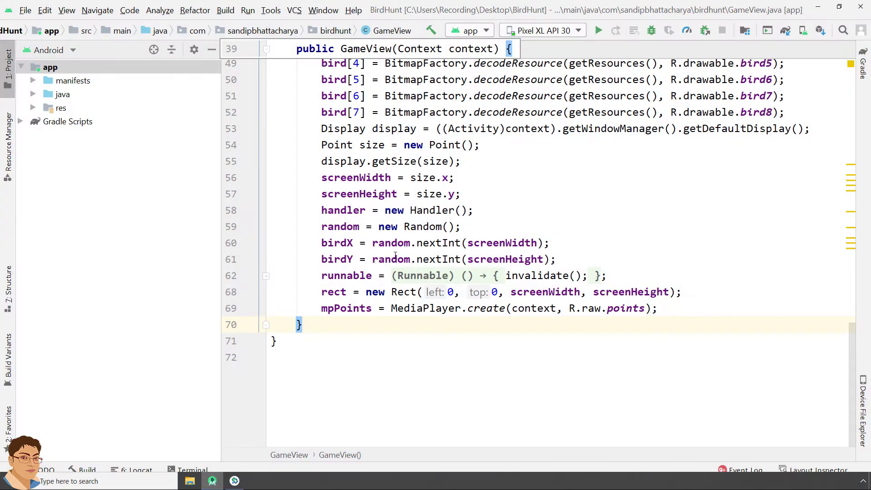
- Generate an onDraw(Canvas canvas) override stub below the GameView constructor via completion
left_click(323, 324)
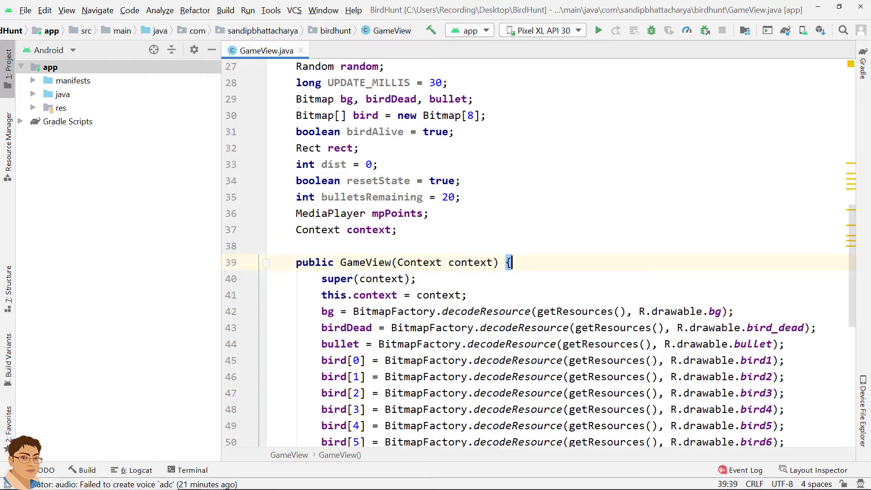
scroll("down", 3)
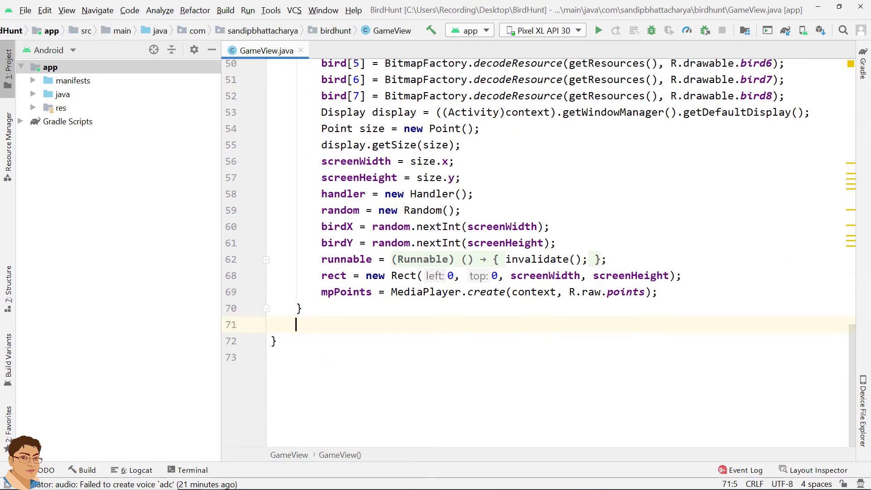
type("onD")
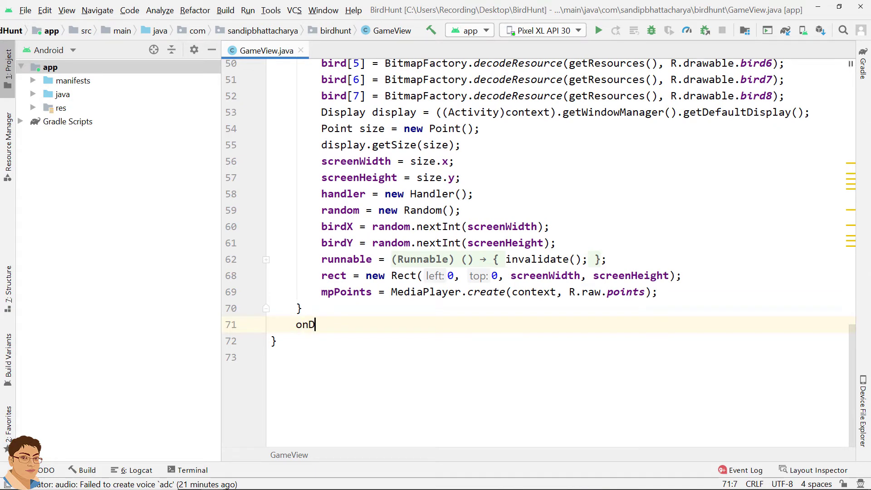
type("raw(Canvas canvas) {")
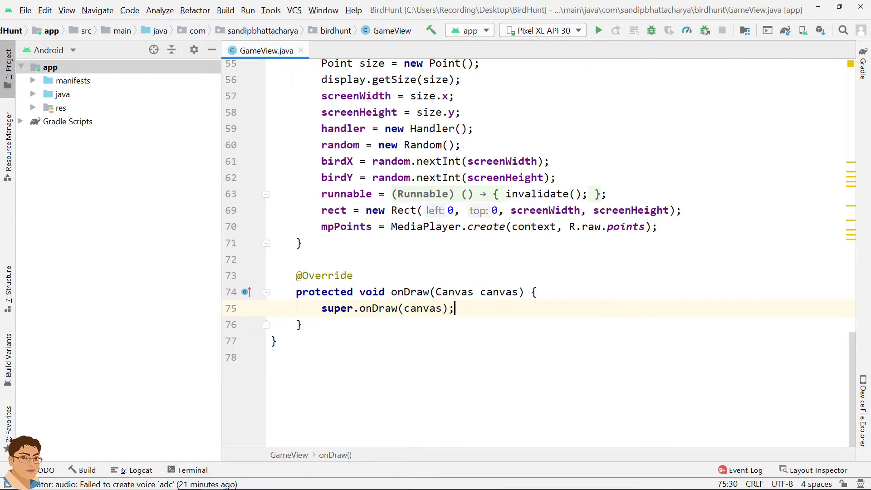
- Add canvas.drawBitmap(bg, null, rect, null); after the super.onDraw call
key("Enter")
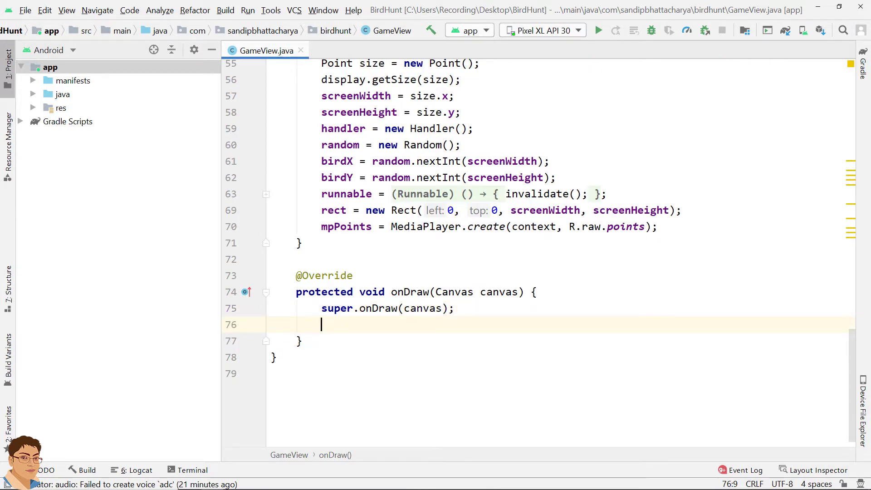
type("canvas")
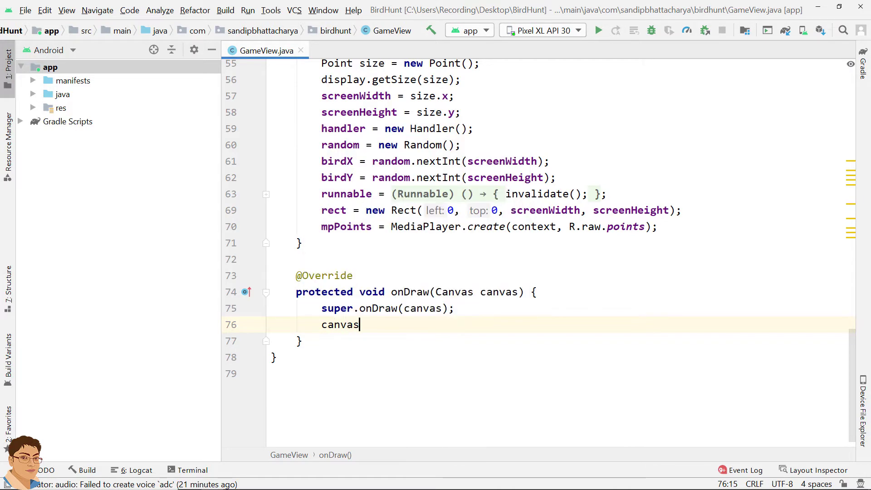
type(".drawBitmap();")
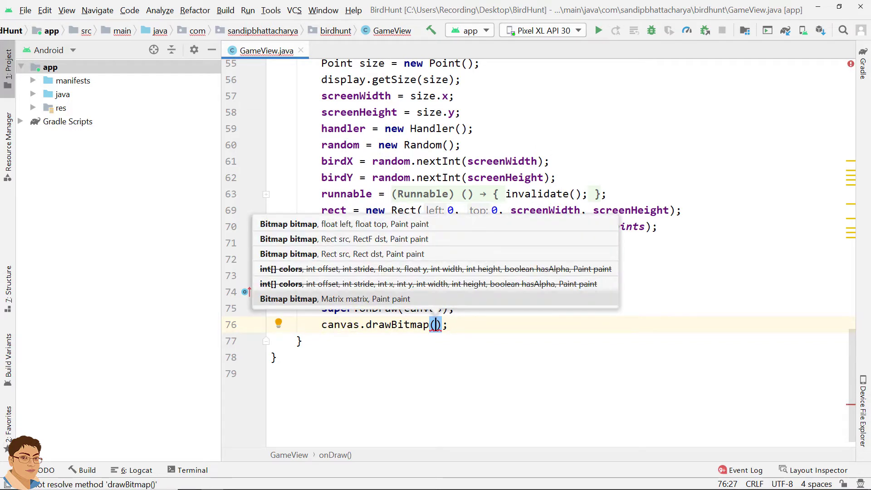
type("bg,")
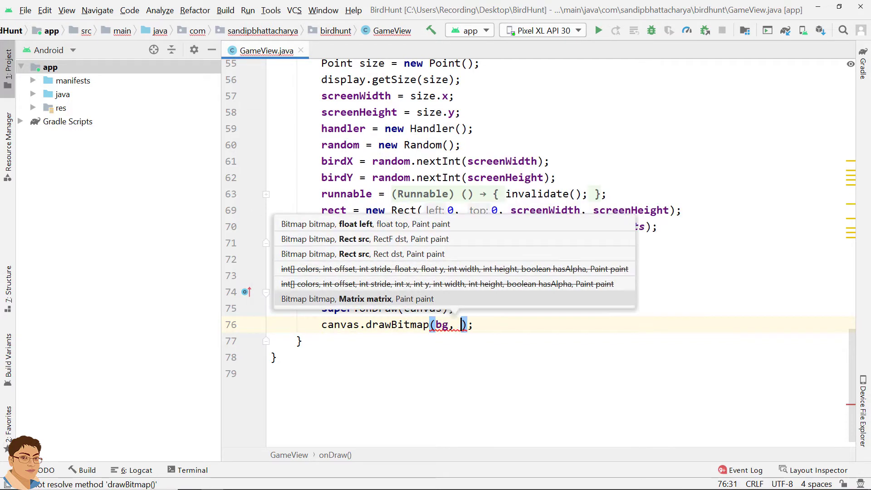
type("null,")
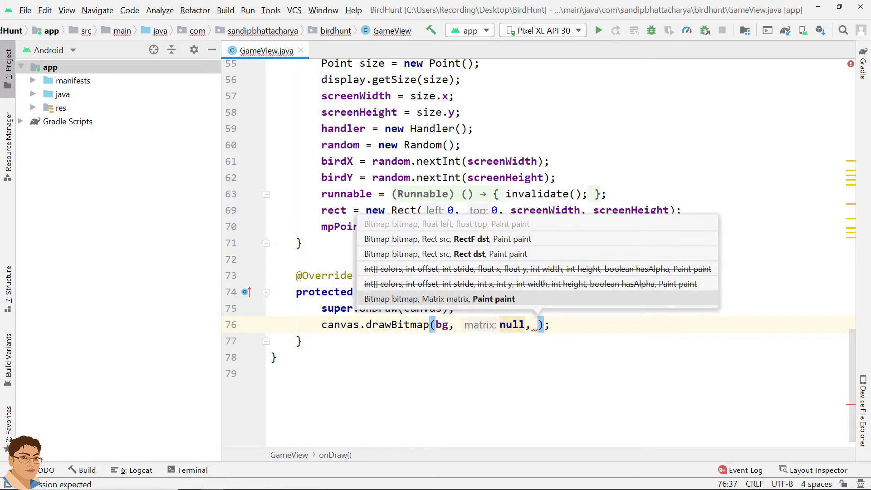
type("re")
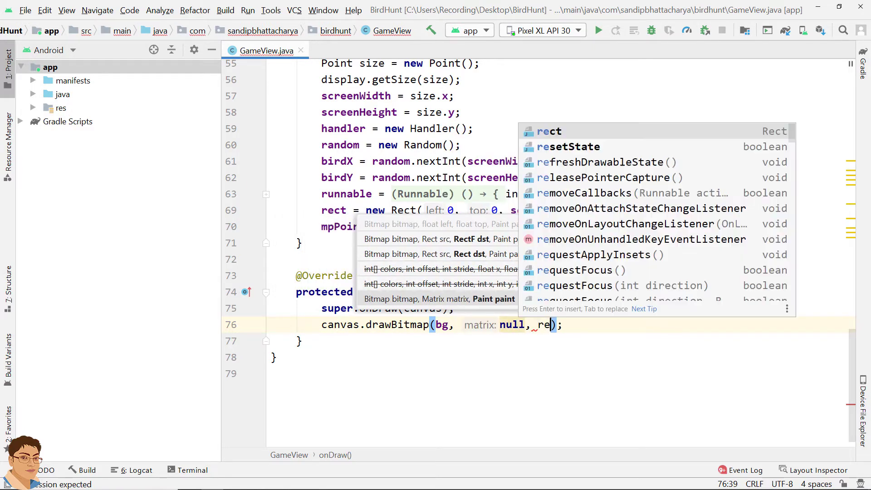
type("ct, null")
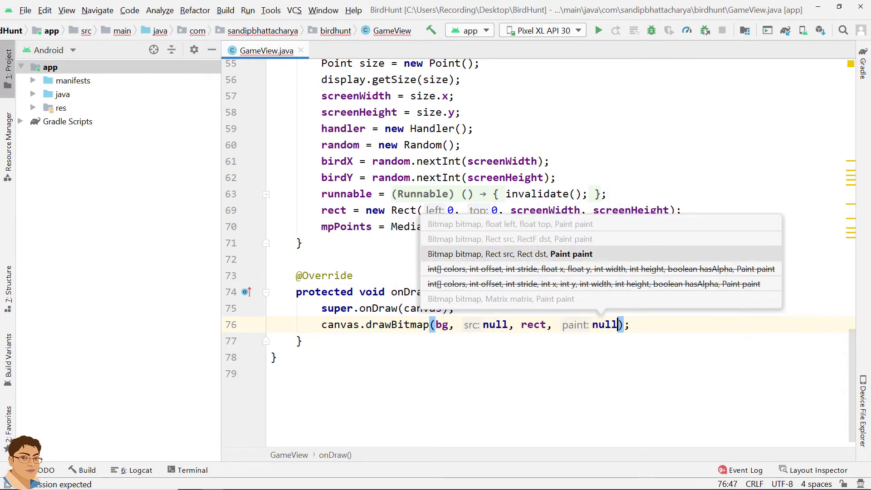
key("Escape")
type("for(")
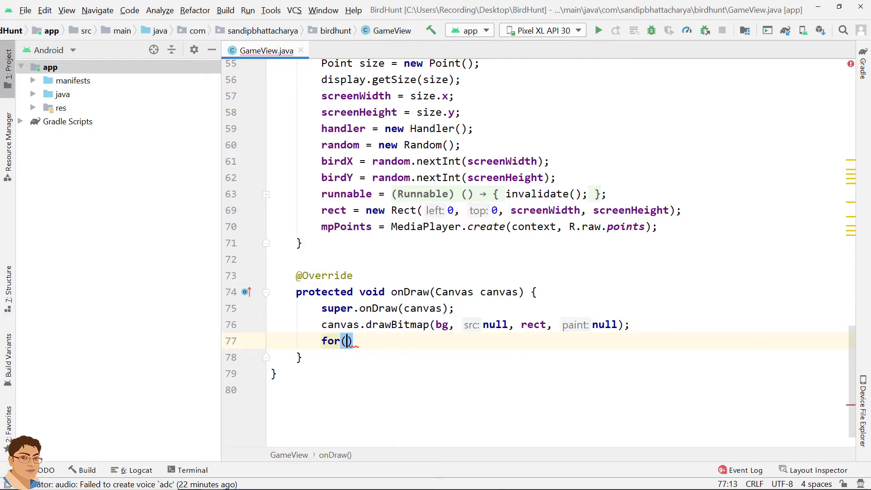
- Write a for loop running i from 0 while i < bulletsRemaining
type("i")
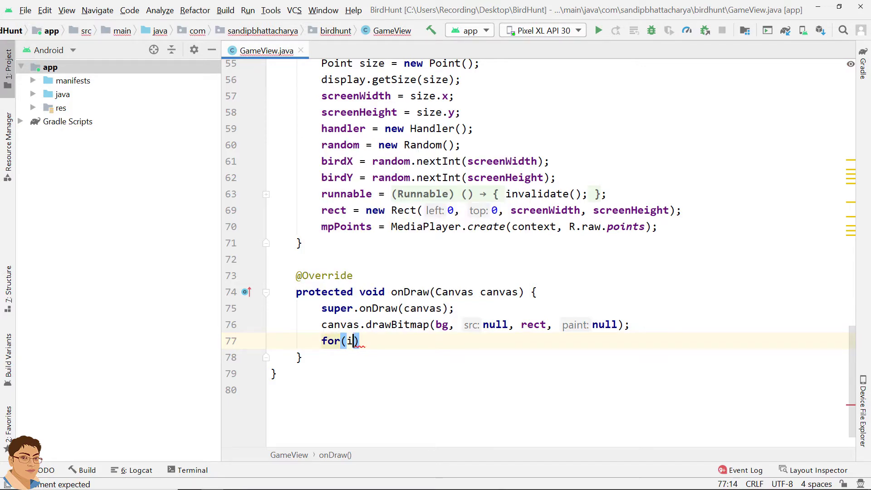
type("nt i=0")
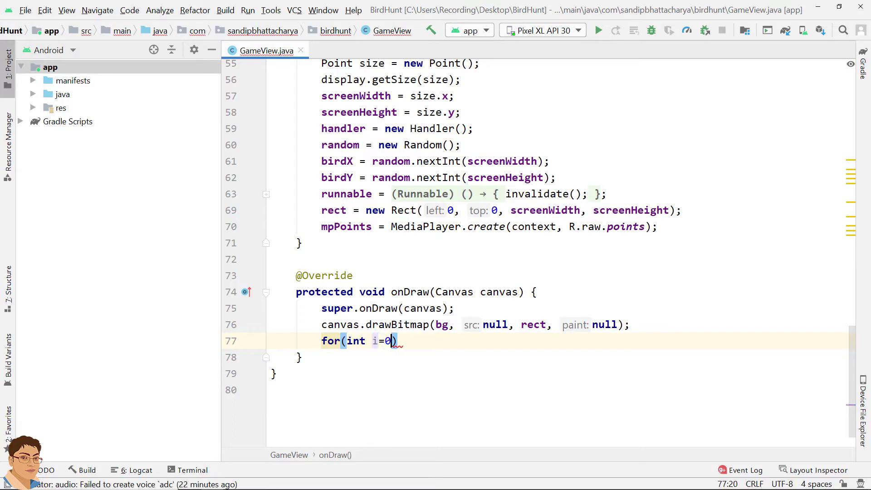
type("; i")
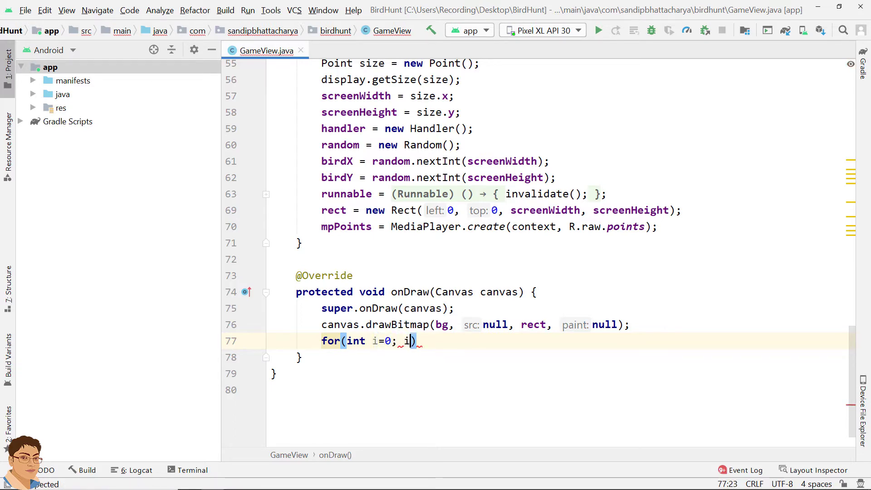
type("<")
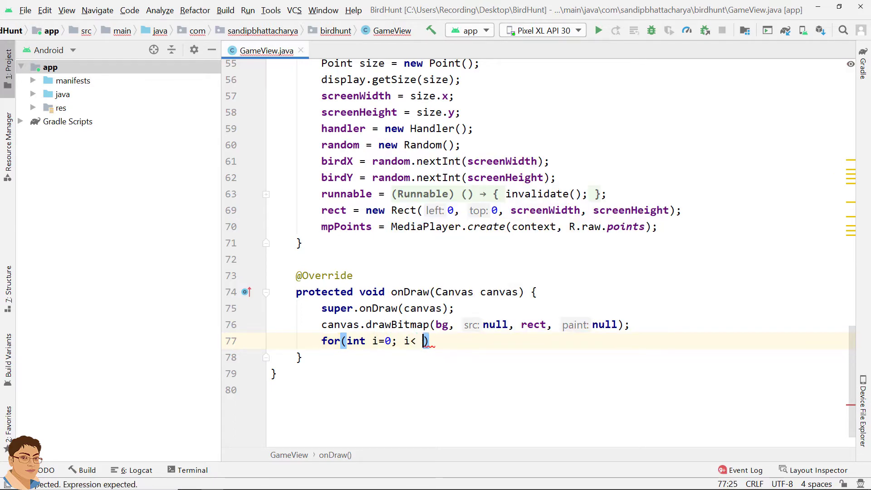
type("bulletsRemaining")
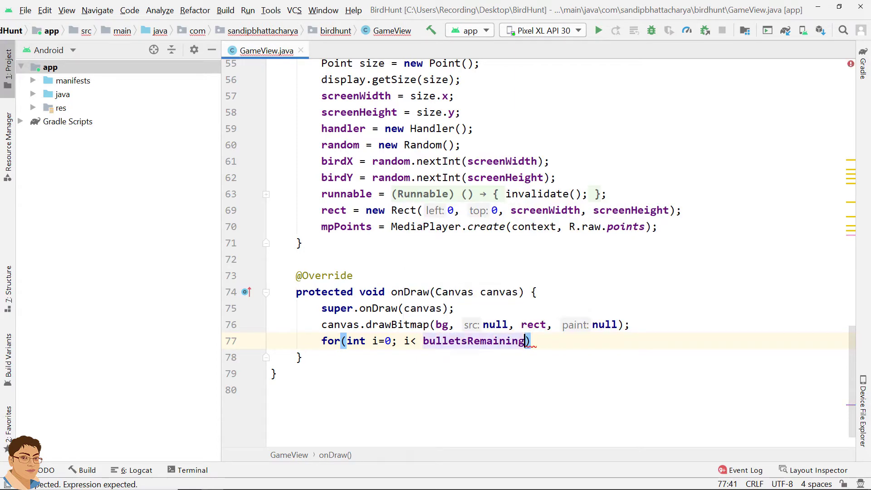
type("; i++")
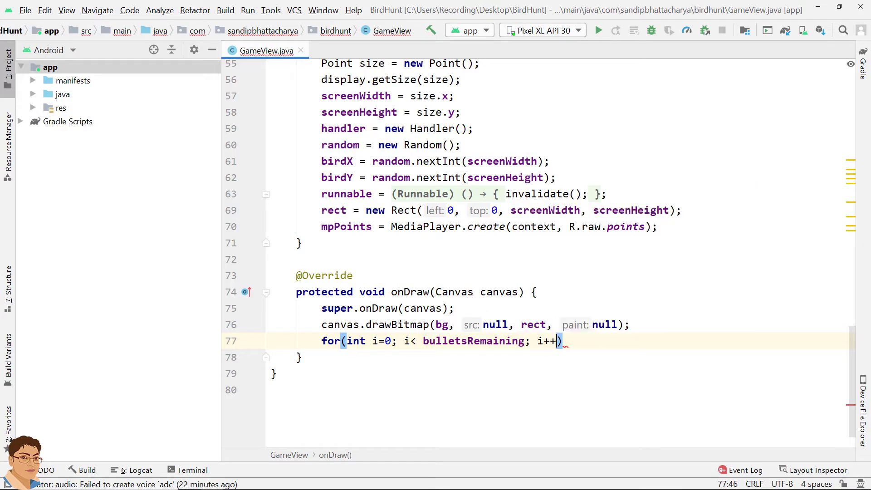
type("{")
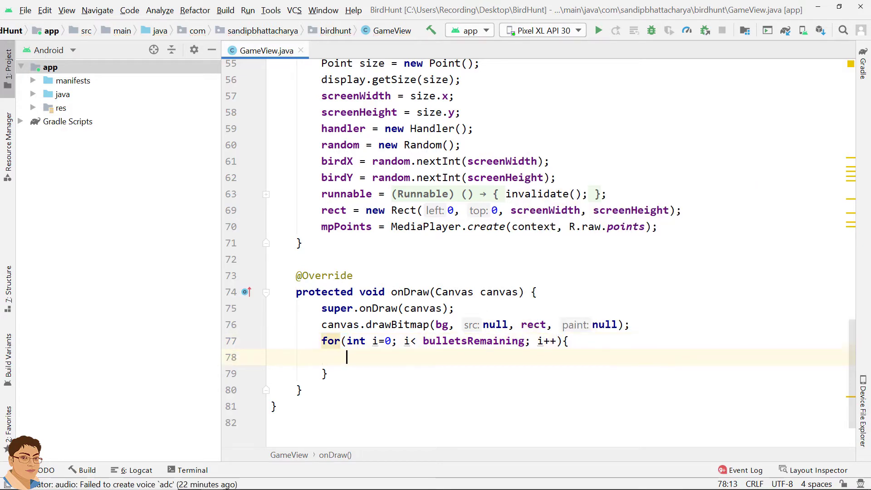
- Inside the loop draw the bullet bitmap at i*bullet.getWidth(), 10 with null paint
type("canvas")
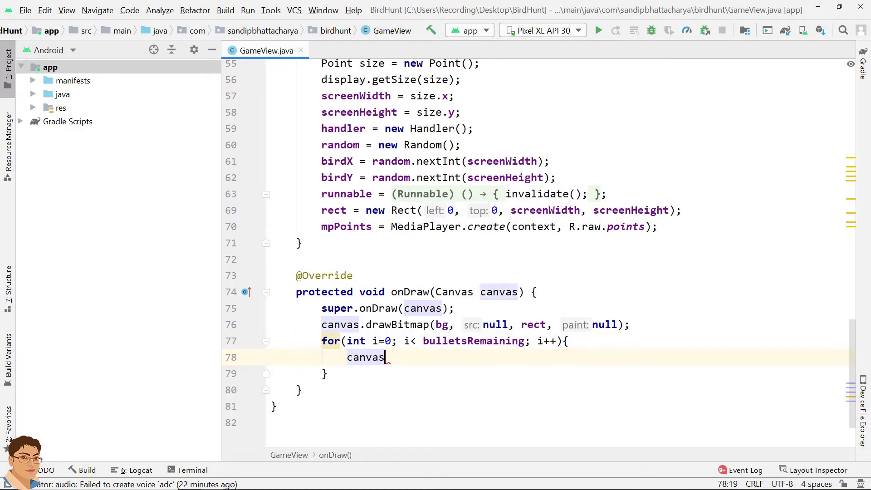
type(".drawBitmap();")
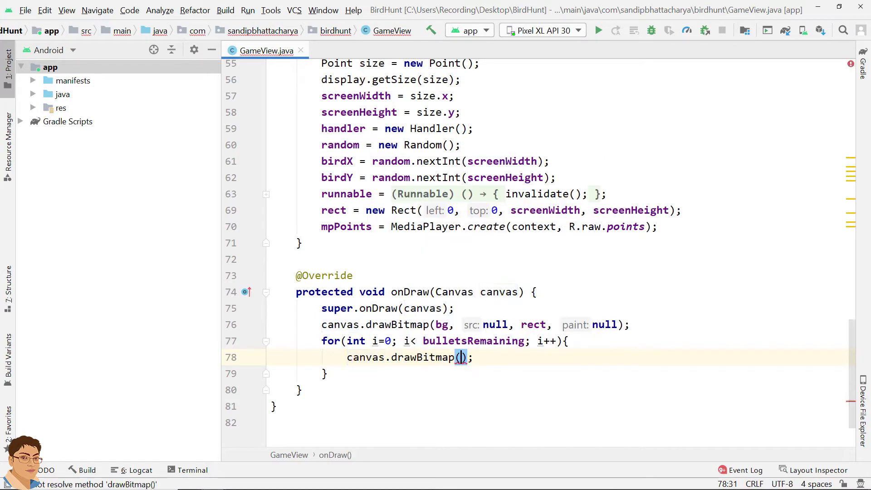
type("bul")
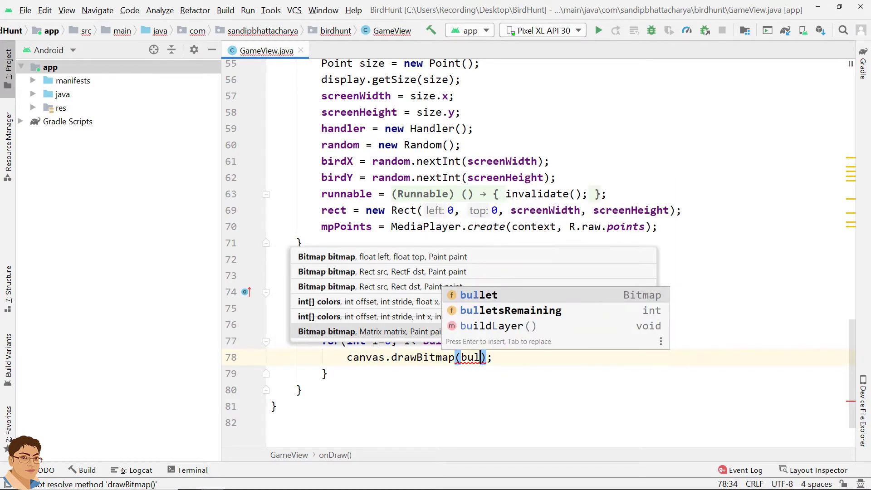
key("Tab")
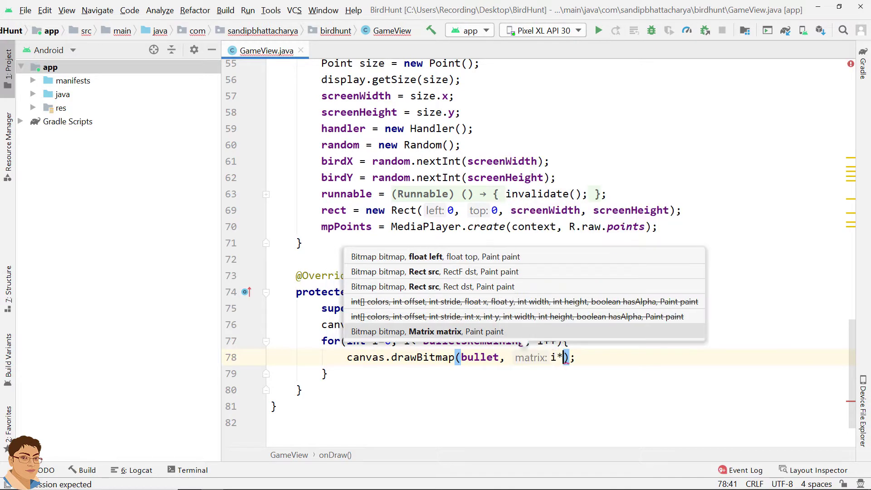
type("bullet")
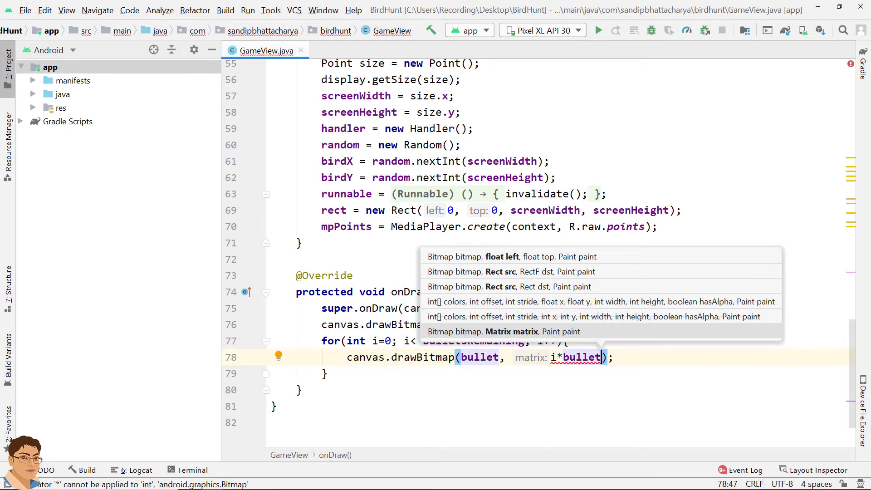
type(".getWidth(")
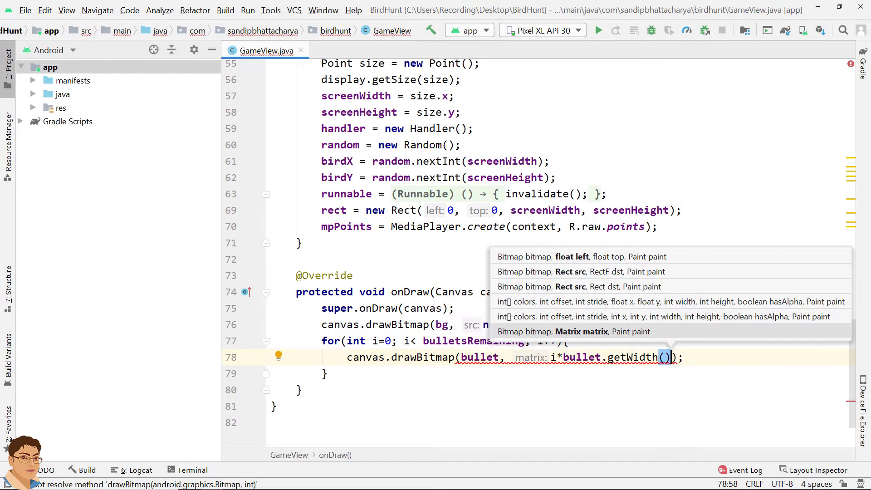
type(", 10")
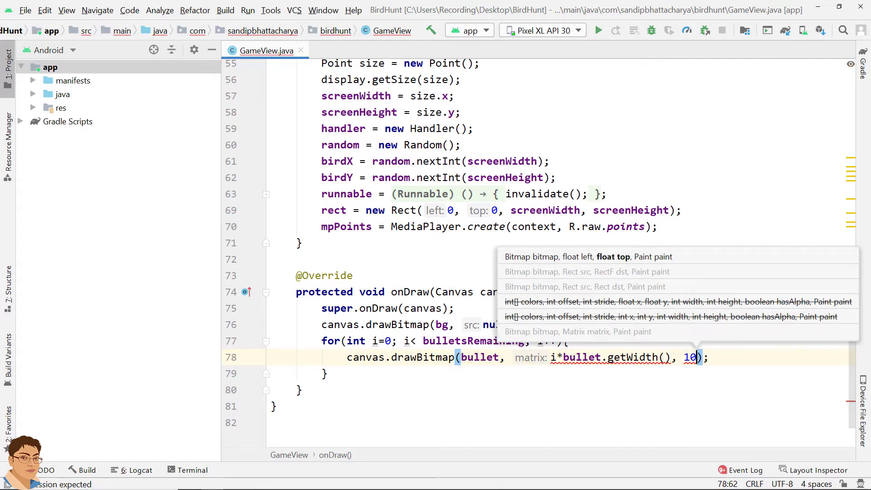
type(", null")
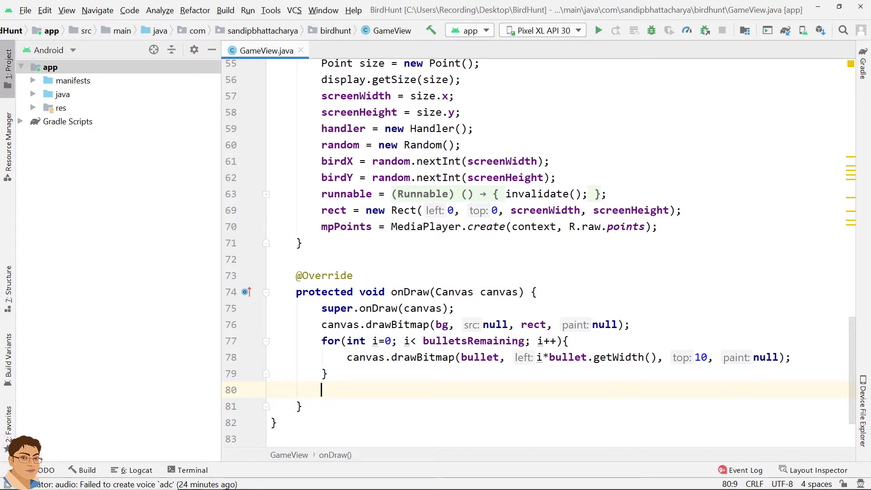
- Add an if(birdAlive) block containing a nested if(resetState) check
type("if(b)")
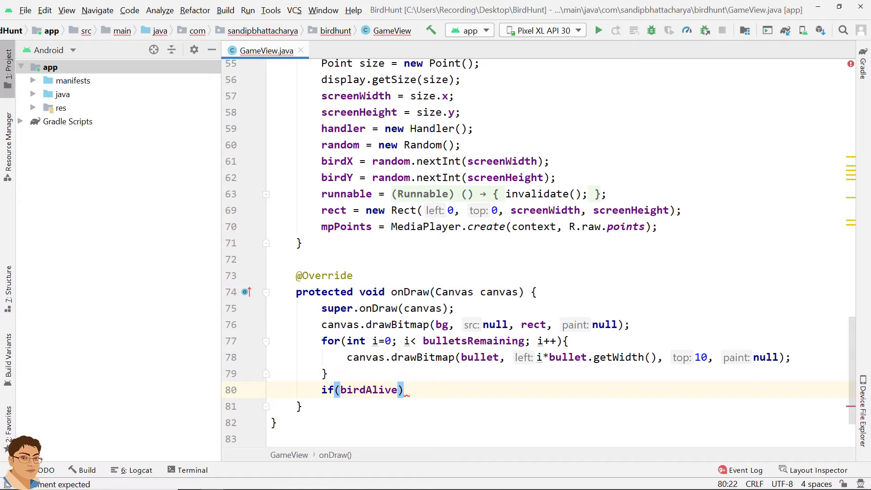
type("{")
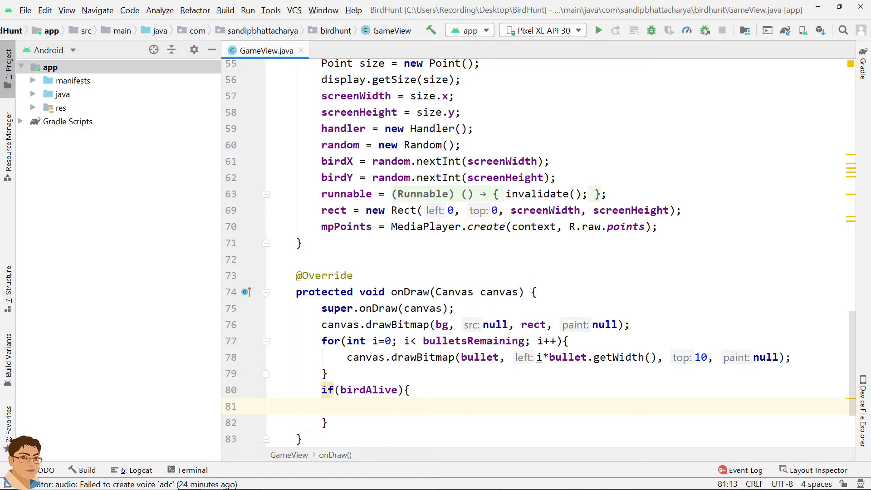
type("if()")
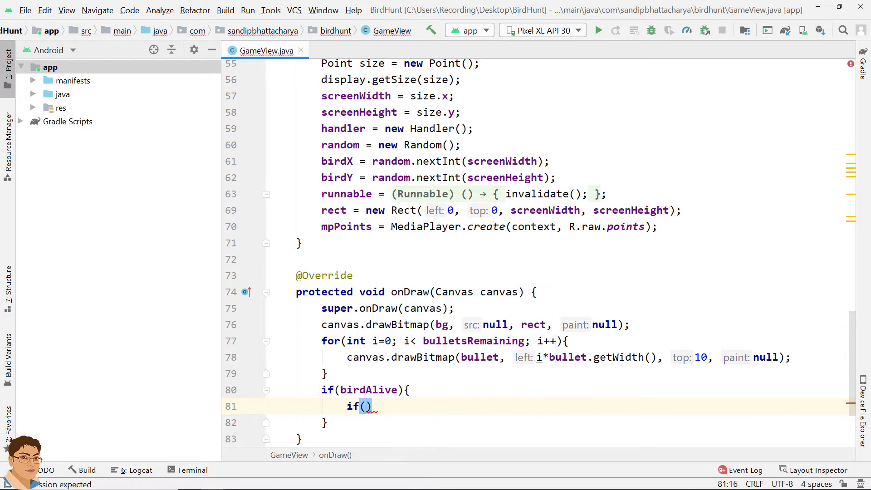
type("resetState")
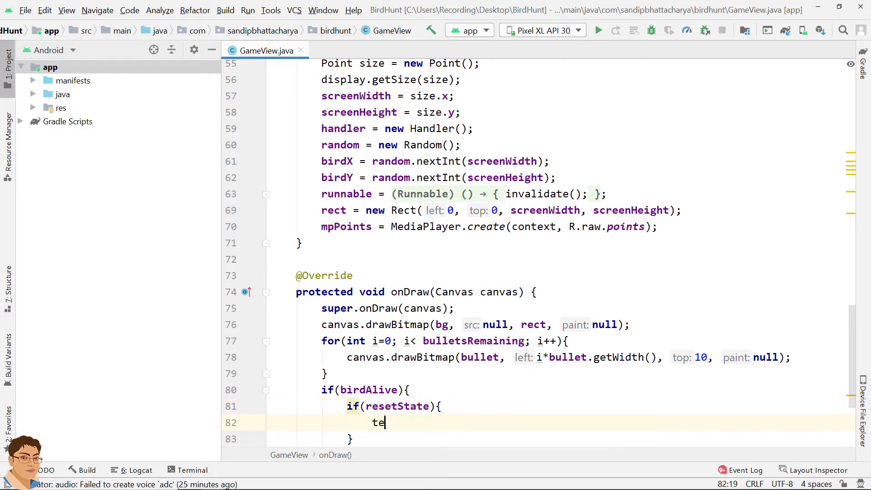
- Inside it store birdX/birdY into tempX/tempY and set resetState = false
type("mpX")
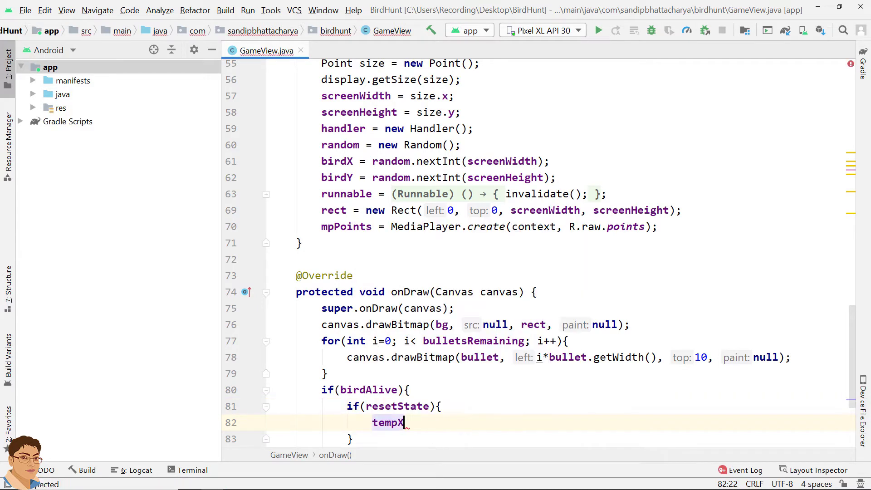
type("= birdX")
type("tempY = birdY")
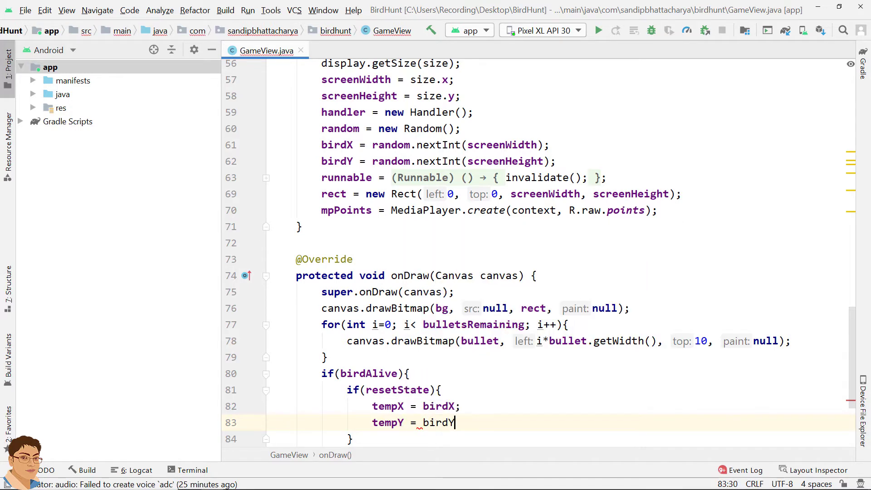
type(";")
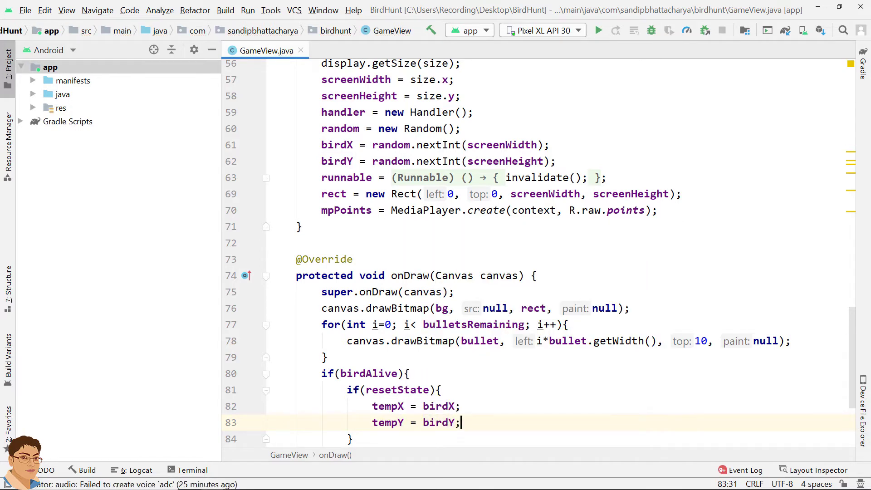
type("resetState =")
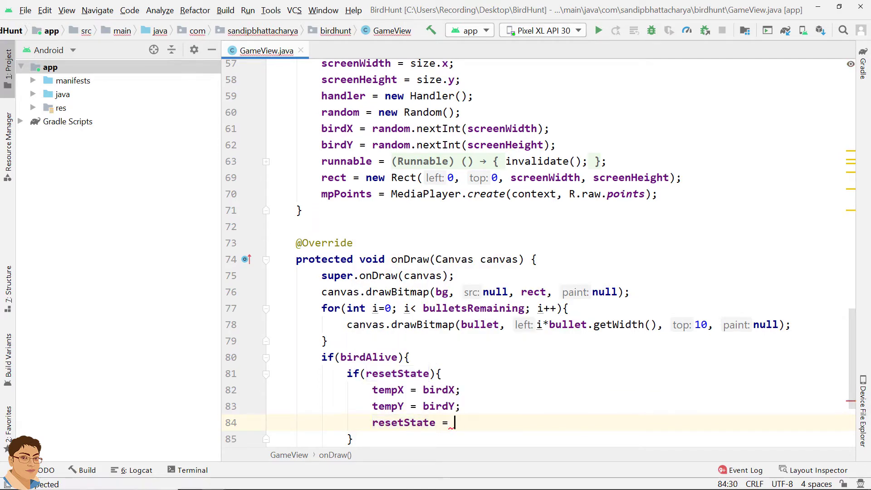
type("false")
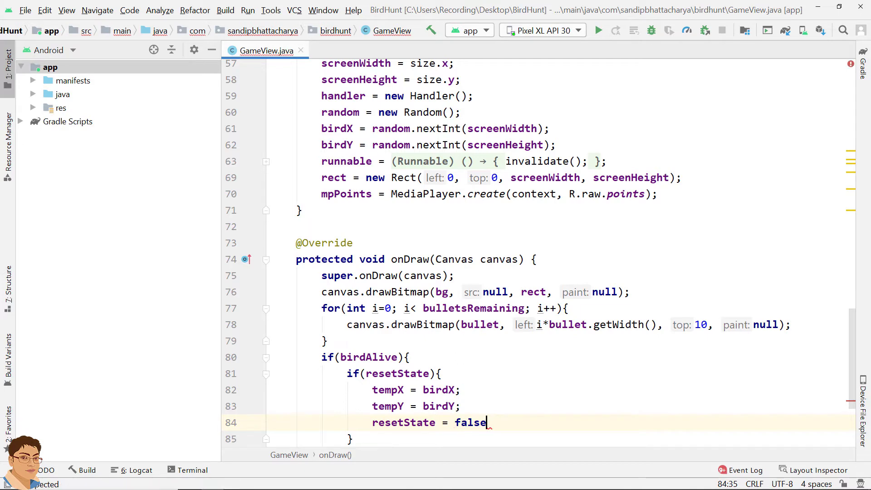
type(";")
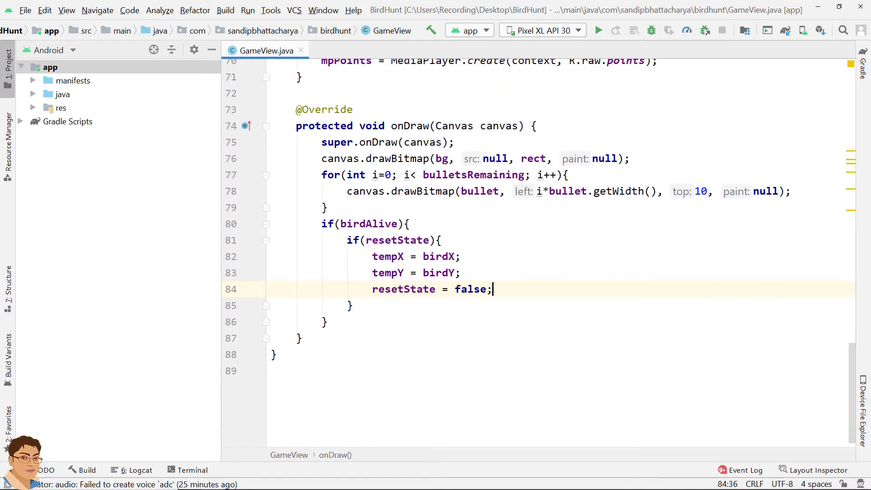
- Add birdX = birdX + birdSpeedX * birdDirectionX; after the birdAlive block
key("Enter")
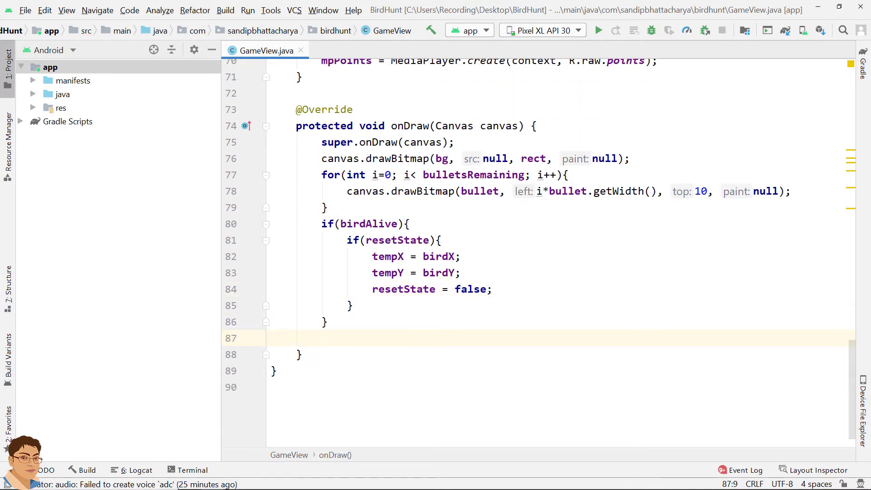
type("bi")
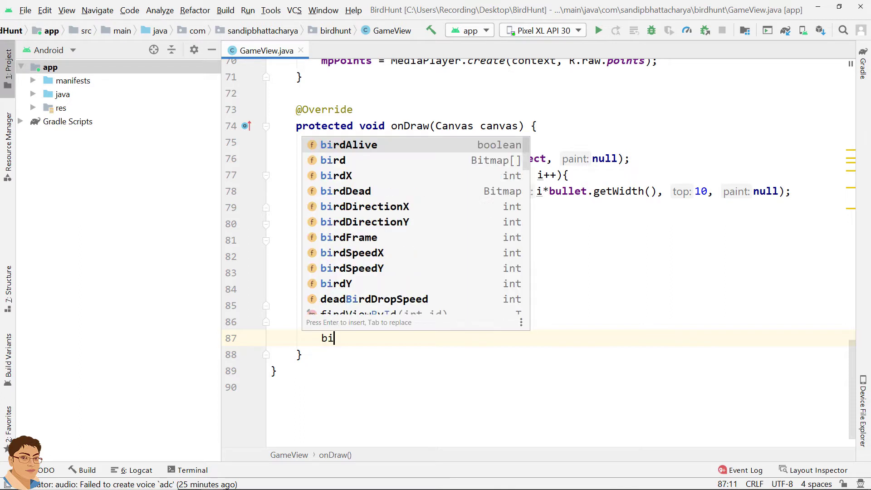
type("rdX")
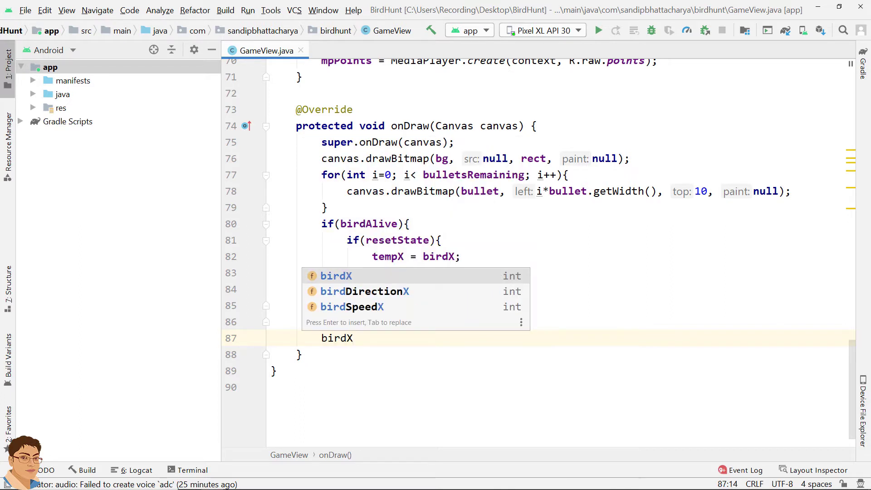
type("=")
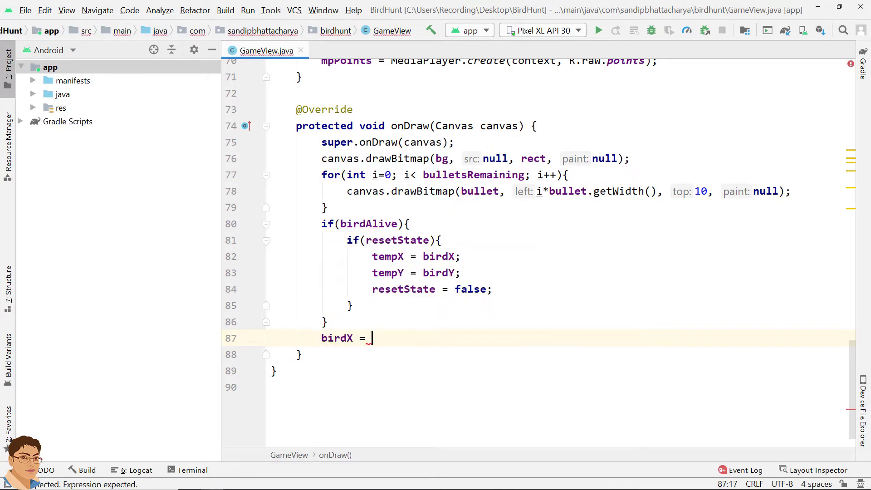
type("birdX +")
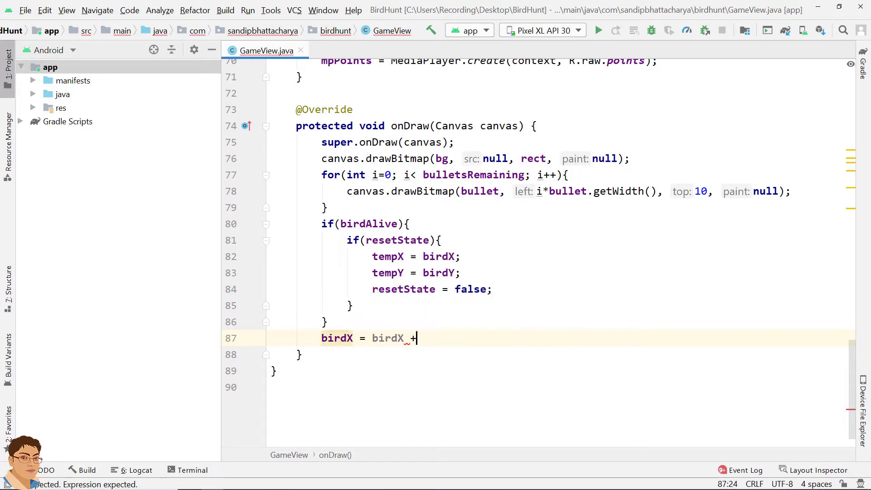
type("bir")
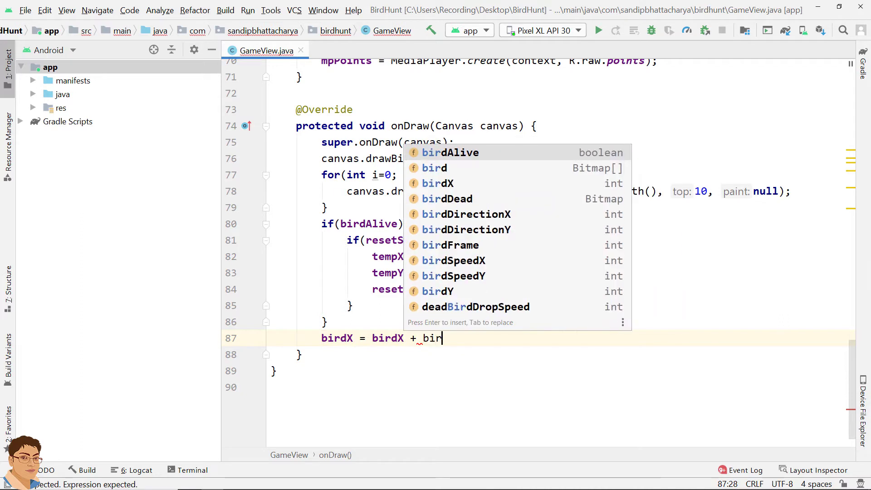
type("SpeedX")
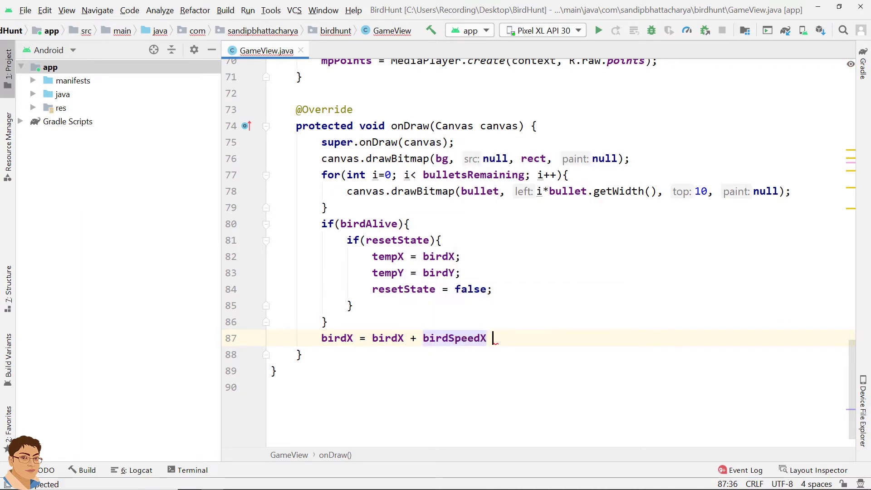
type("* b")
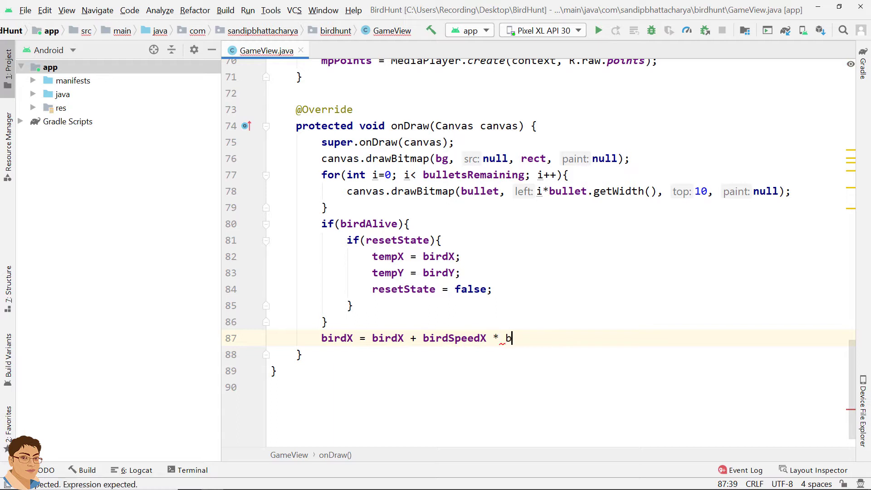
type("irdDirectionX")
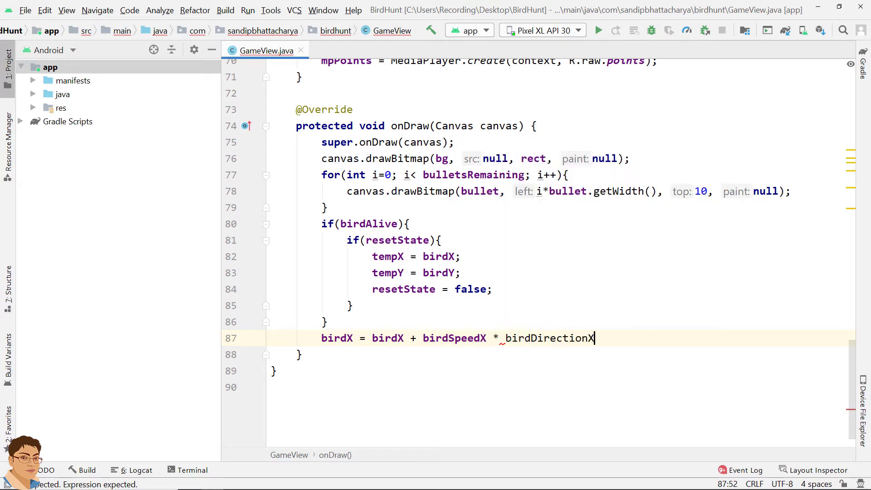
- Add birdY = birdY + birdSpeedY * birdDirectionY; on the next line
key("Enter")
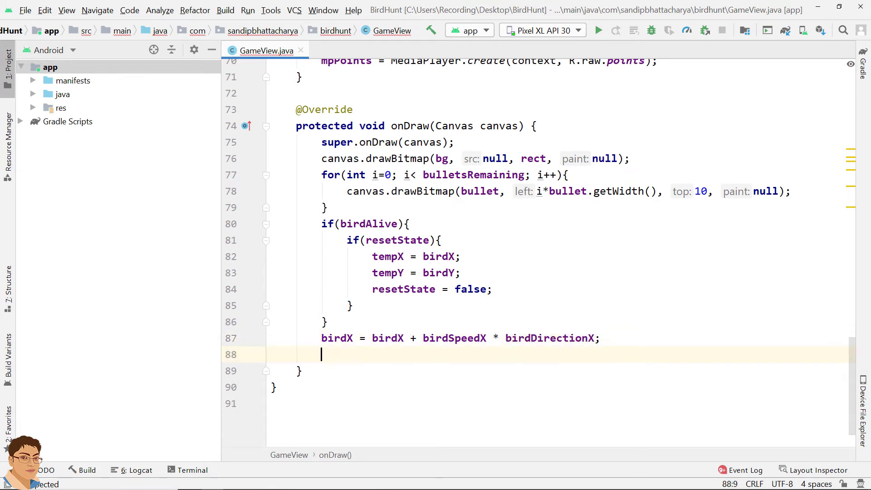
type("birdY = b")
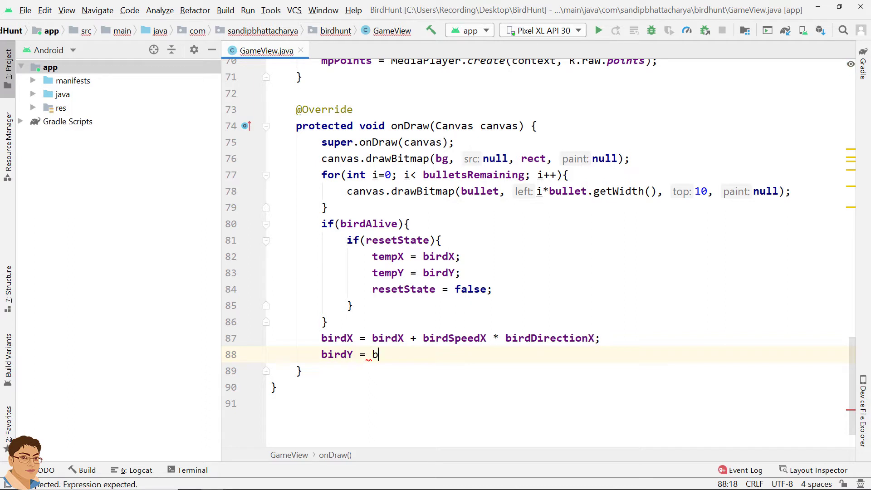
type("irdY +")
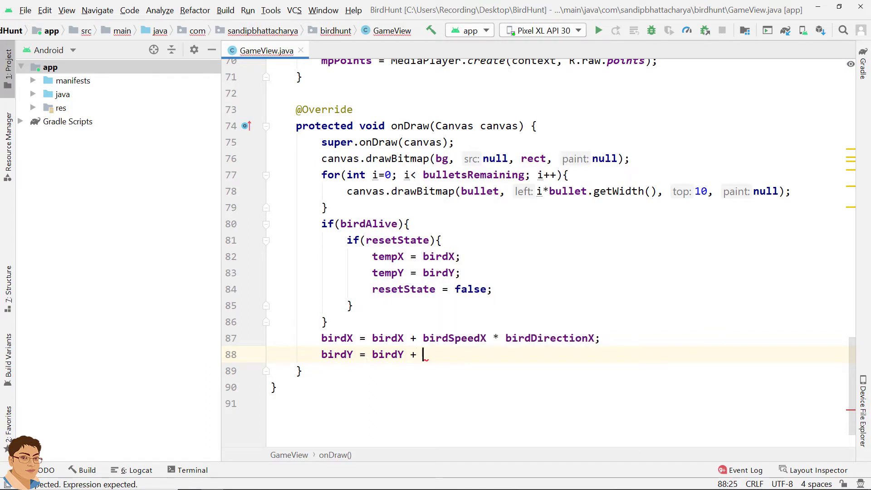
type("birdS")
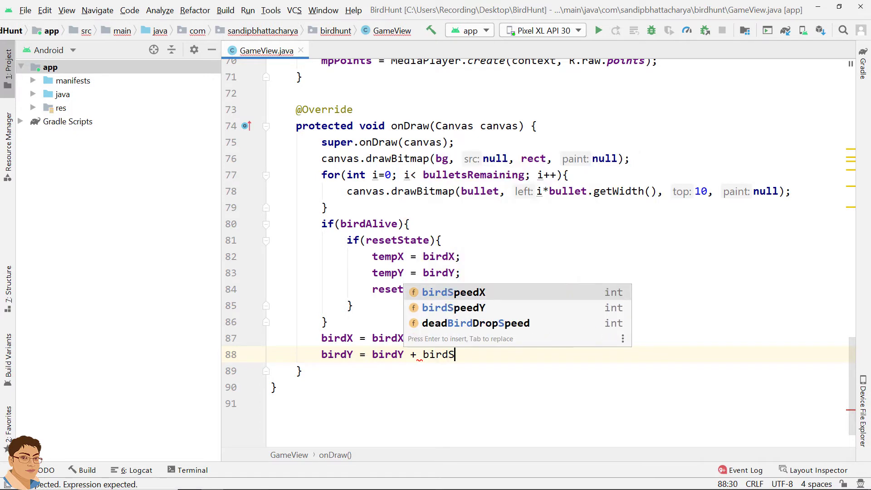
key("Enter")
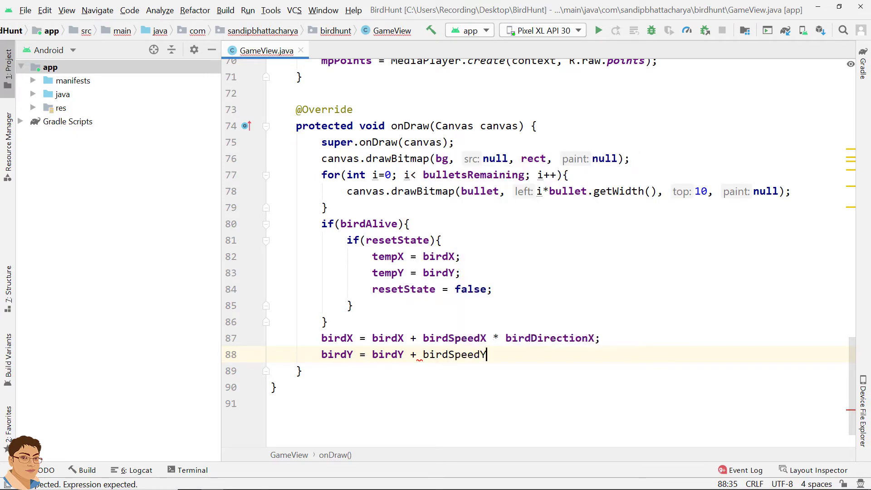
type("*")
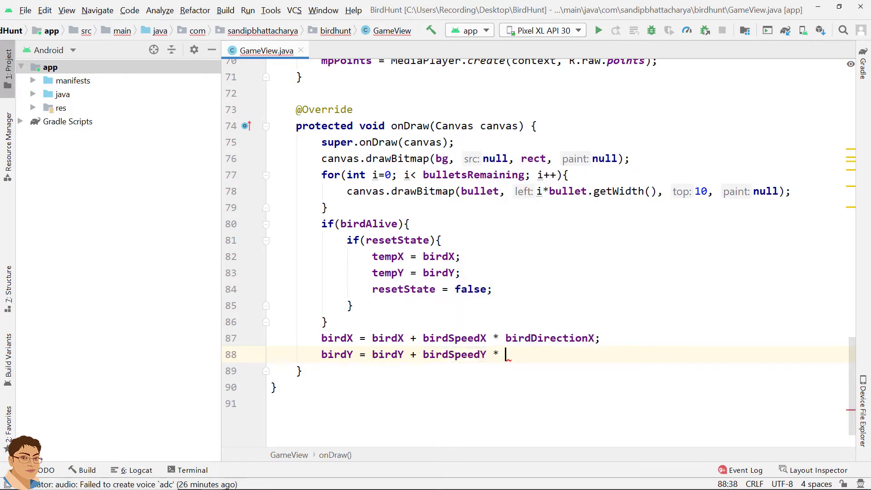
type("birdDirectionY;")
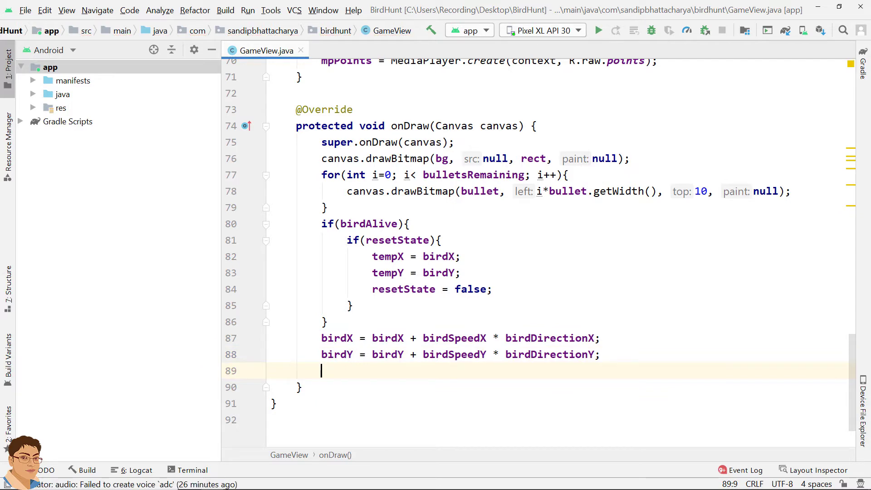
- Set dist = 100 + random.nextInt(600); after the position updates
type("dist")
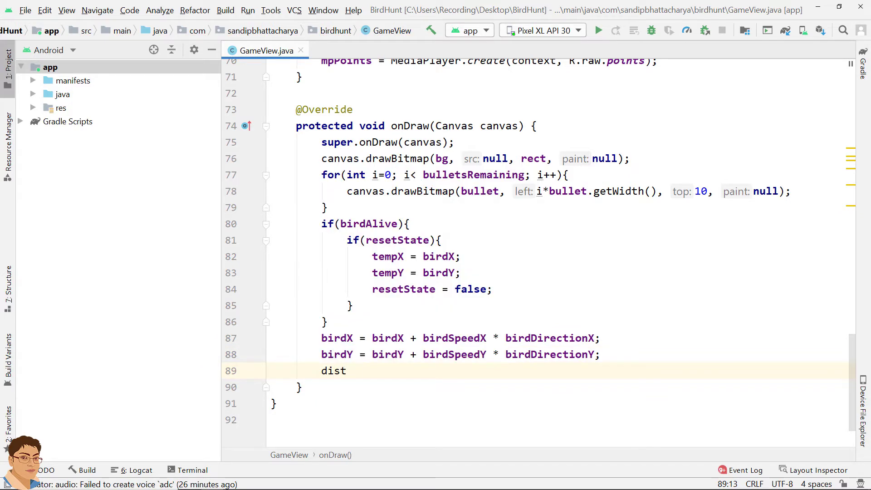
type("=")
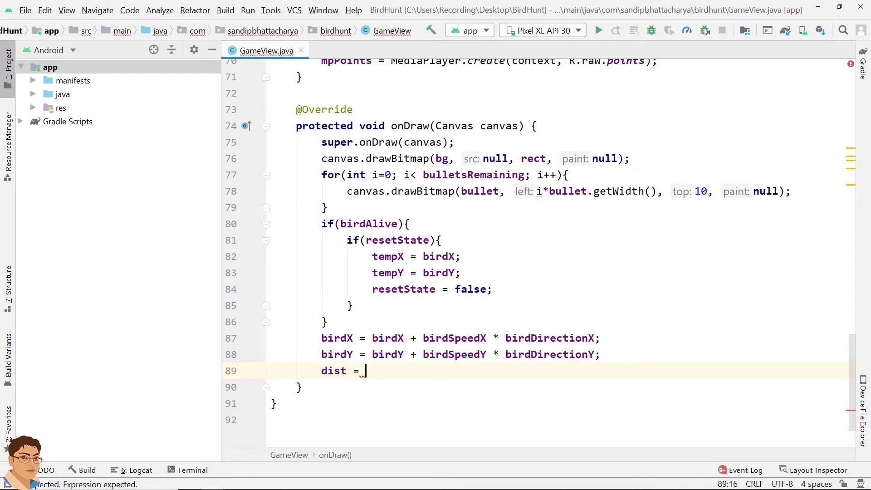
type("100 + r")
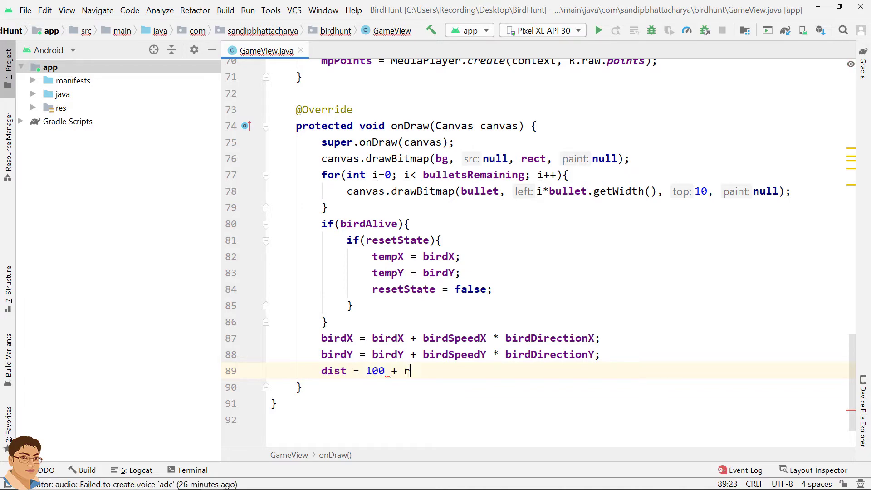
type("andom")
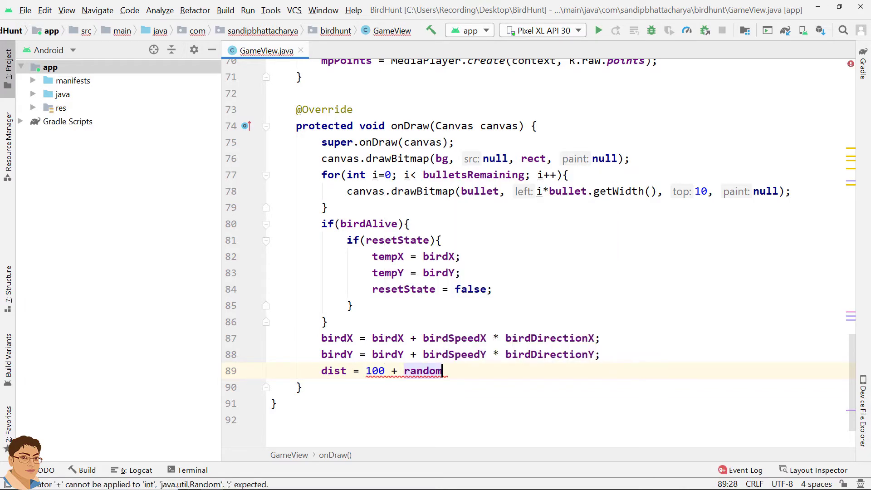
type(".nextInt();")
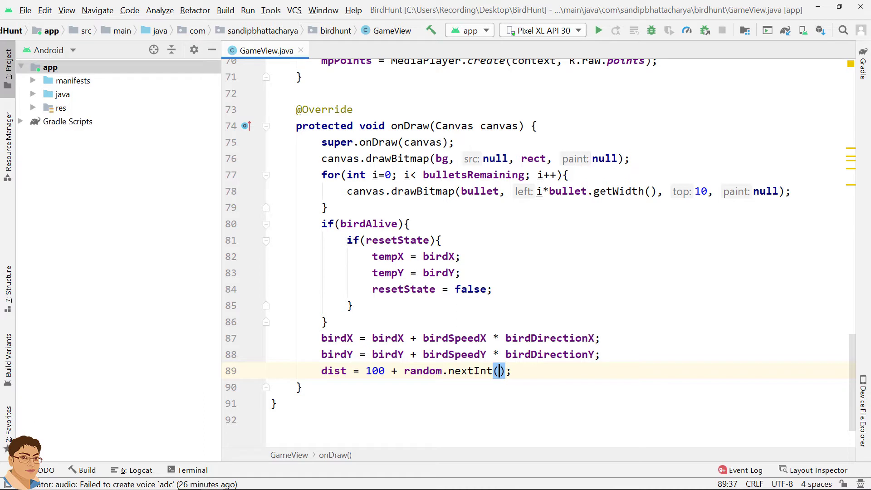
type("600")
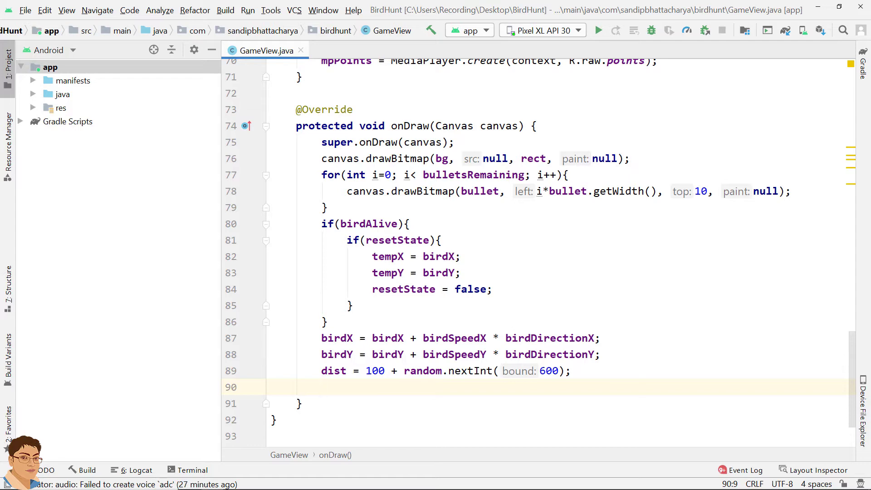
- Start an if testing Math.abs(birdX - tempX) >= dist
type("if(")
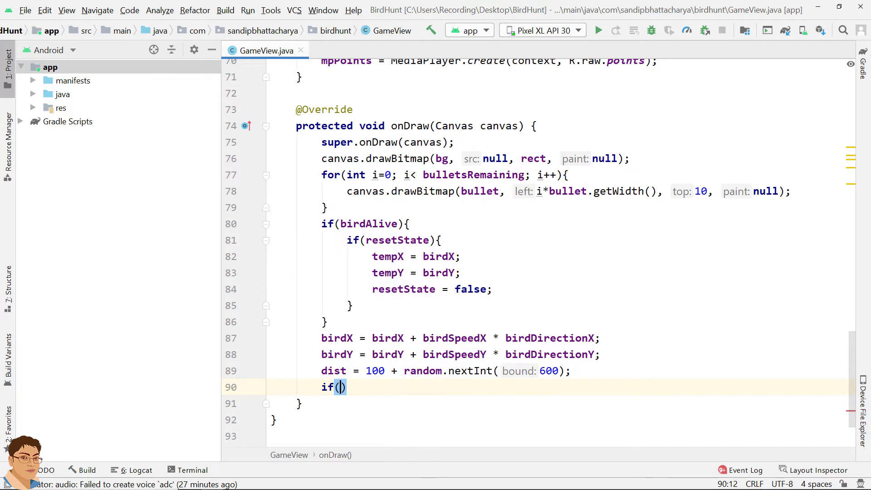
type("Math")
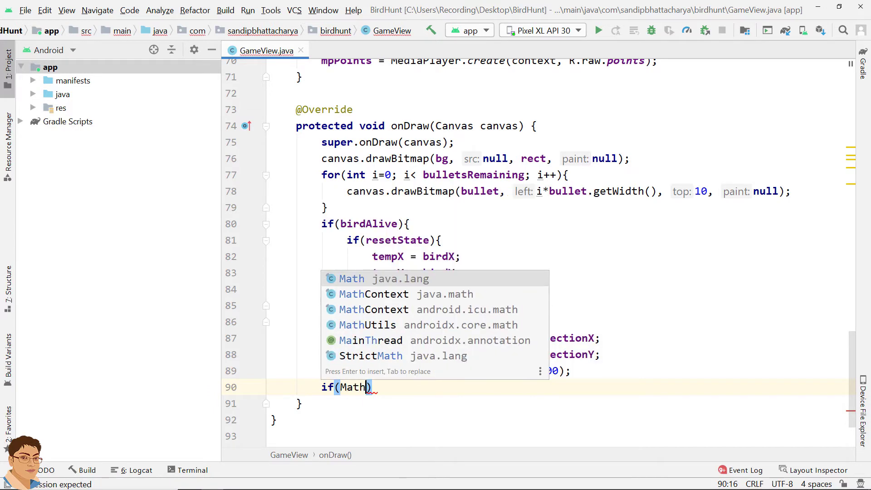
type(".ab")
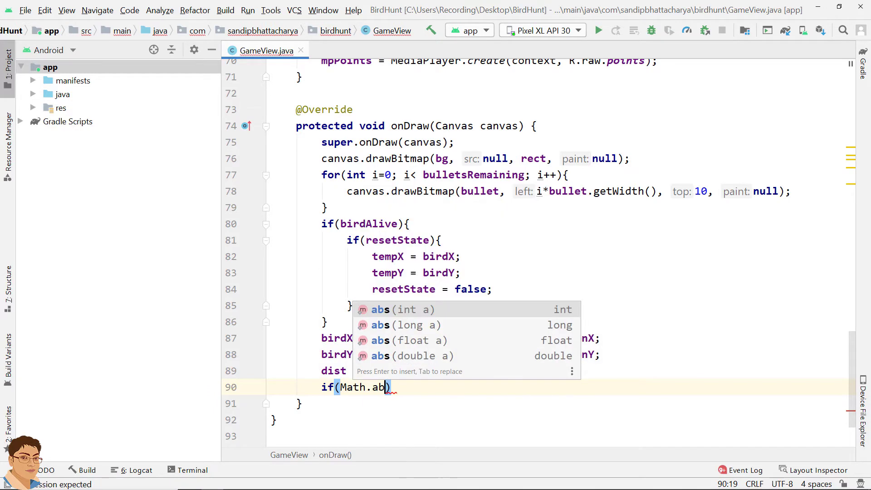
key("Enter")
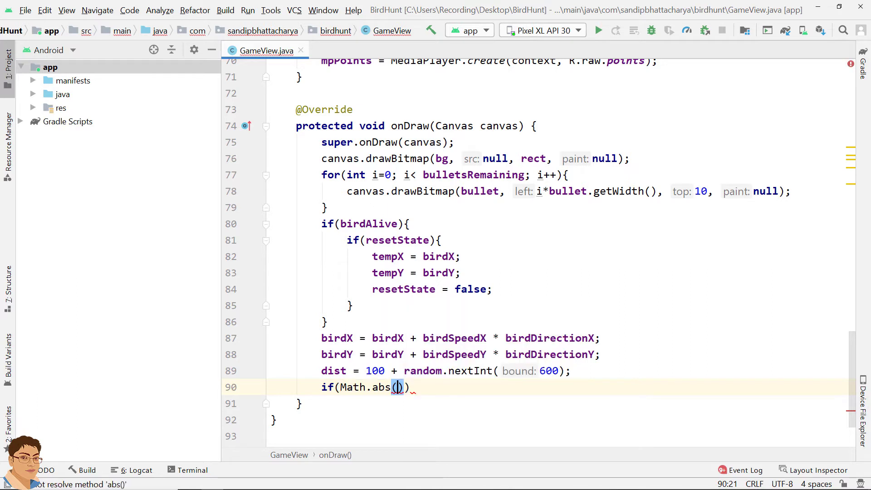
type("birdX")
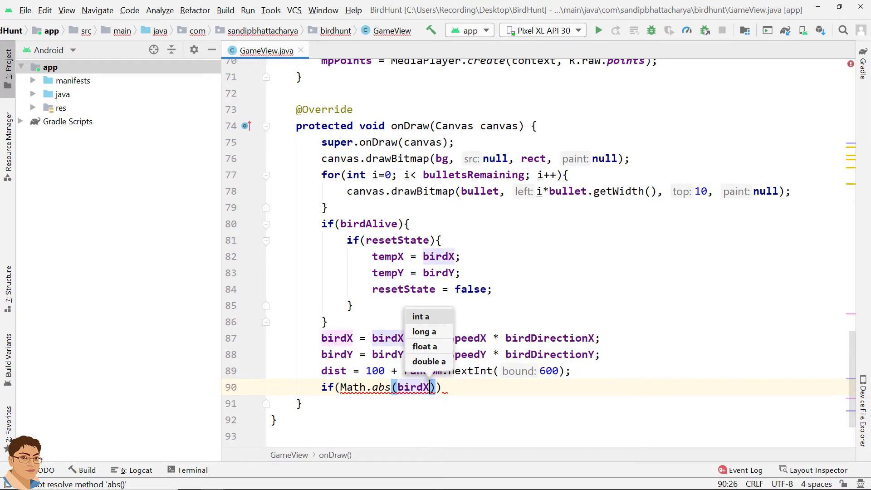
type("- tempX")
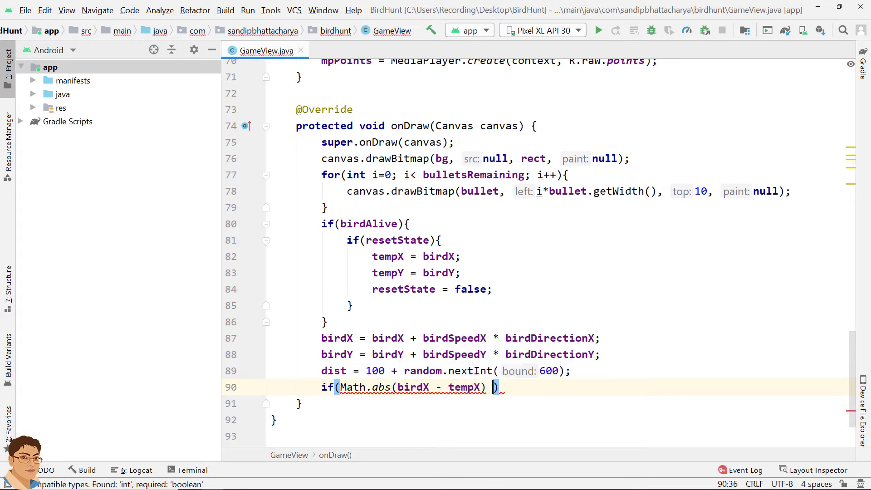
type(">=")
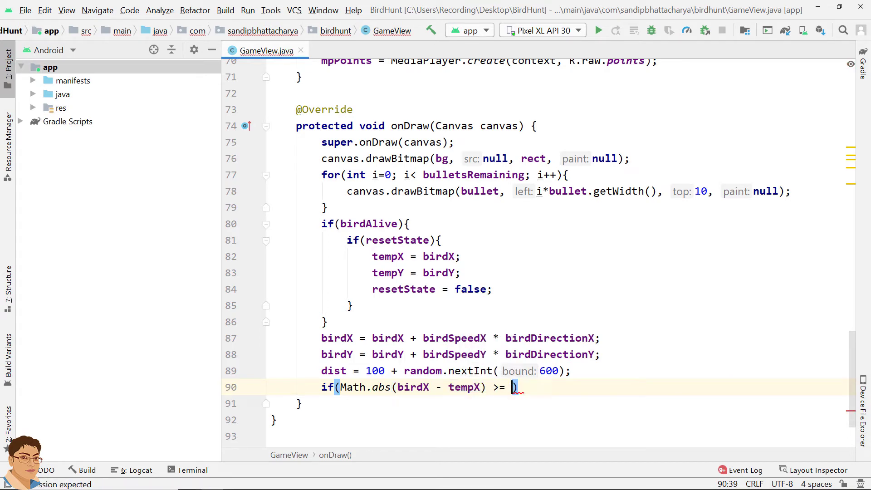
type("dist")
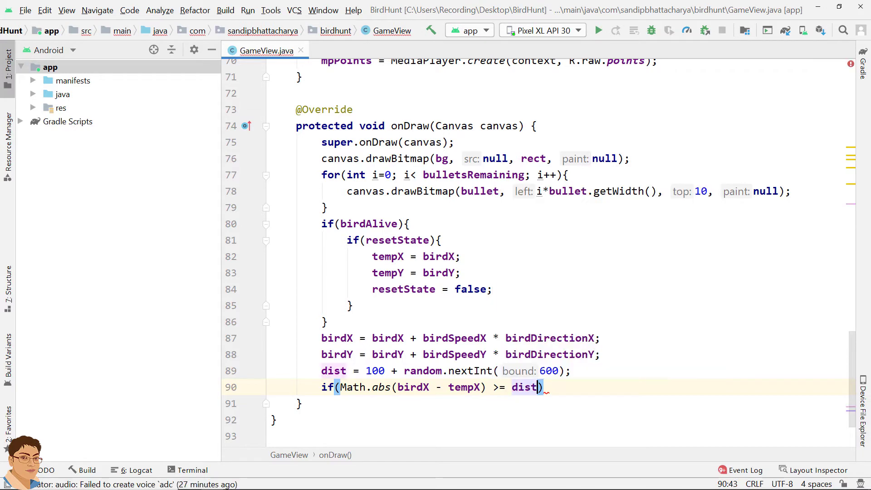
- Extend the condition with || Math.abs(birdY - tempY) >= dist and open the block
type("||")
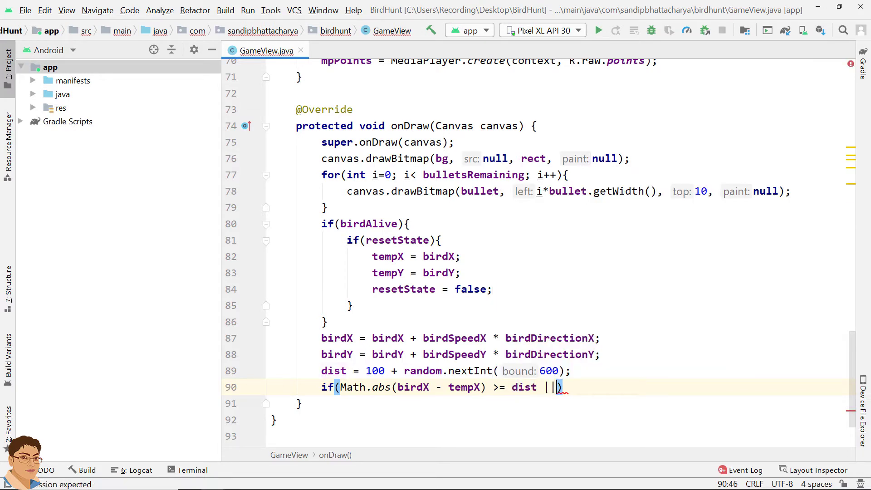
type("Math.")
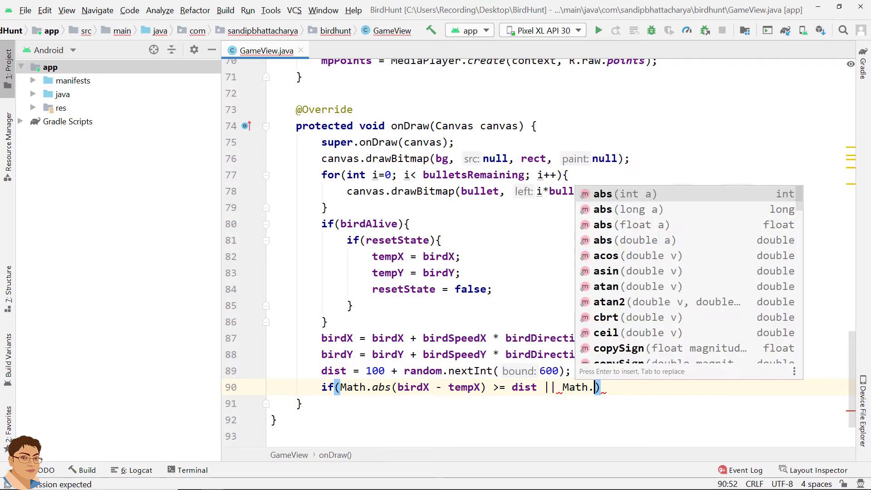
key("Enter")
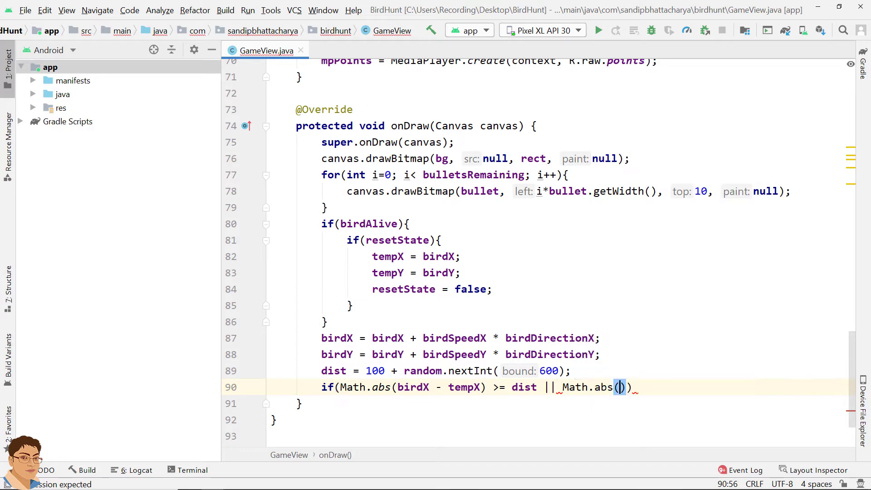
type("b")
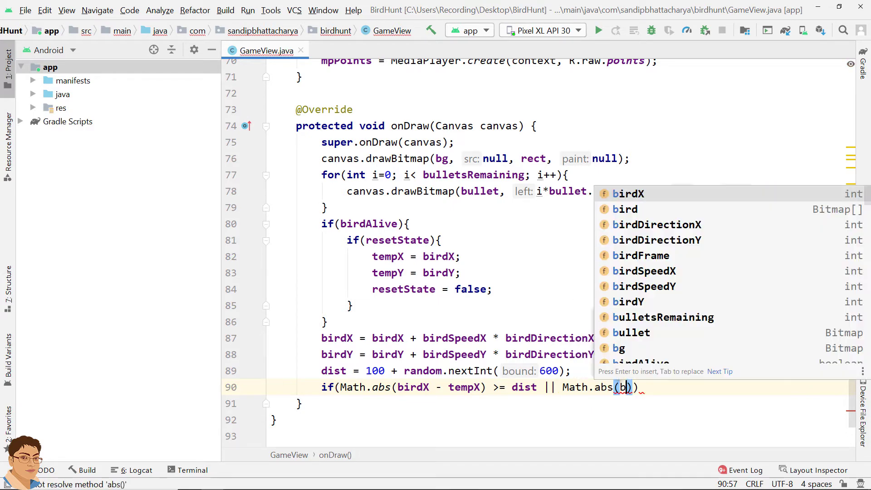
type("irdY -")
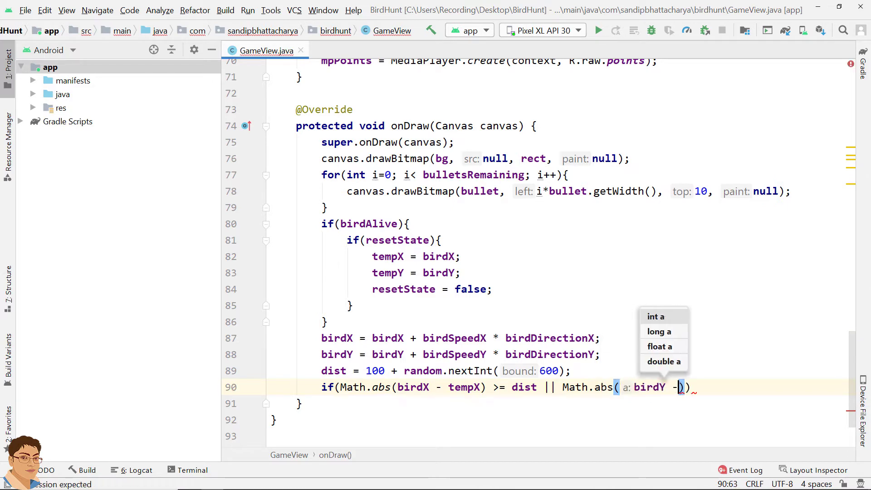
type("tempY")
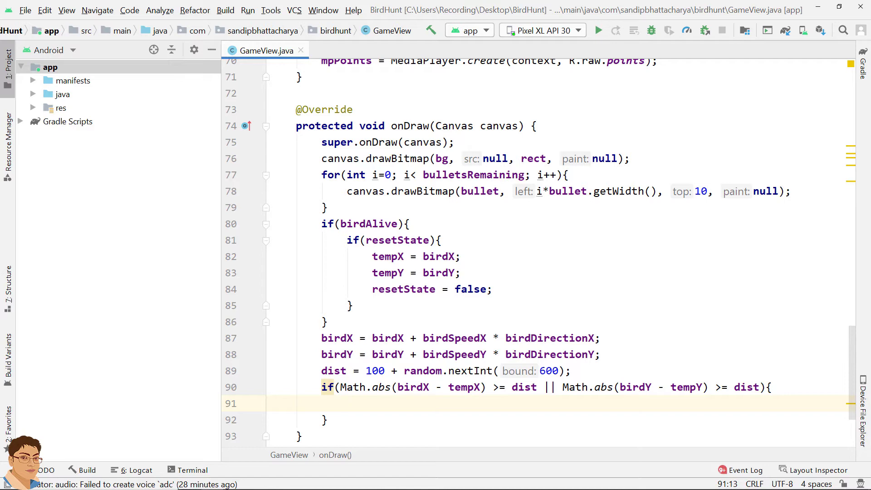
- When birdDirectionX > 0, set birdDirectionX = -1 if Math.random() < 0.5
type("if(")
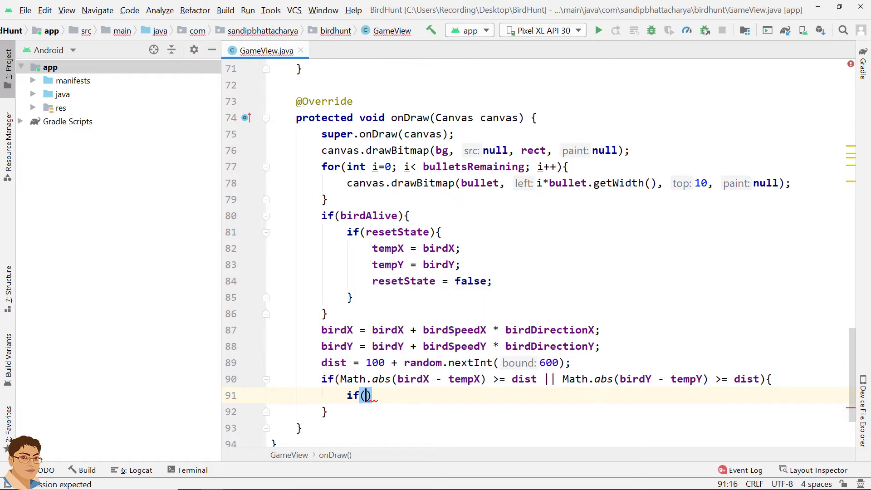
type("birdDirectionX")
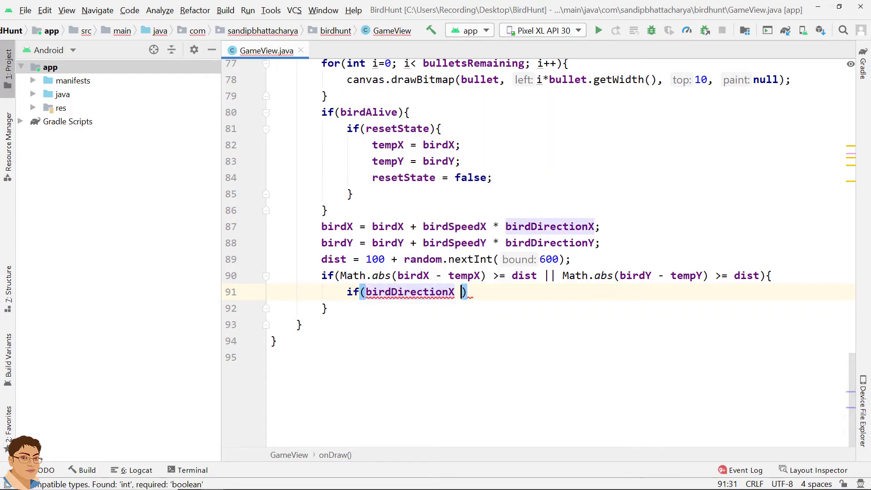
type(">")
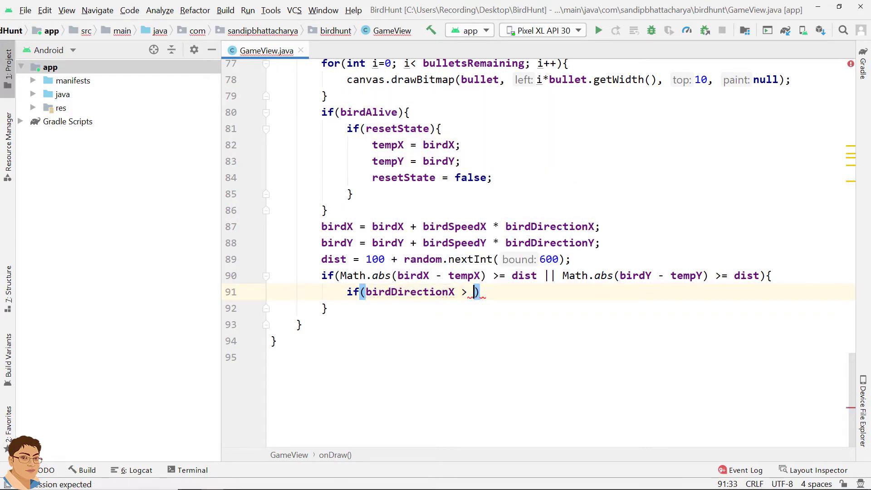
type("0){")
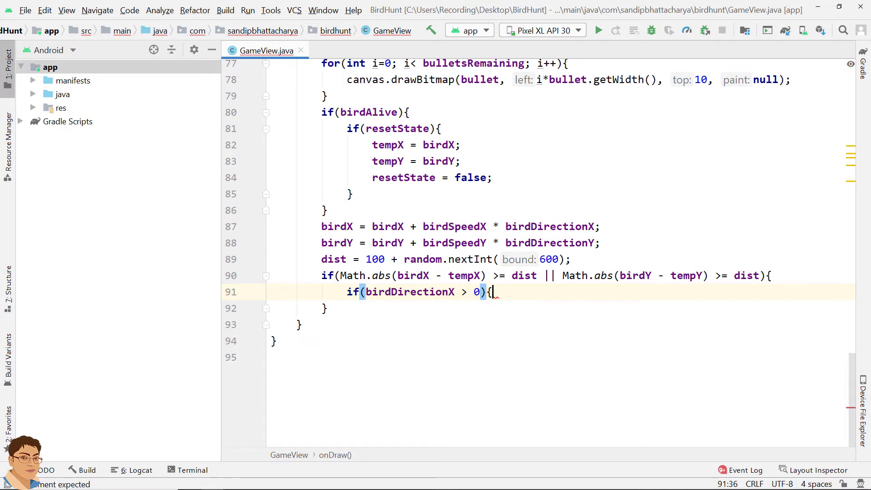
key("Enter")
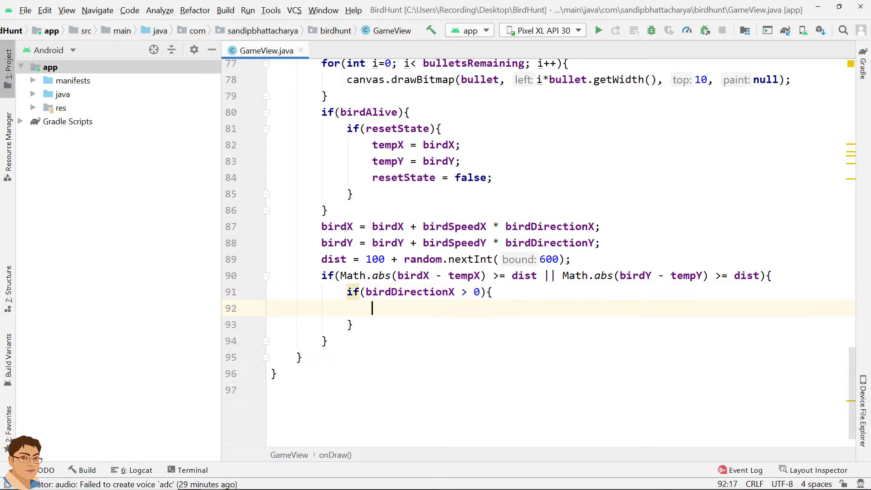
type("if(")
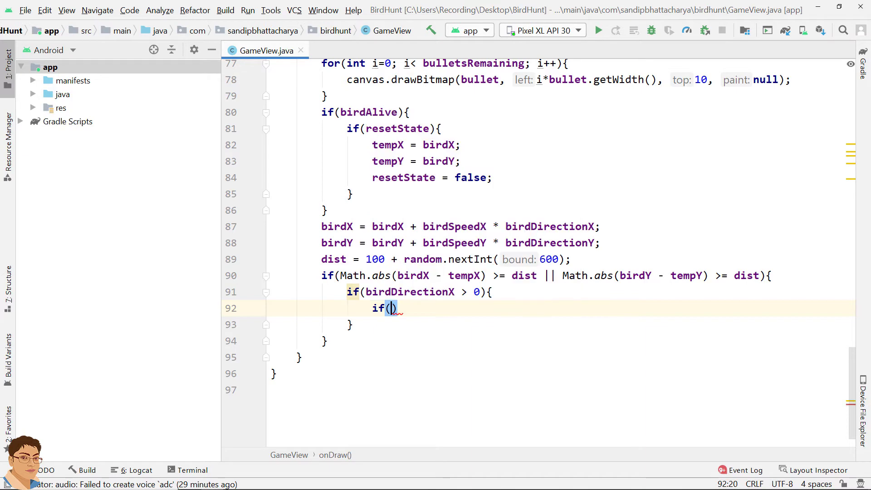
type("Mat")
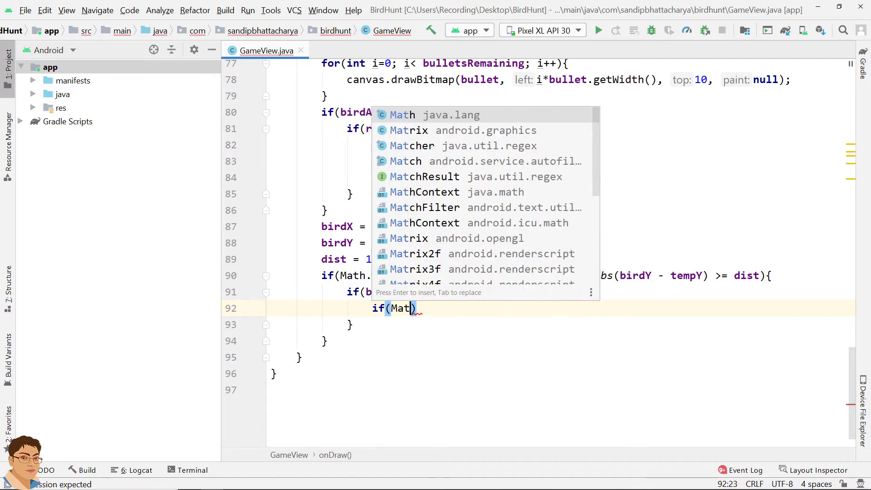
type("h.random(")
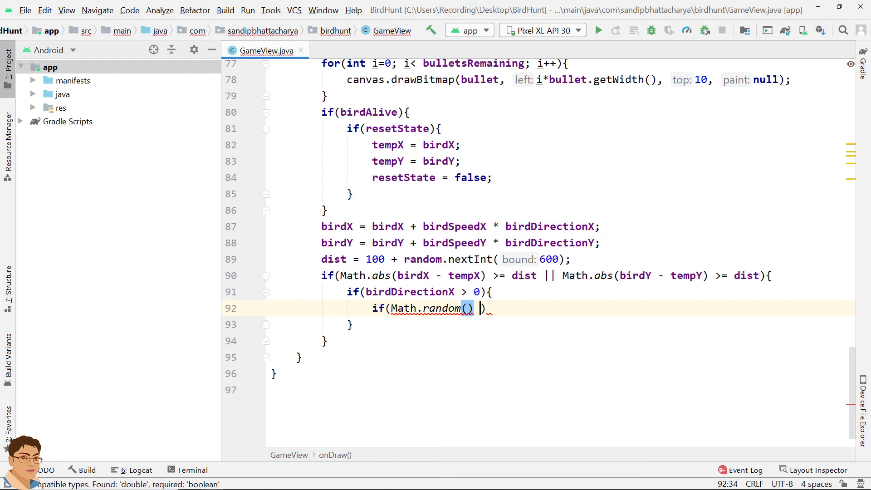
type("< 0.")
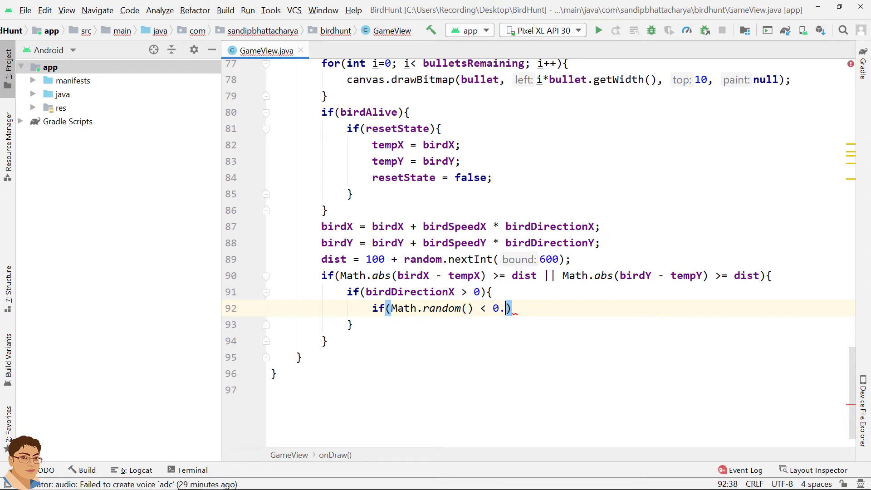
type("5")
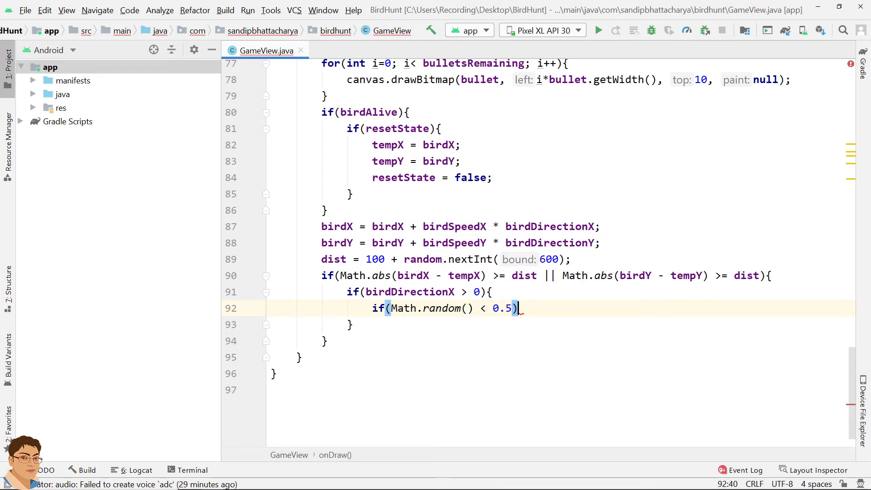
type("birdDirectionX")
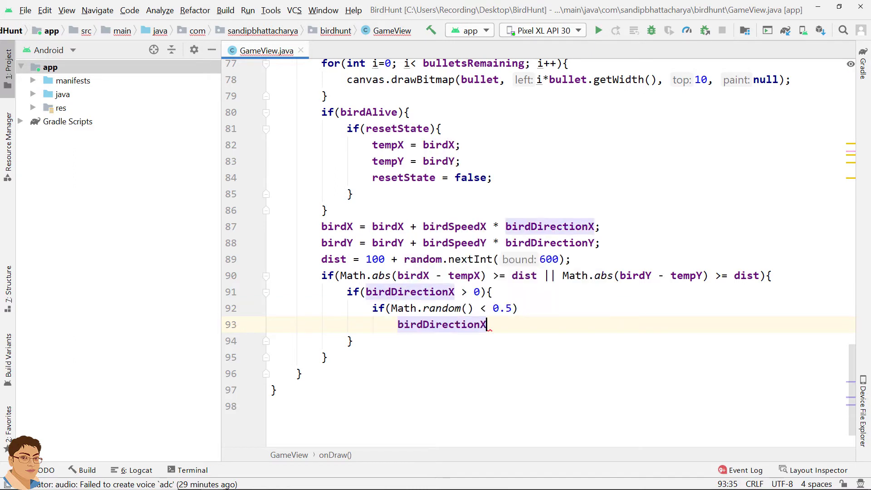
type("= -")
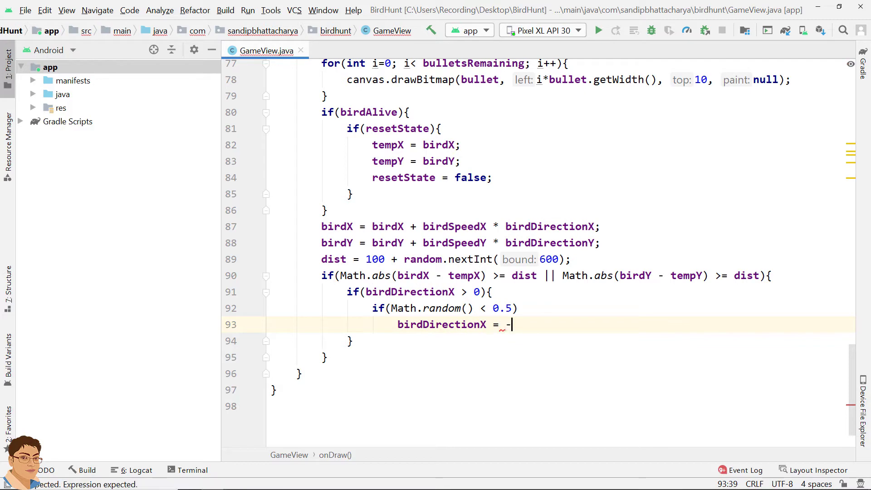
type("1;")
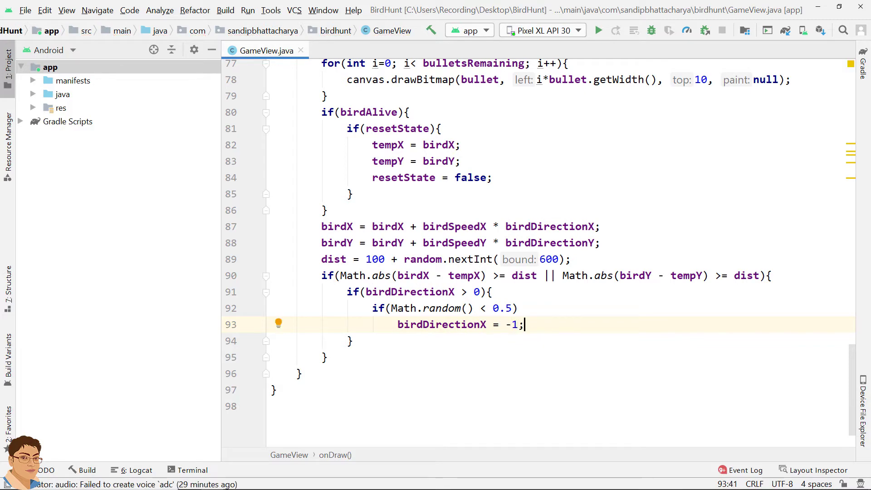
- Add an else branch with another Math.random() < 0.5 check starting the birdDirectionX assignment
type("else")
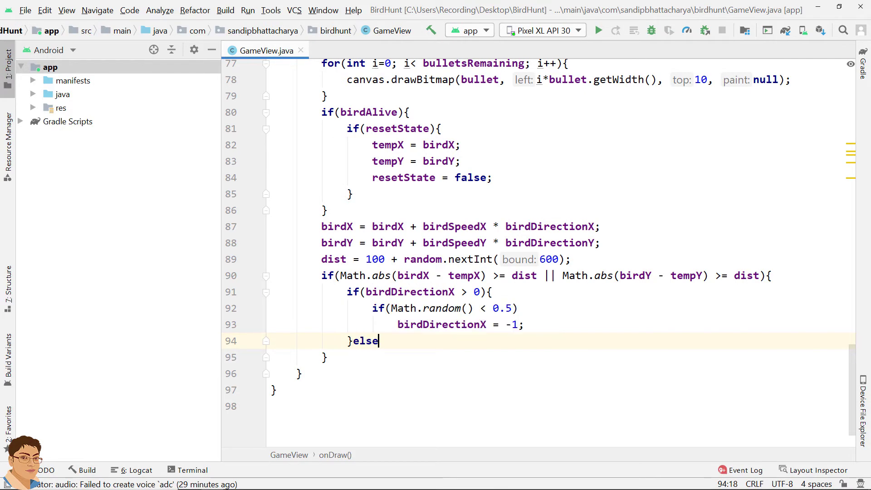
type("{")
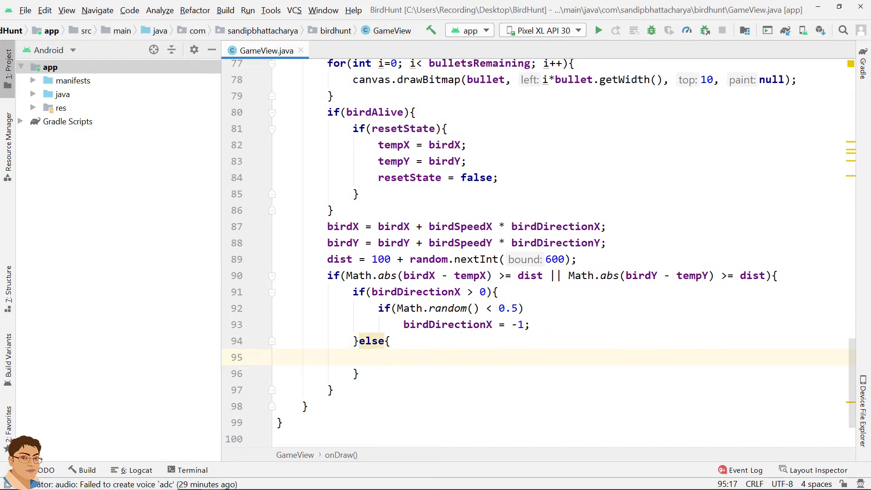
type("if(")
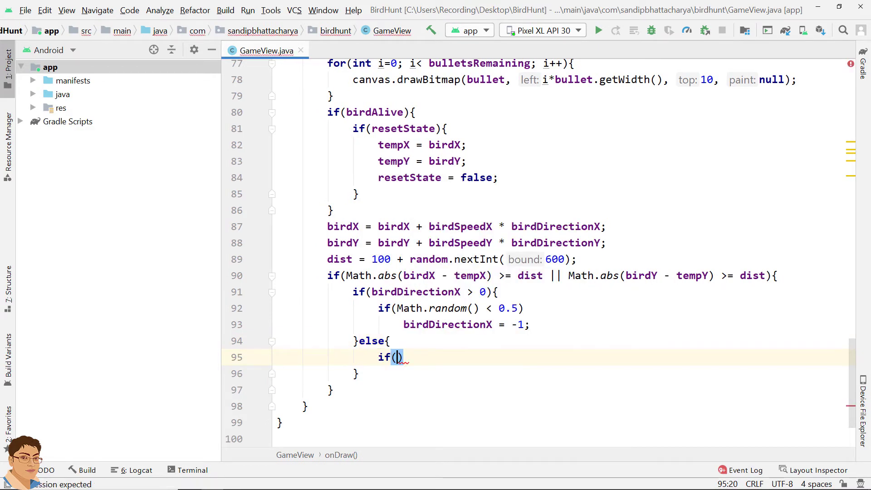
type("Math.random(")
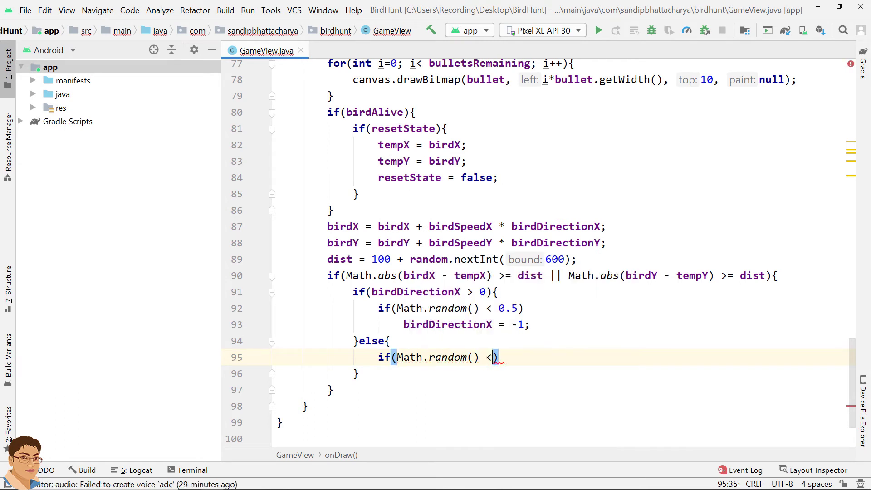
type("0.5")
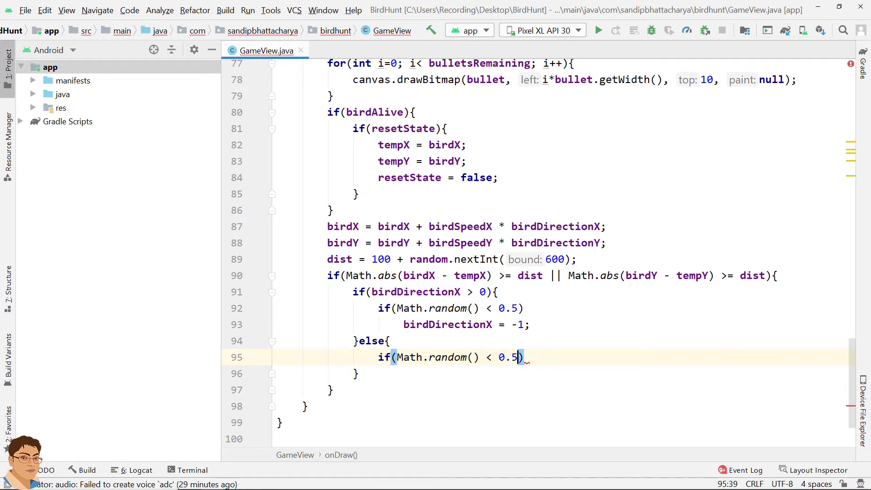
type("birdDirectionX =")
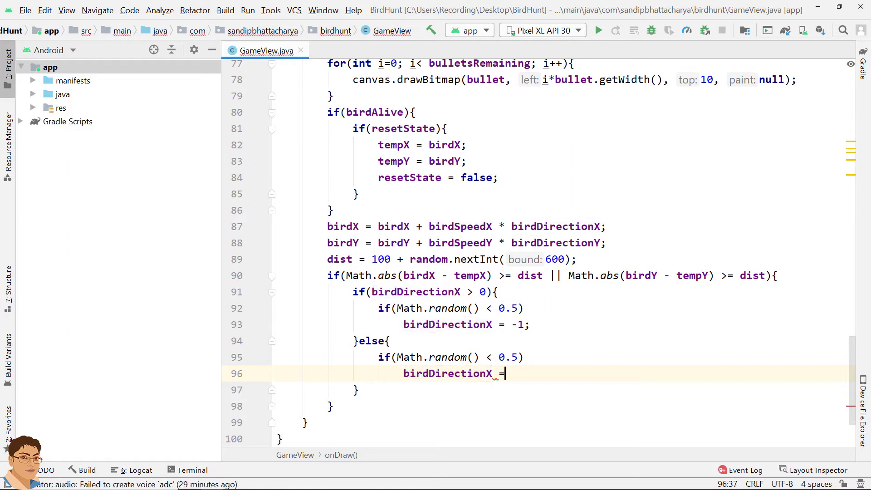
- Finish the else branch assignment as birdDirectionX = 1;
type("1;")
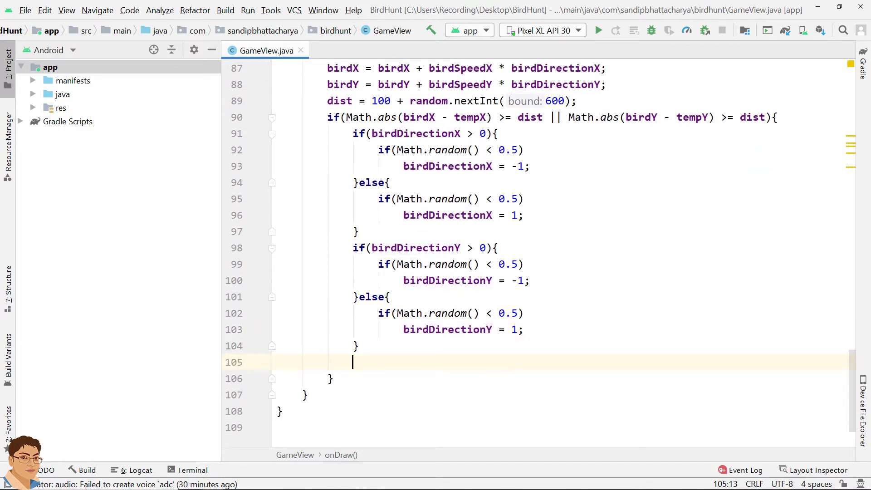
- Call resetBirdSpeed(); and set resetState = true; in the direction-change block
type("rese")
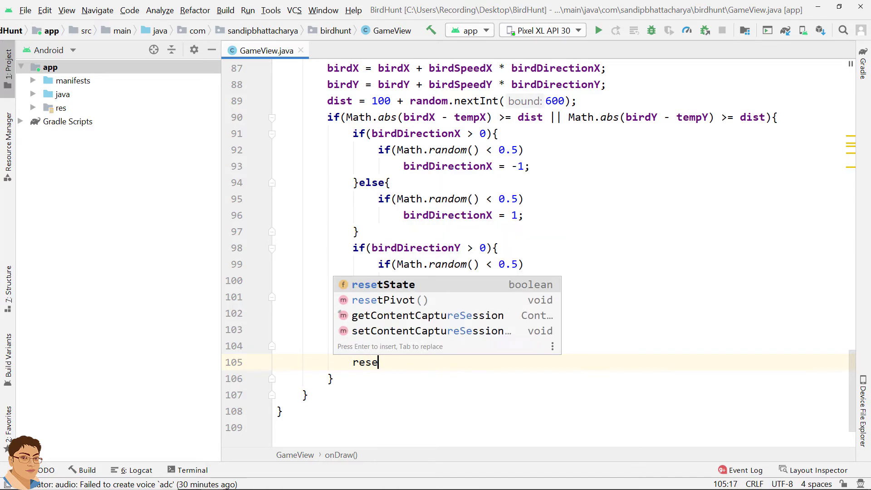
type("tBirdS")
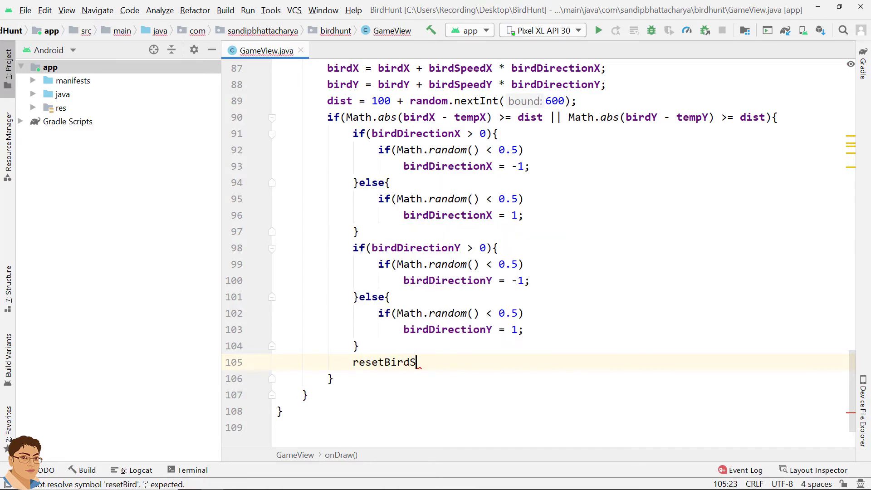
type("peed()")
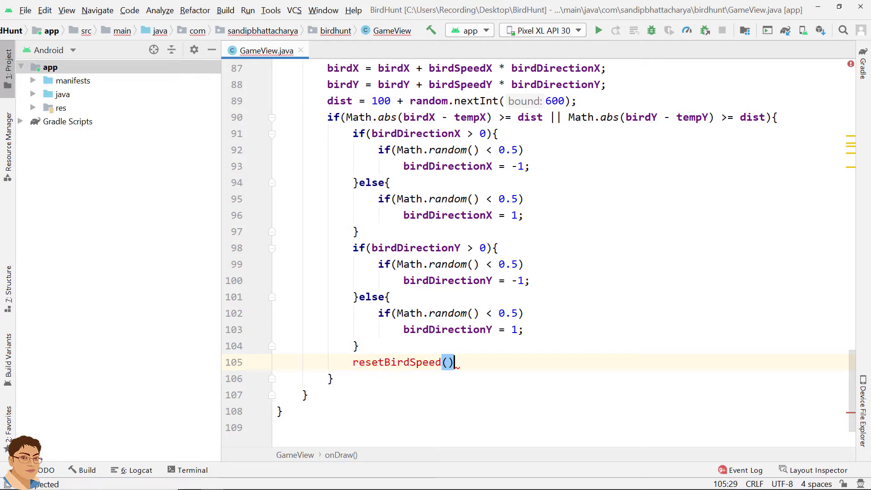
type(";")
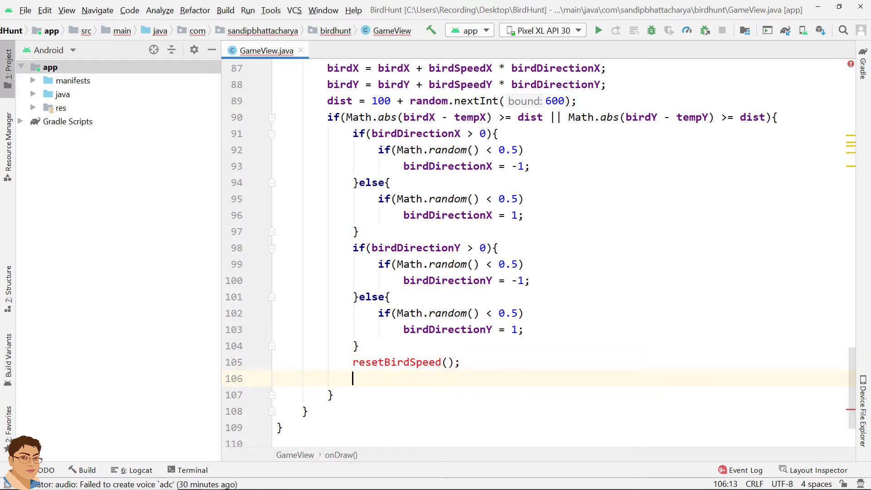
type("r")
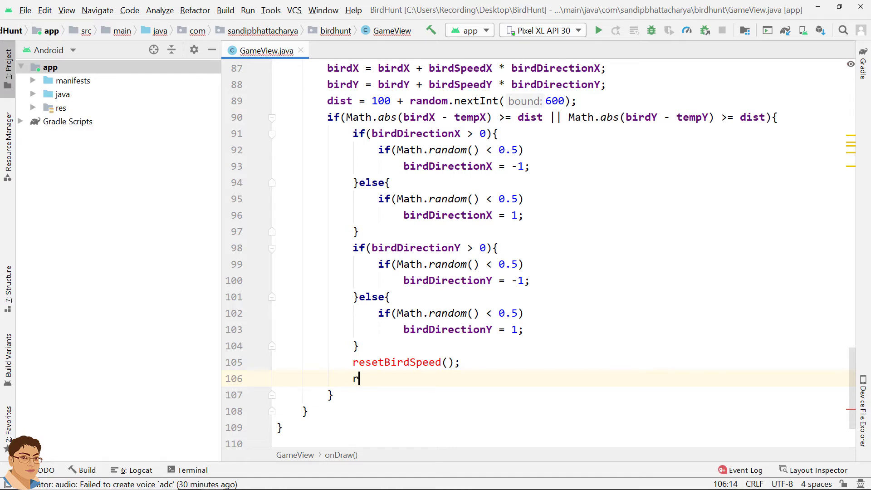
type("esetState =")
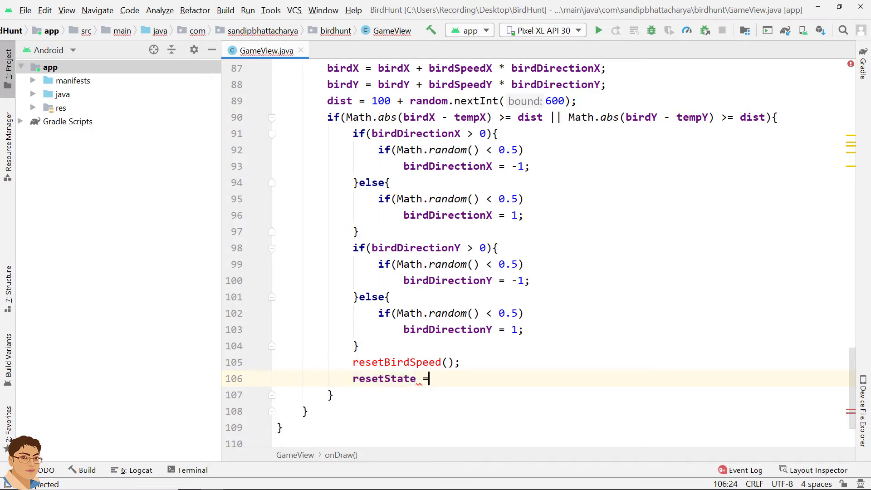
type("tr")
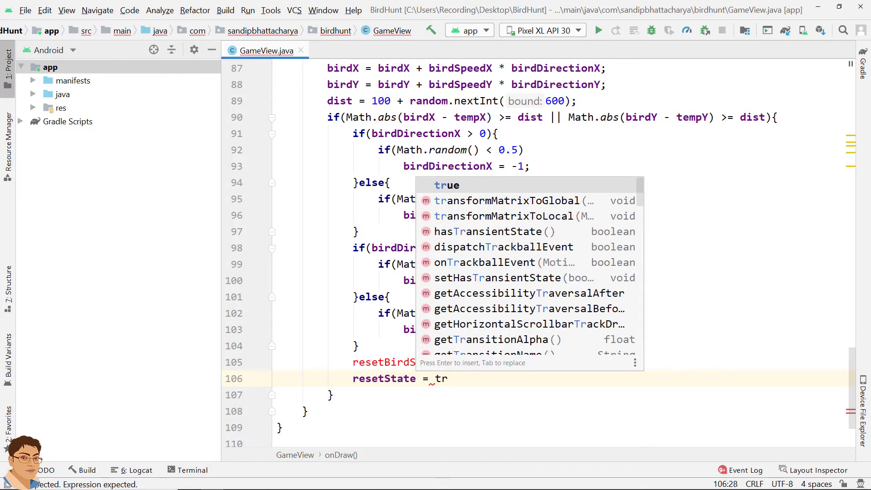
key("Enter")
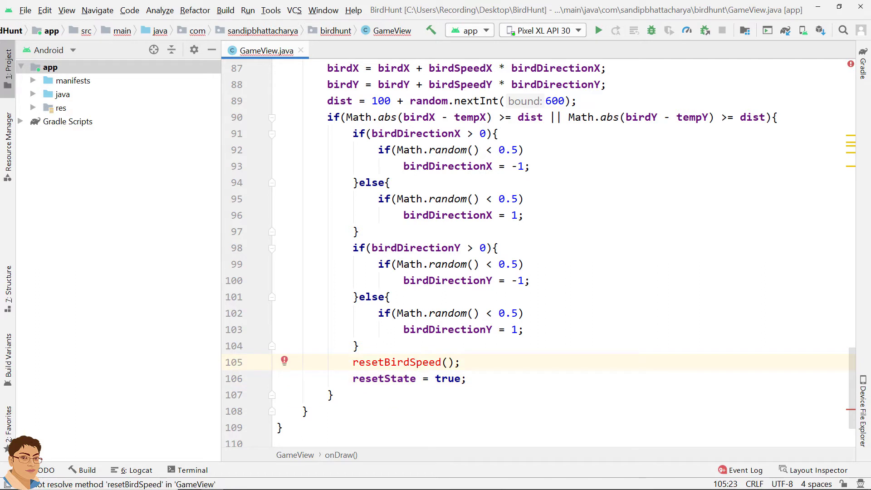
- Use the quick fix to create the missing resetBirdSpeed() method in GameView
left_click(284, 362)
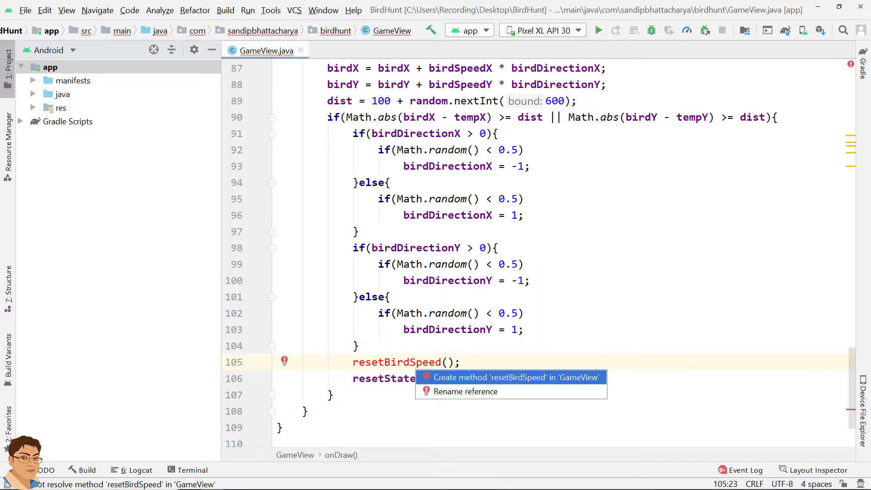
left_click(517, 378)
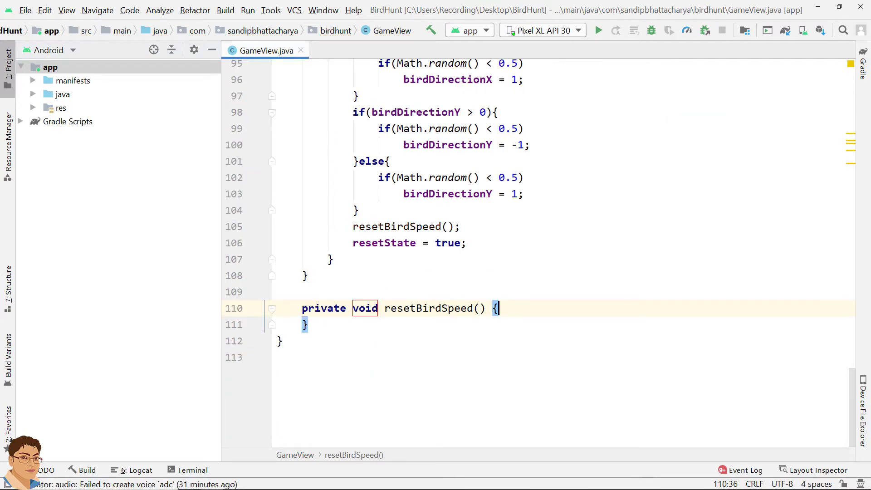
- Set birdSpeedX = 10 + random.nextInt(20) inside resetBirdSpeed
key("Enter")
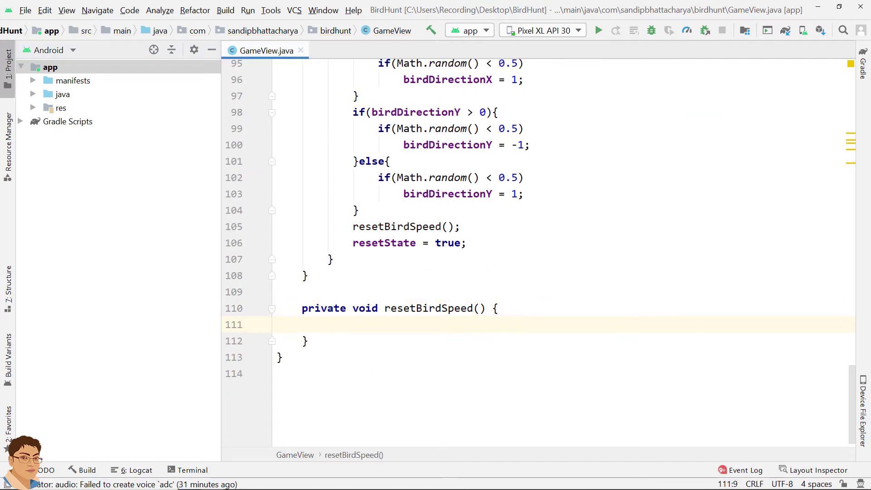
type("bird")
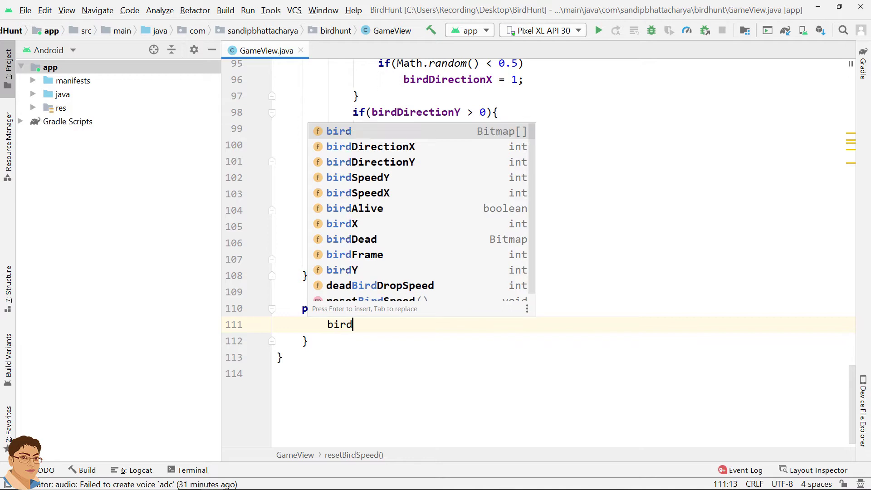
type("SpeedX =")
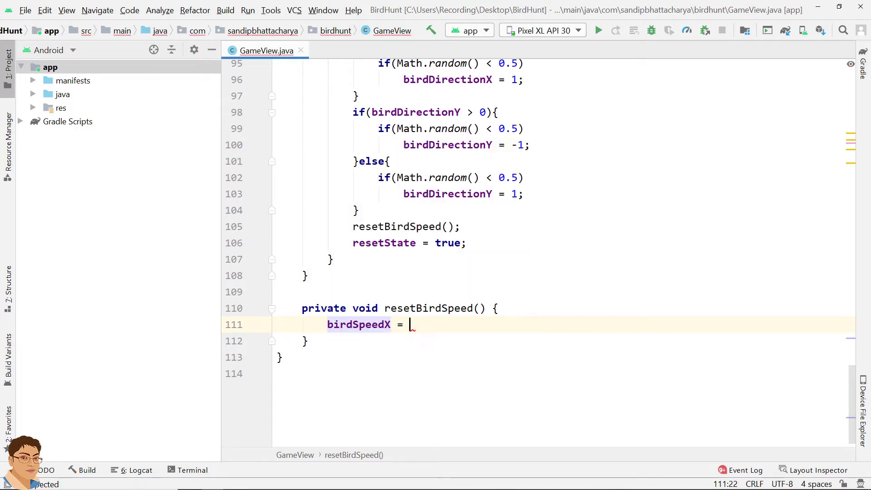
type("10 +")
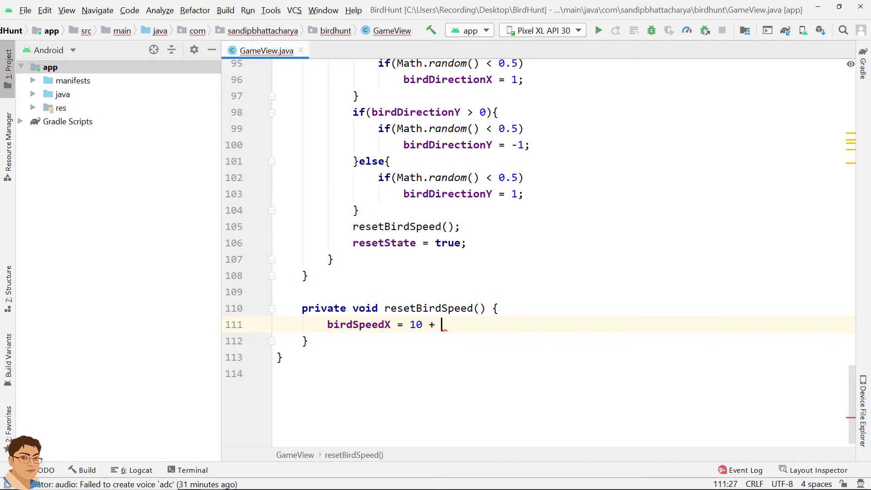
type("random")
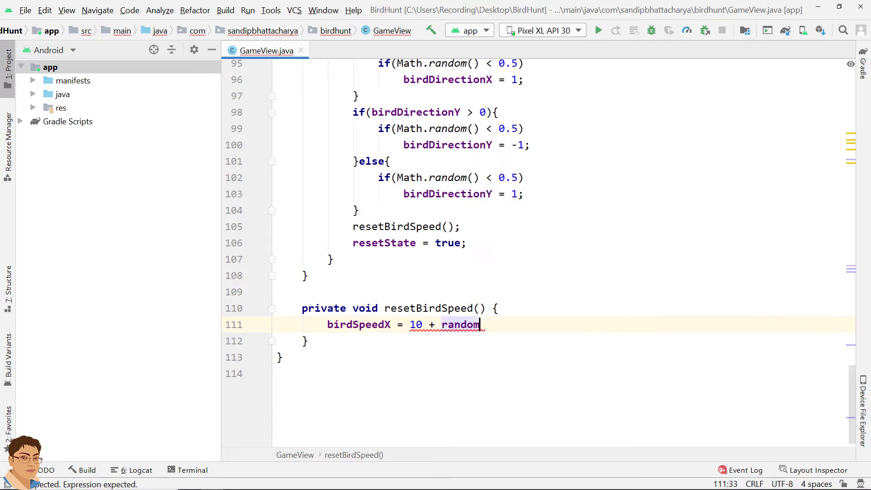
type(".next")
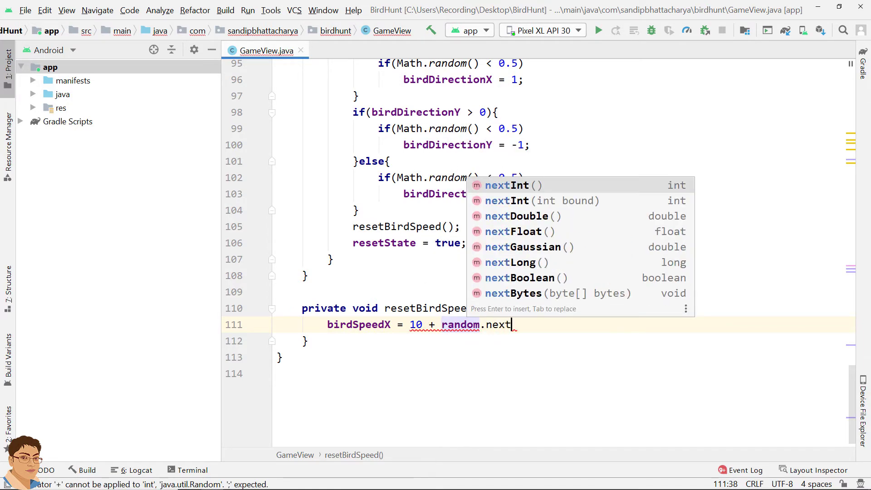
left_click(507, 185)
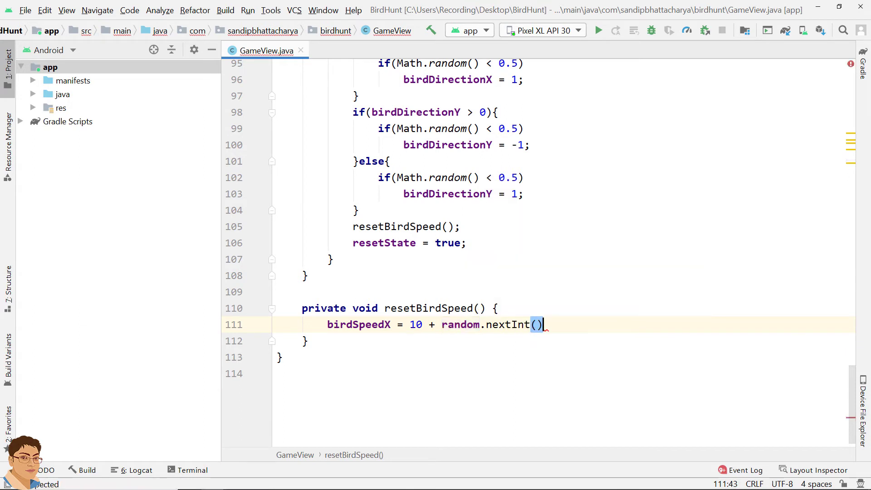
type("20")
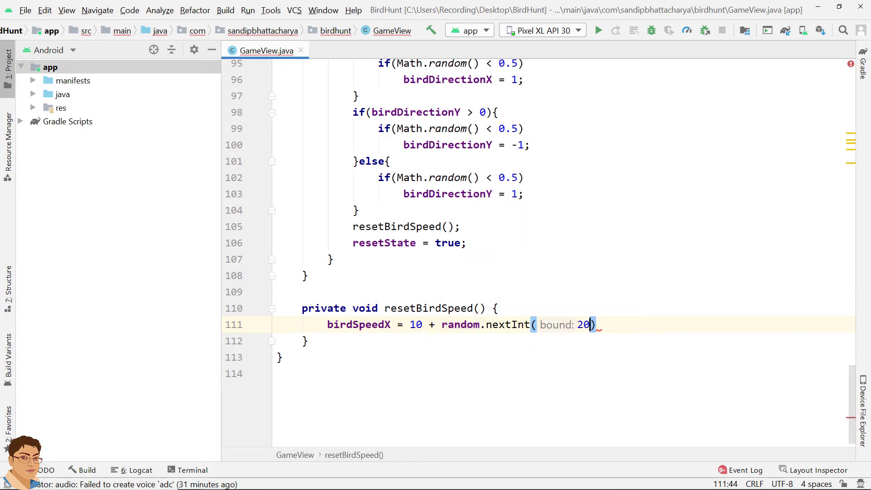
type(";")
key("Enter")
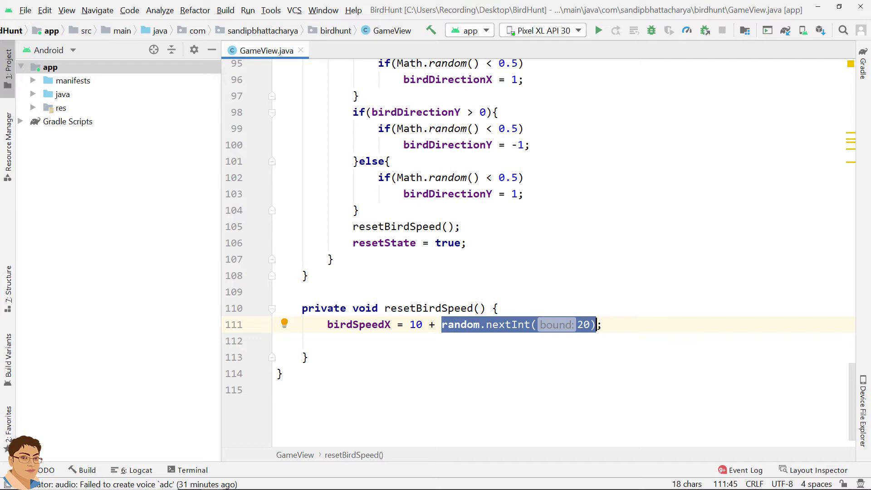
- Set birdSpeedY = 10 + random.nextInt(20) and leave a blank line after the reset block in onDraw
left_click(357, 324)
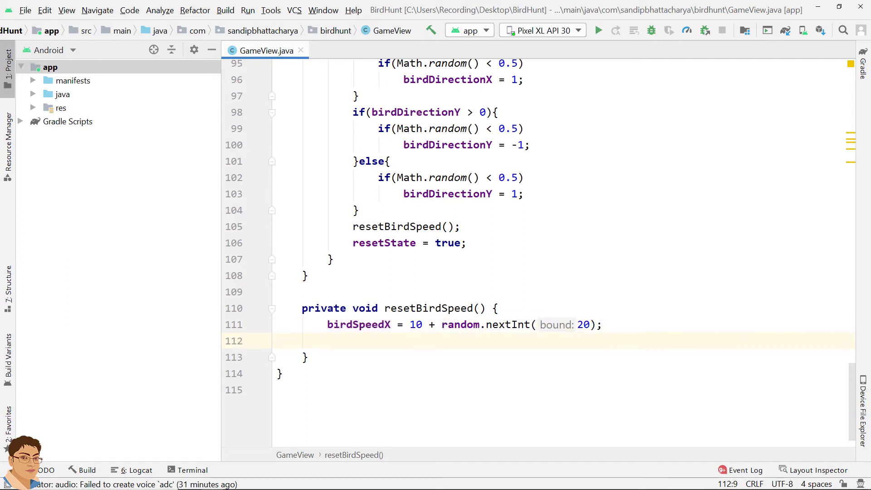
type("birdSpeedY =")
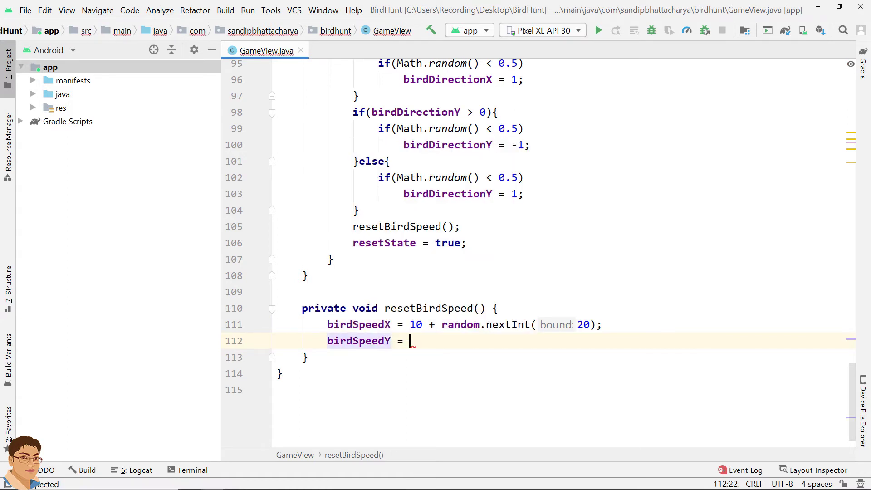
type("10 +")
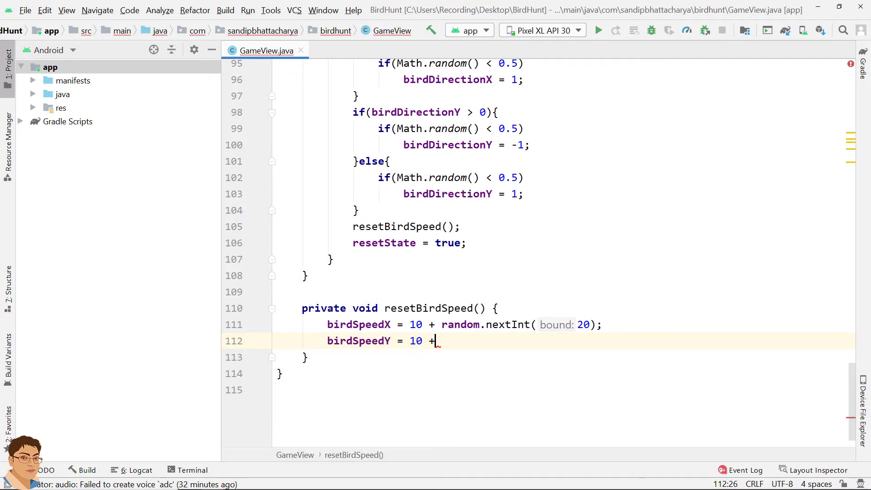
type("random")
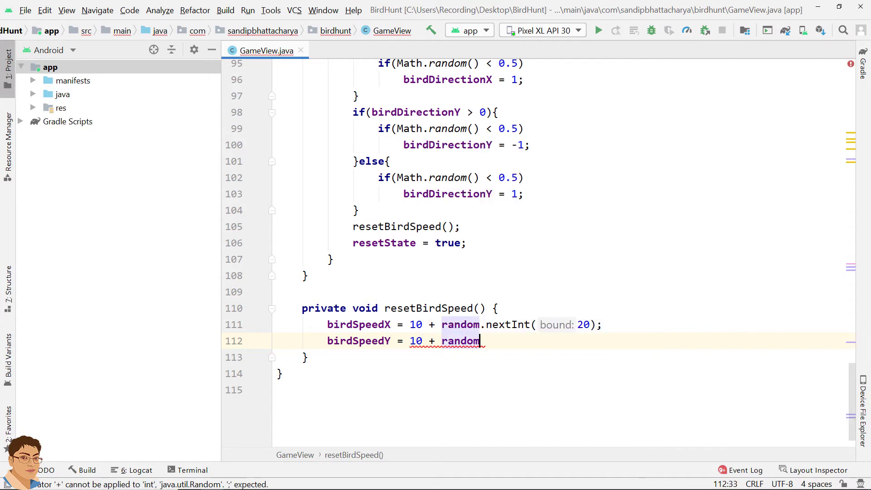
type(".next")
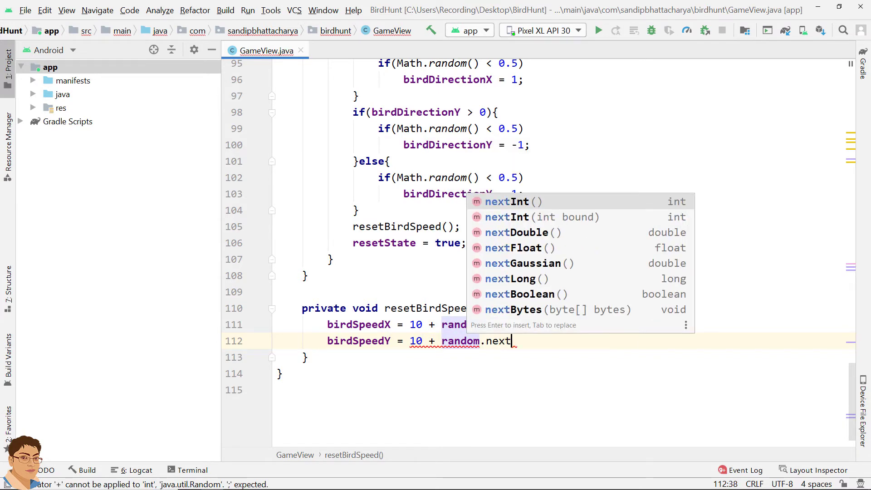
key("Enter")
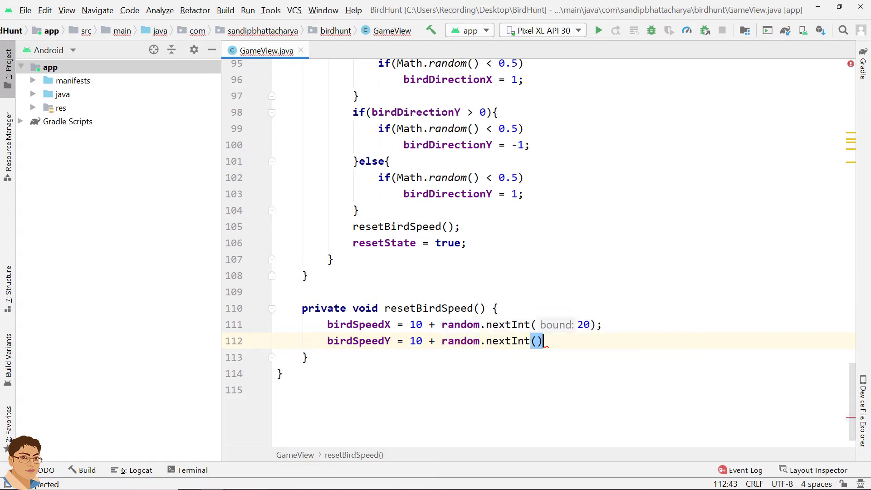
type("20")
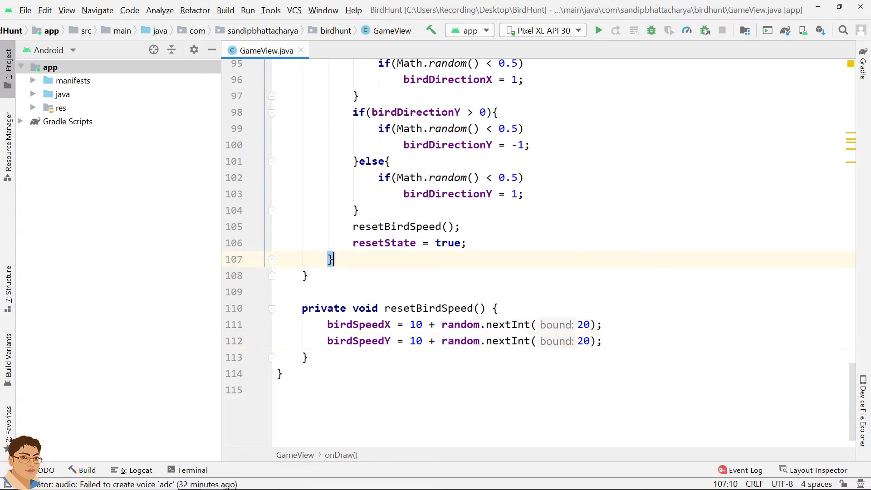
key("Enter")
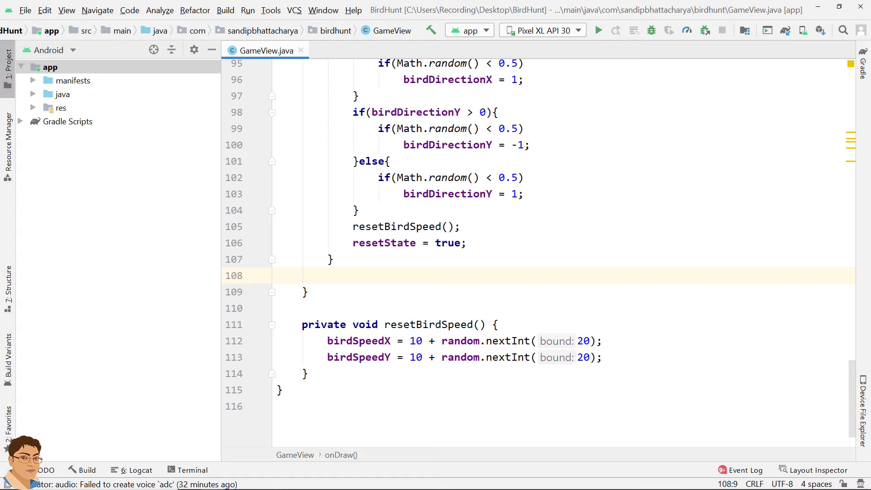
- Write the condition if (birdX >= screenWidth - bird[0].getWidth()) in onDraw
type("if(")
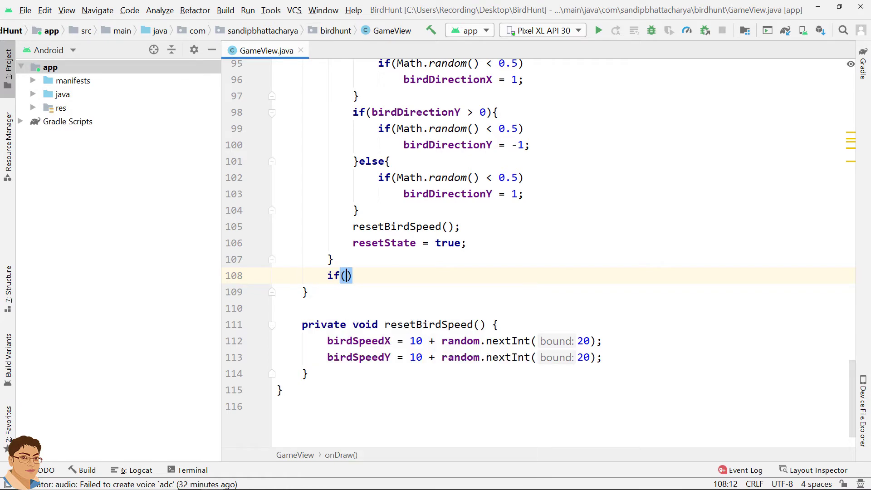
type("bi")
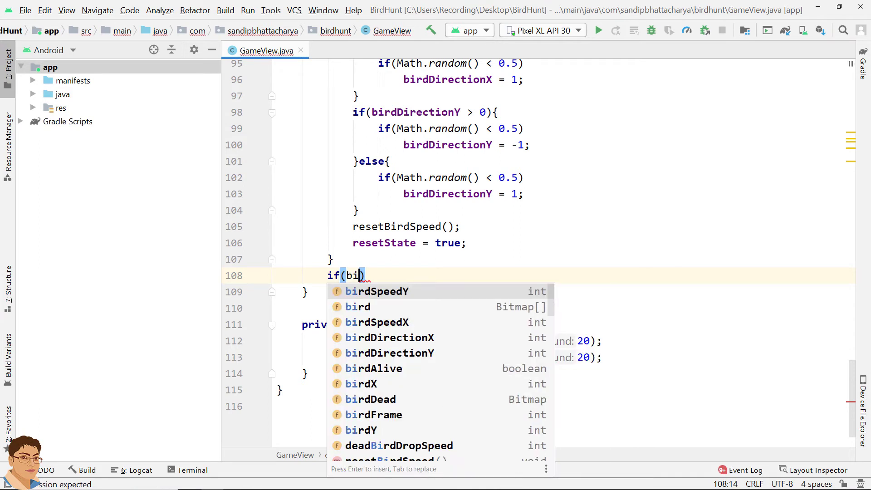
type("rdX")
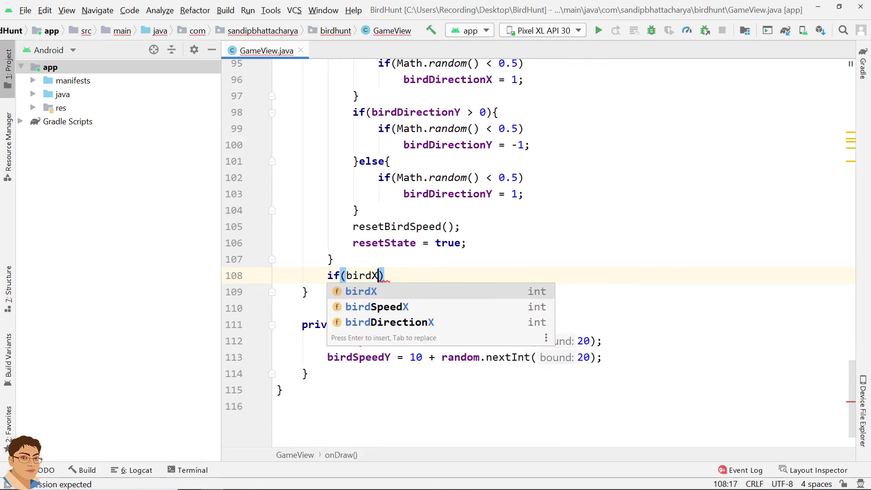
type(">=")
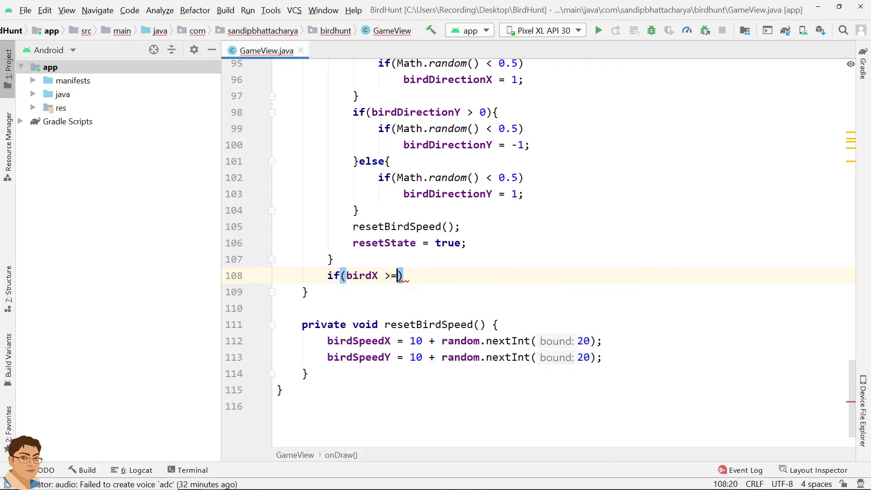
type("screenWidth")
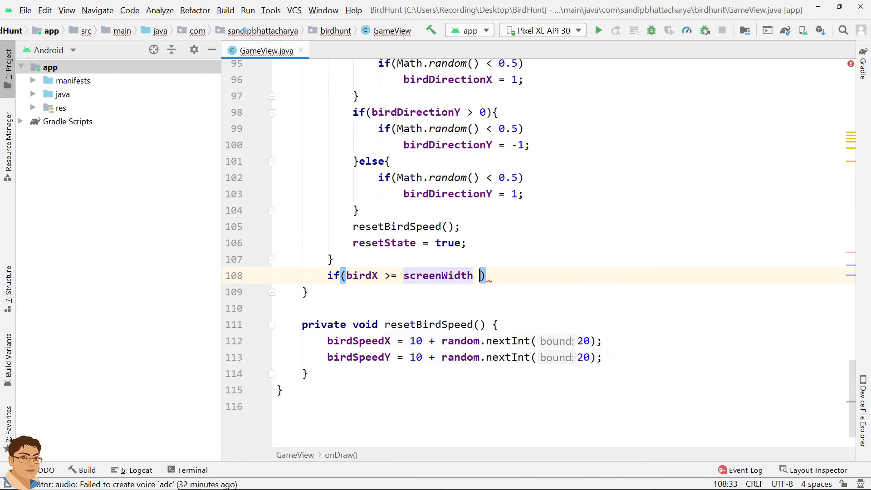
type("= bird[")
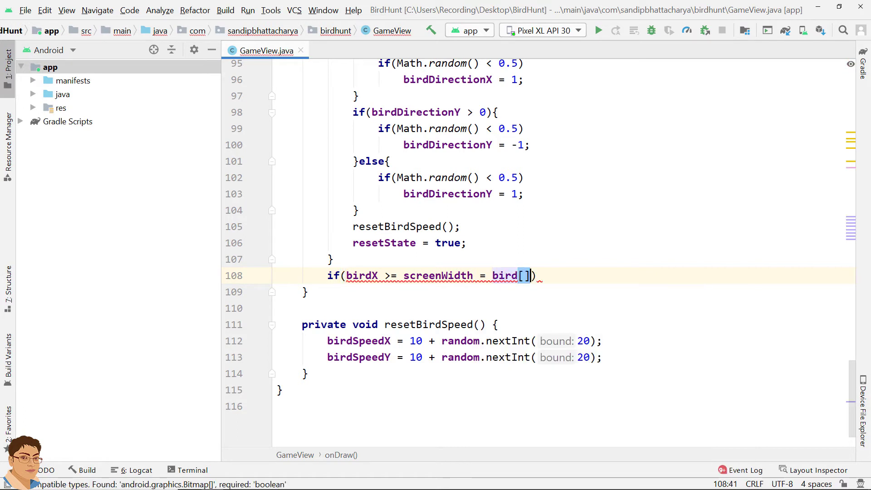
type("0")
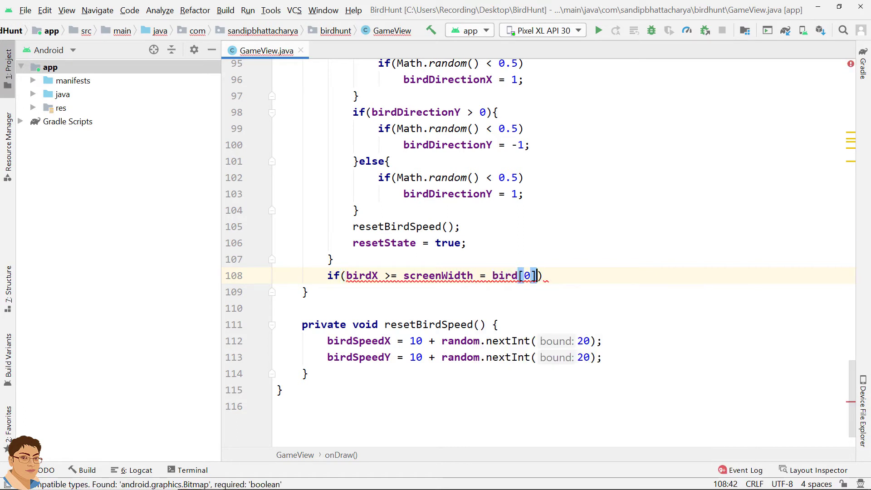
type(".getW")
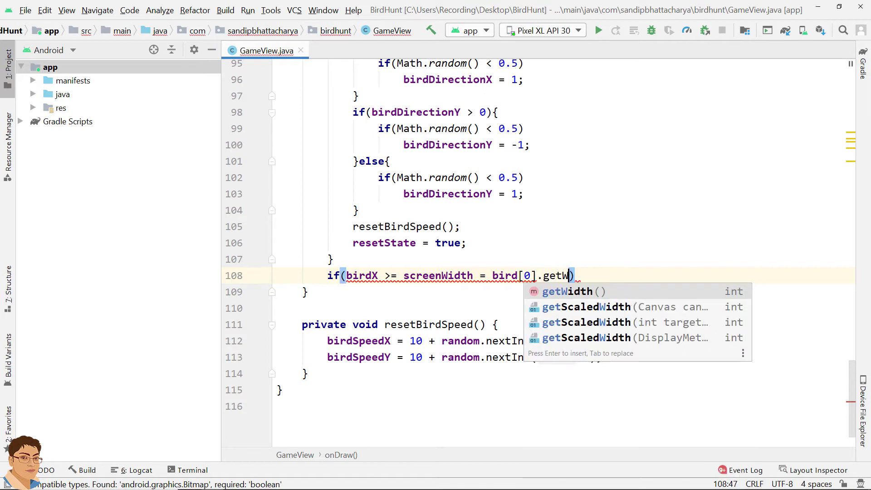
key("Enter")
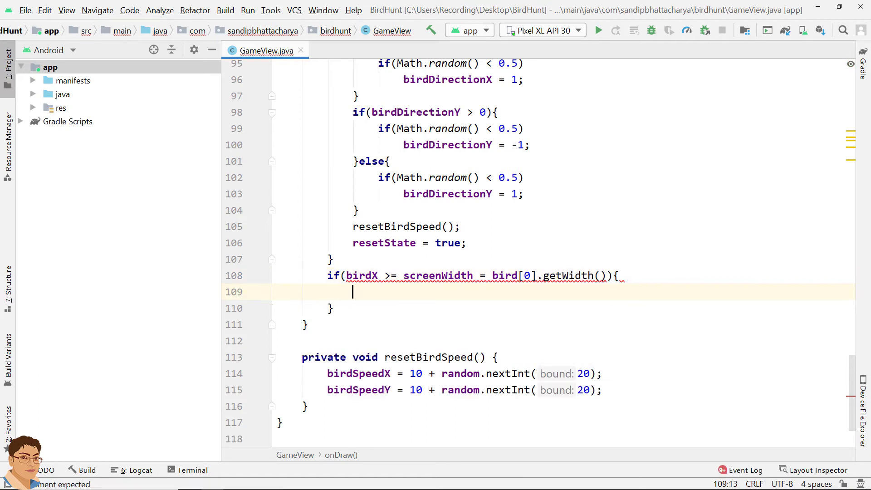
- Inside it, set birdDirectionX = -1 and call resetBirdSpeed(), fixing the = to -
type("birdDirectionX")
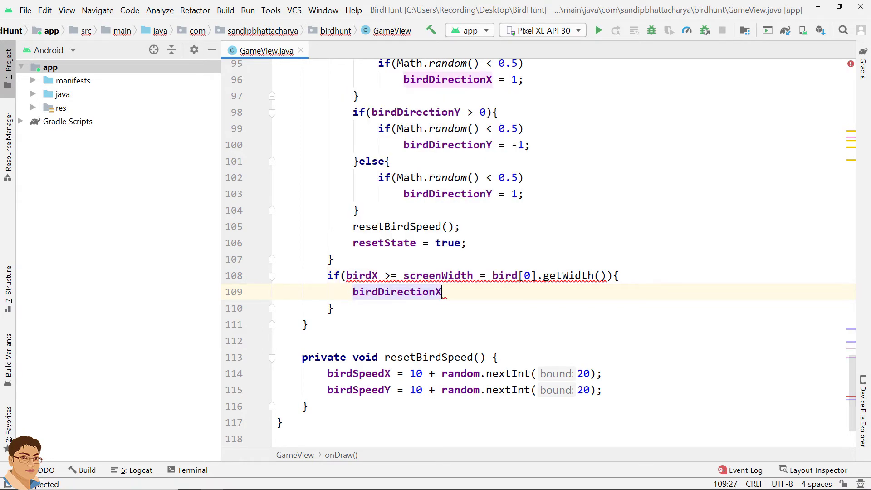
type("= -1")
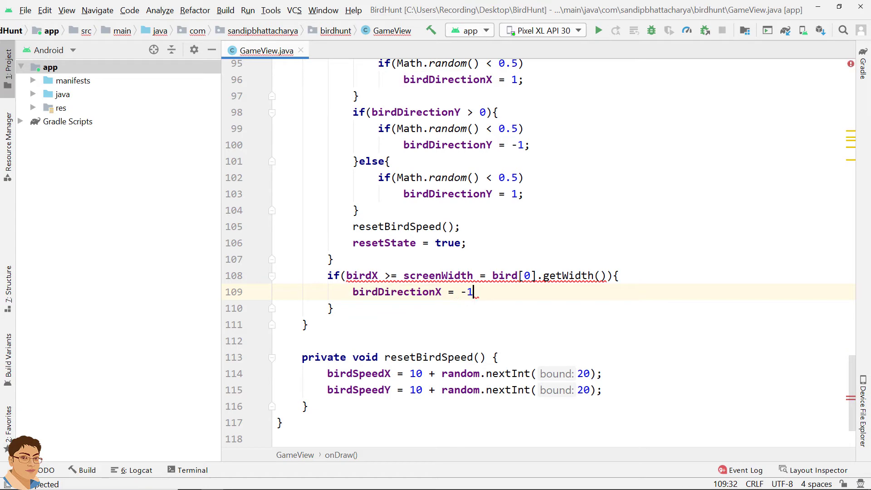
type(";")
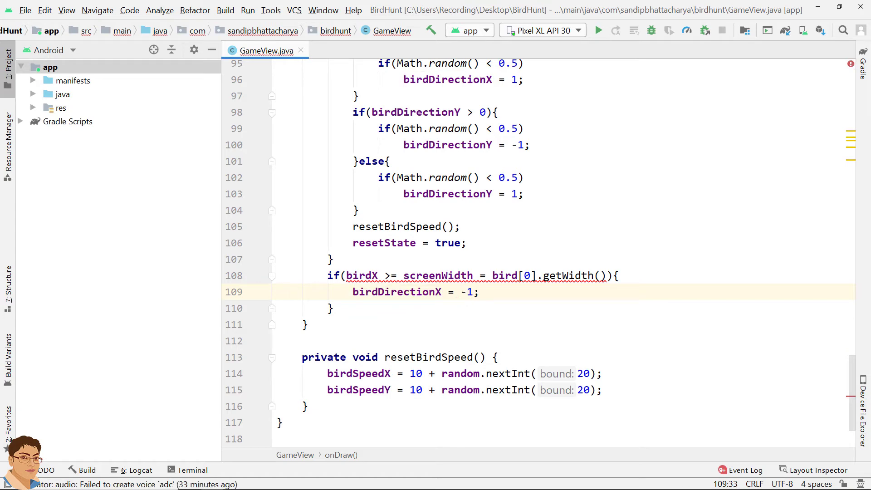
type("re")
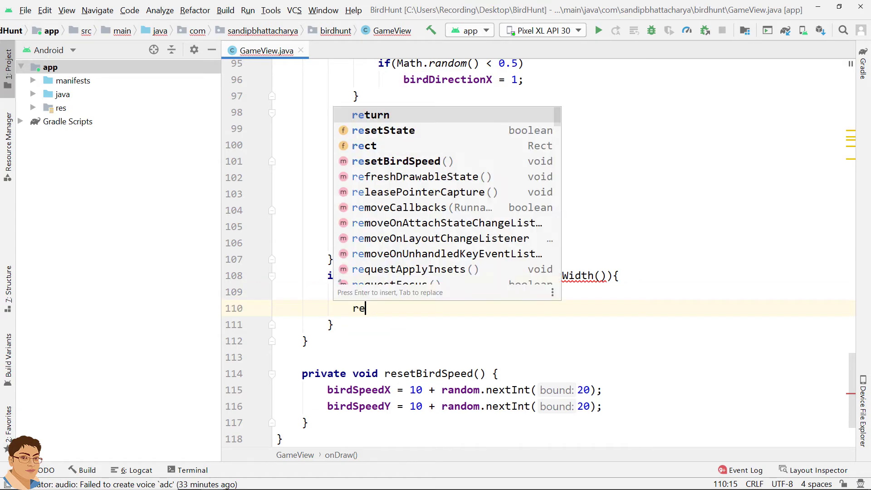
type("setBirdSpeed();")
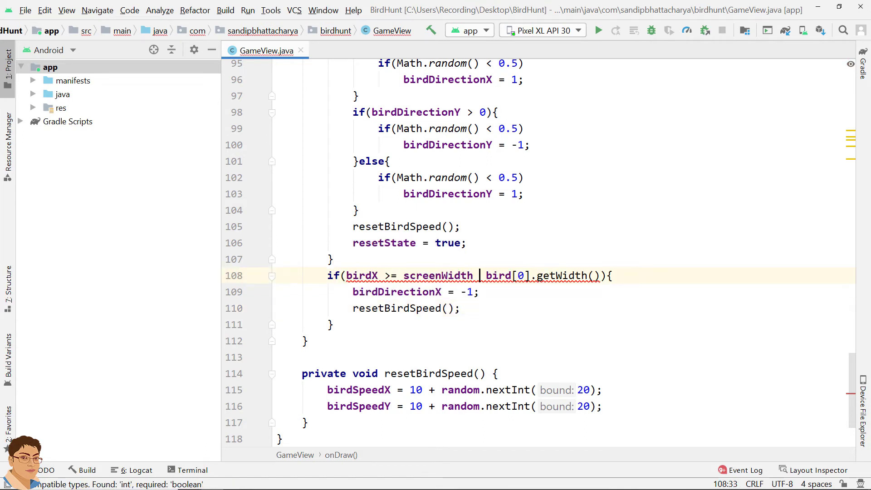
type("-")
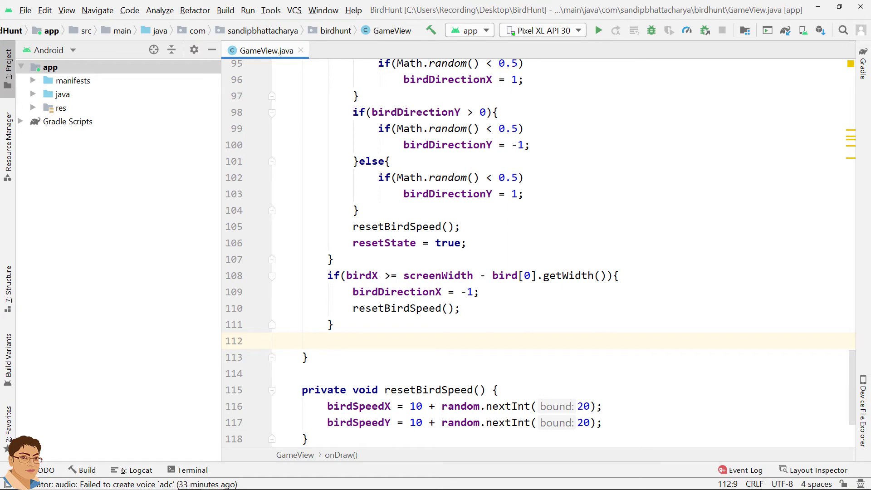
- Add if (birdX <= 0) setting birdDirectionX = 1 and calling resetBirdSpeed()
type("if(")
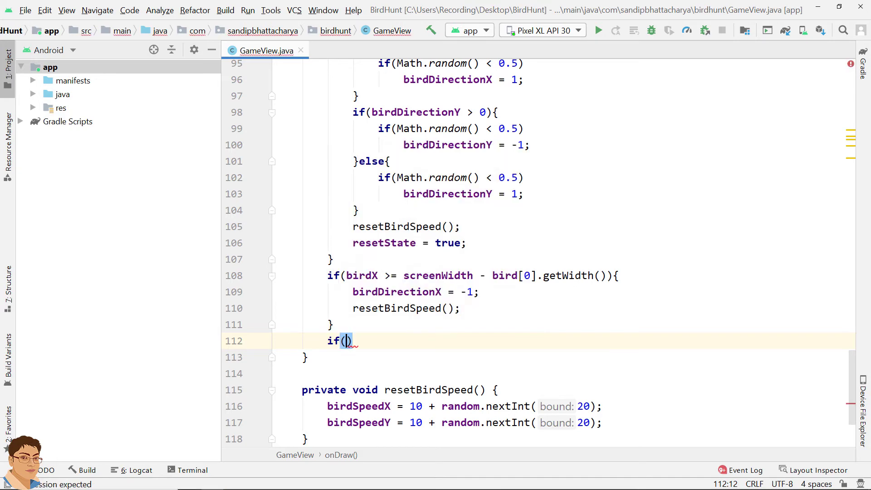
type("bird")
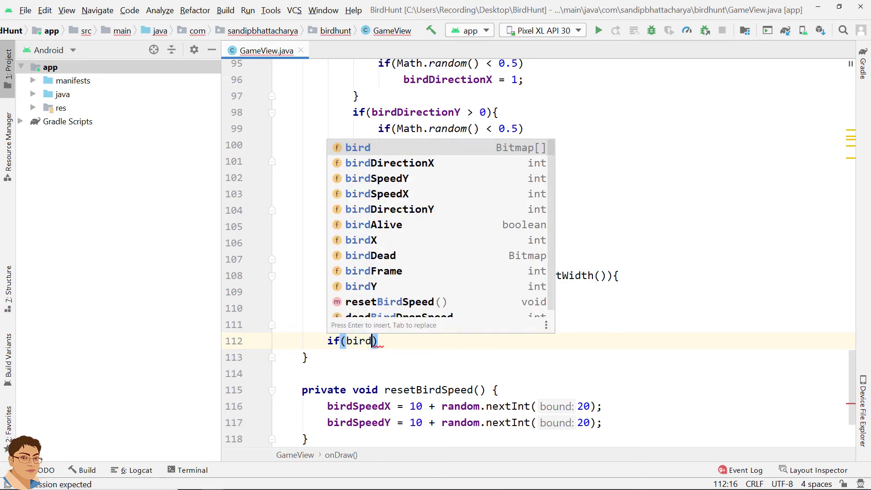
type("X")
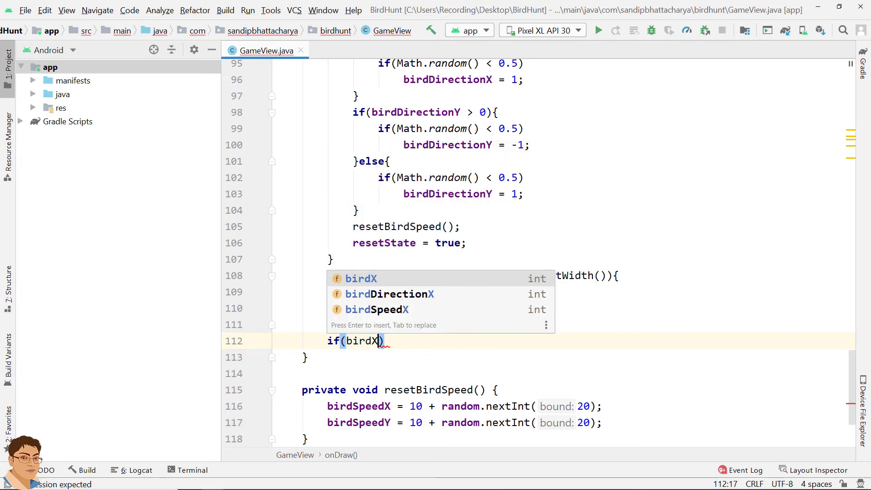
type("<=")
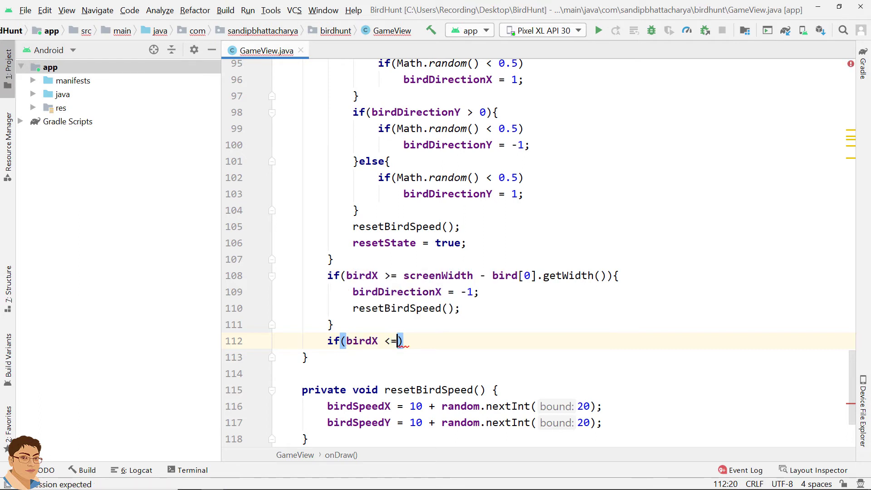
type("0){")
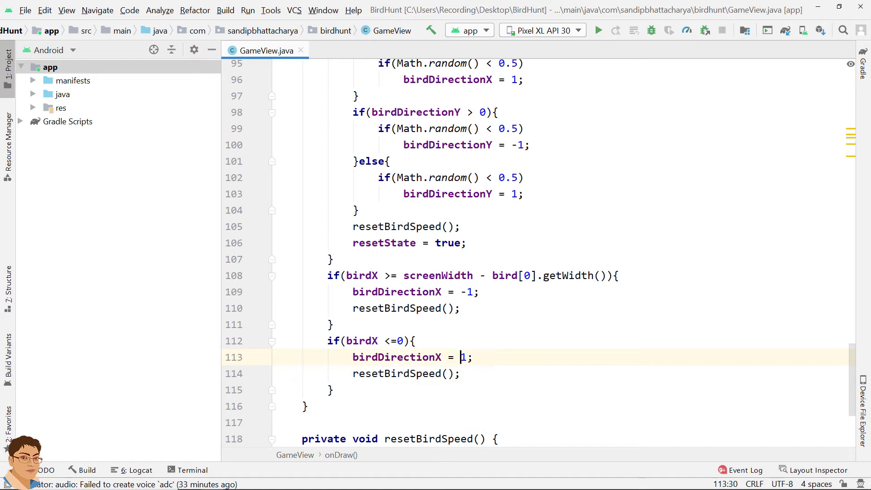
scroll("down", 3)
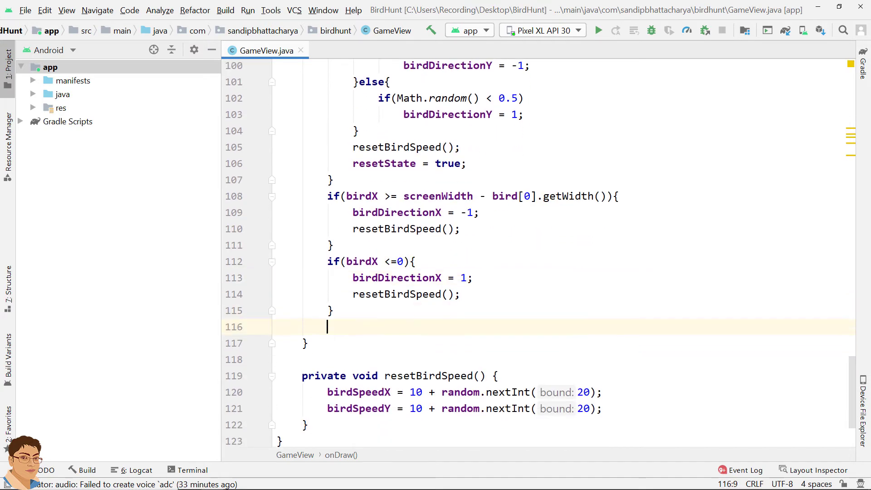
scroll("down", 3)
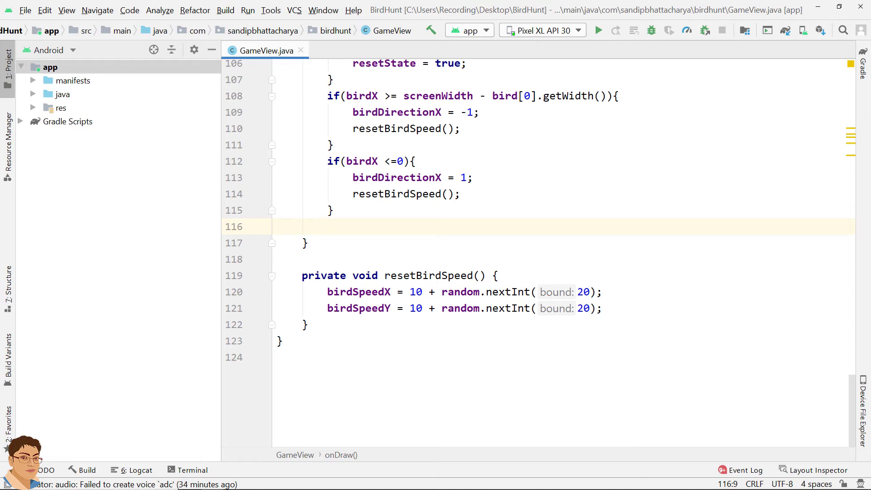
- Add if (birdY <= 0) setting birdDirectionY = 1 and calling resetBirdSpeed()
type("if(b")
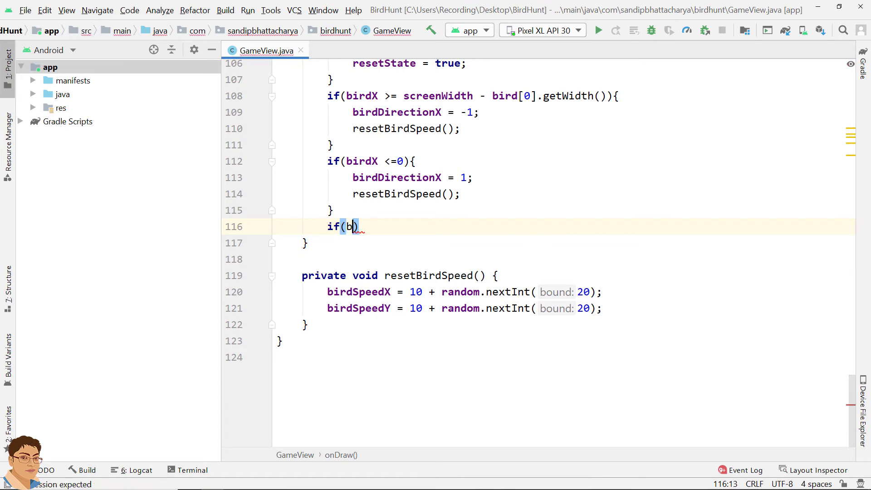
type("irdY <=0")
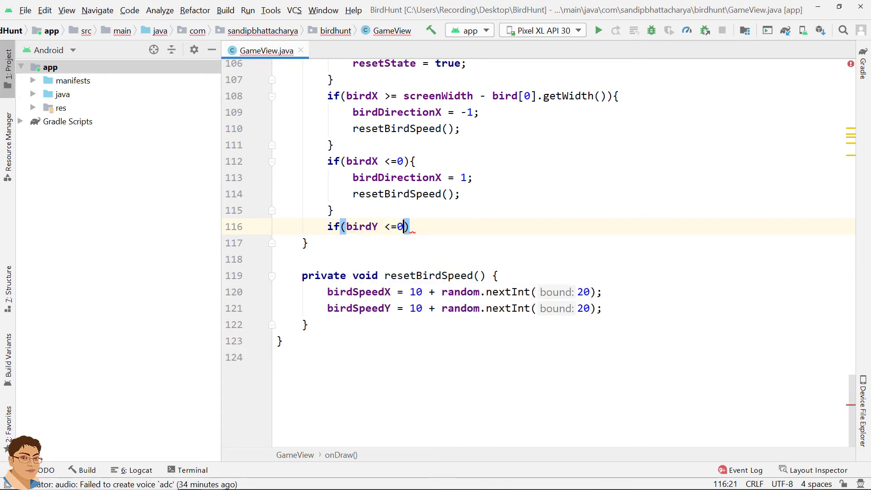
type("{")
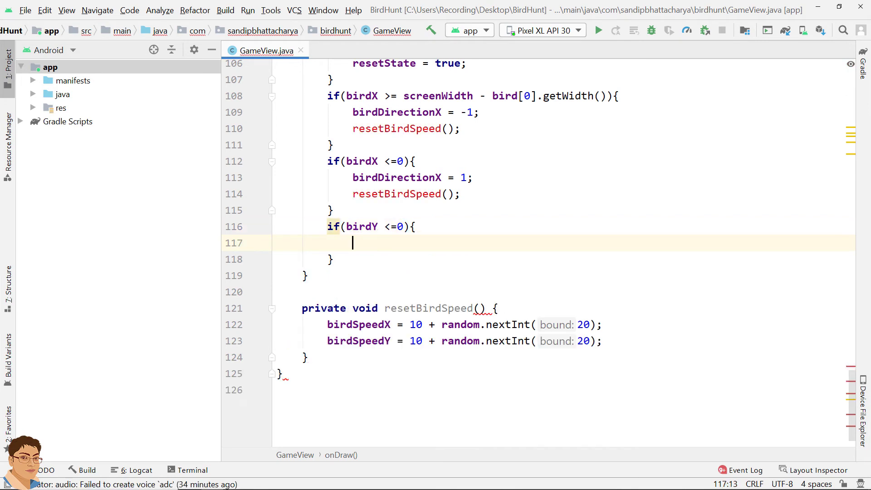
type("birdDirectionY = 1;")
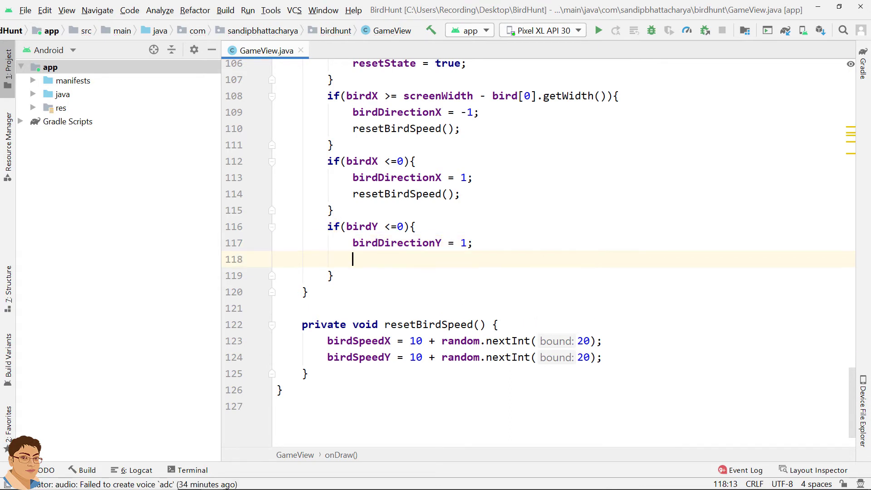
type("resetBirdSpeed();")
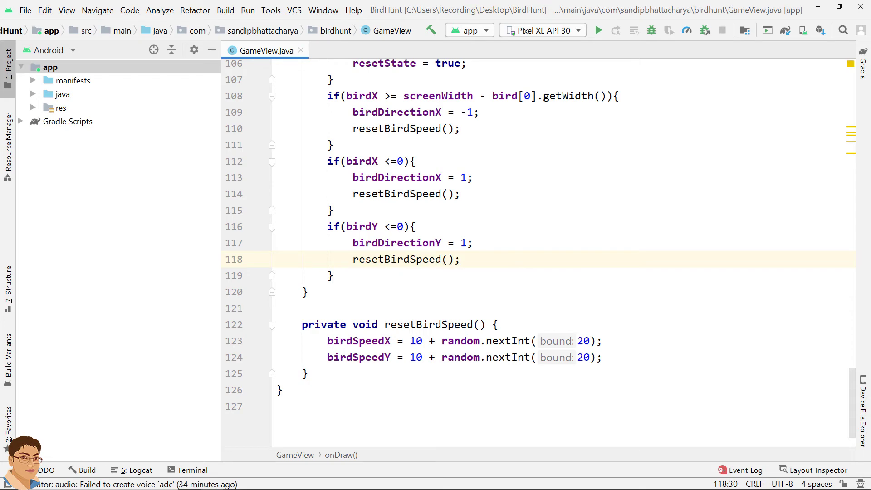
left_click(329, 275)
type("if(")
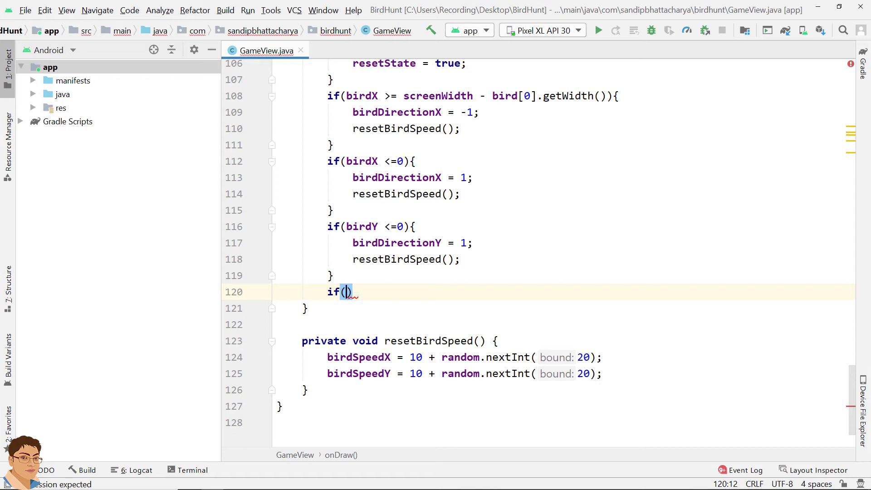
- Add if (birdY >= screenHeight - bird[0].getHeight()) setting birdDirectionY = -1 and resetting speed
type("bird")
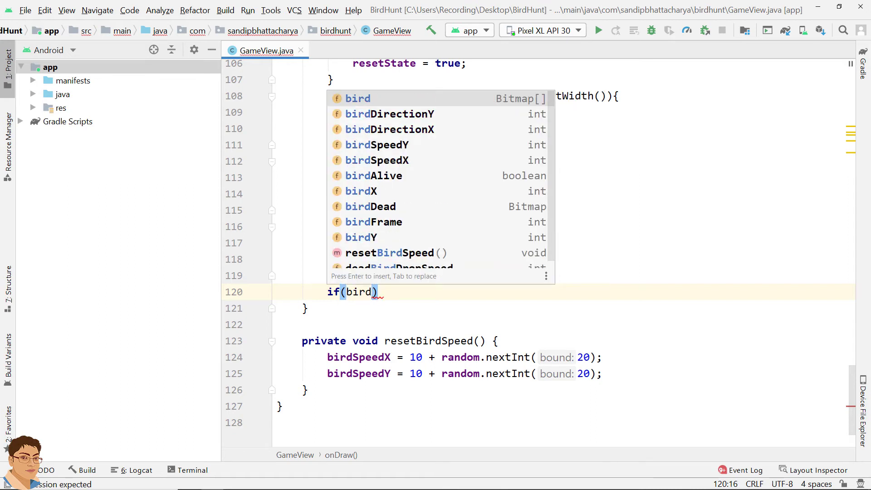
type("Y >=")
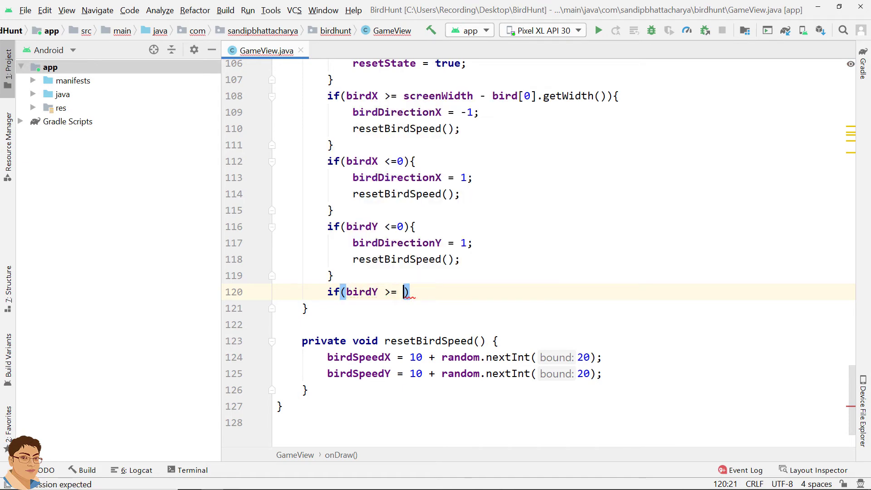
type("screenHeight")
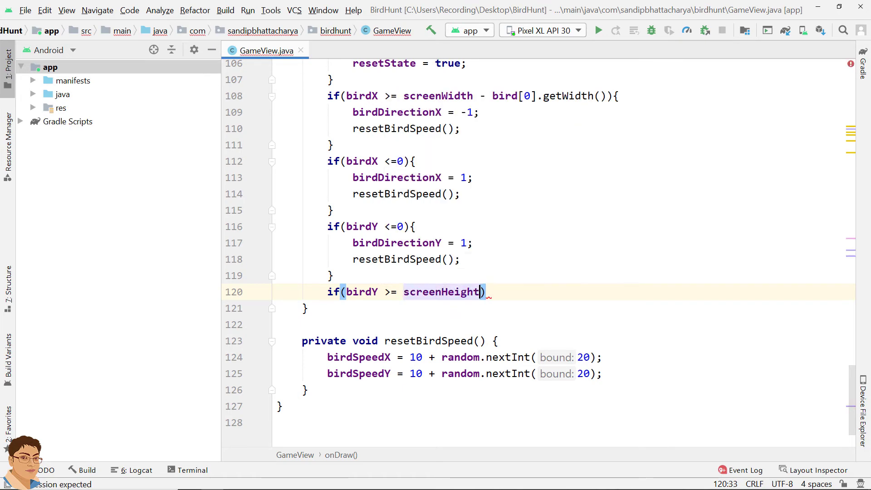
type("= bird")
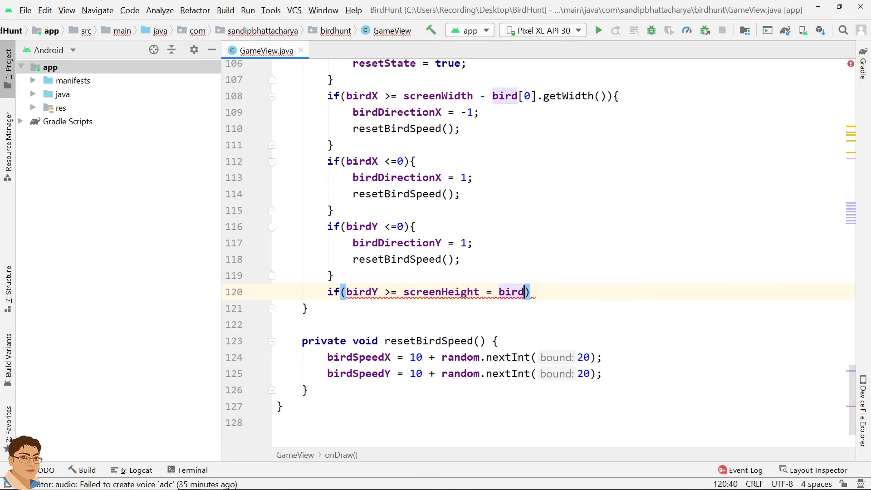
type("[0]")
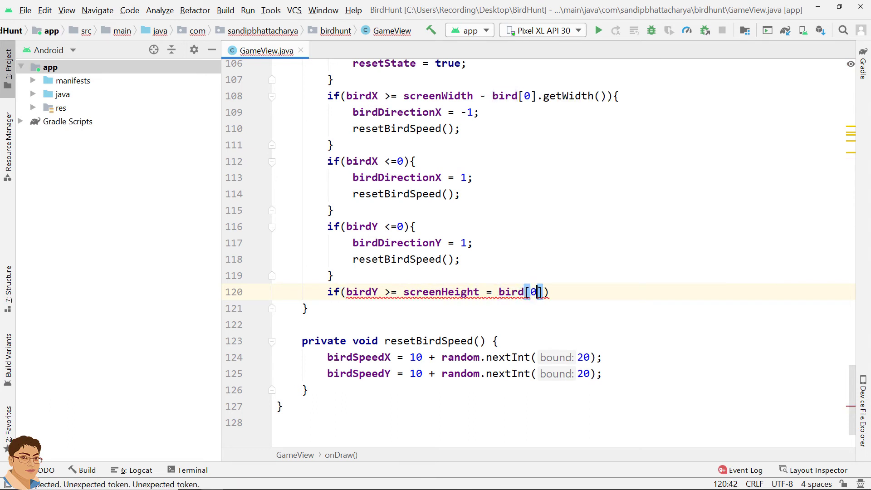
type(".getHeight(")
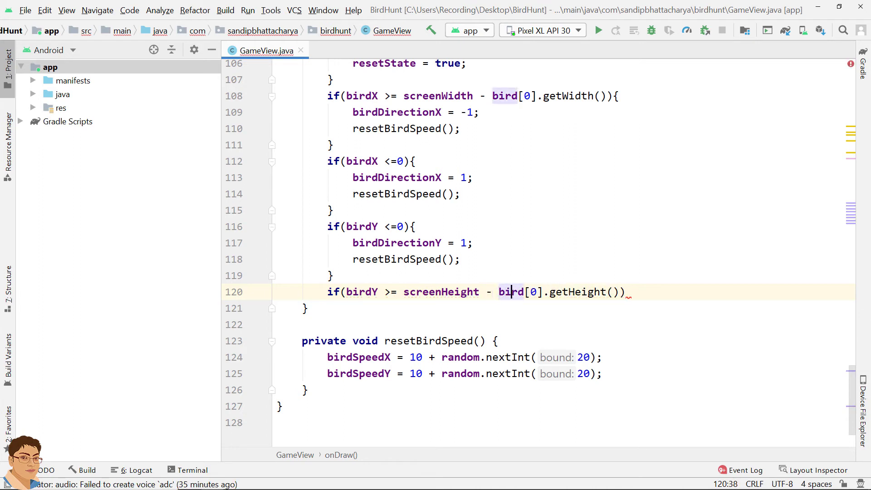
type("{")
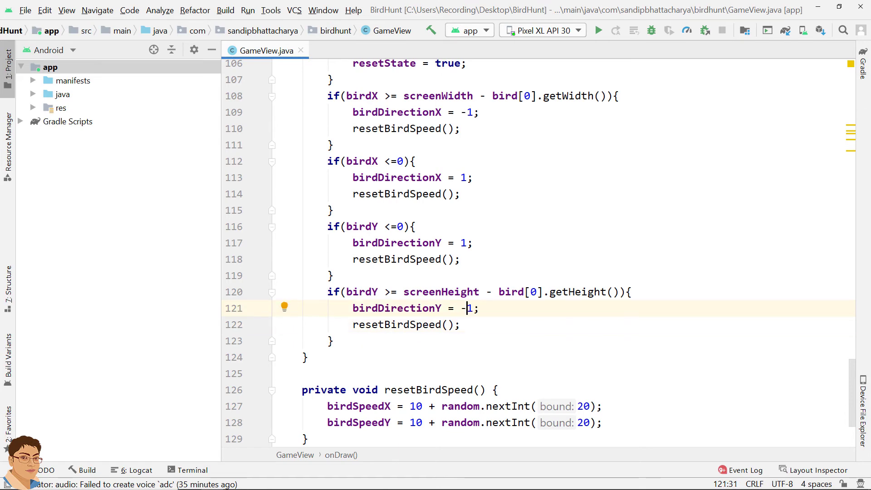
scroll("down", 3)
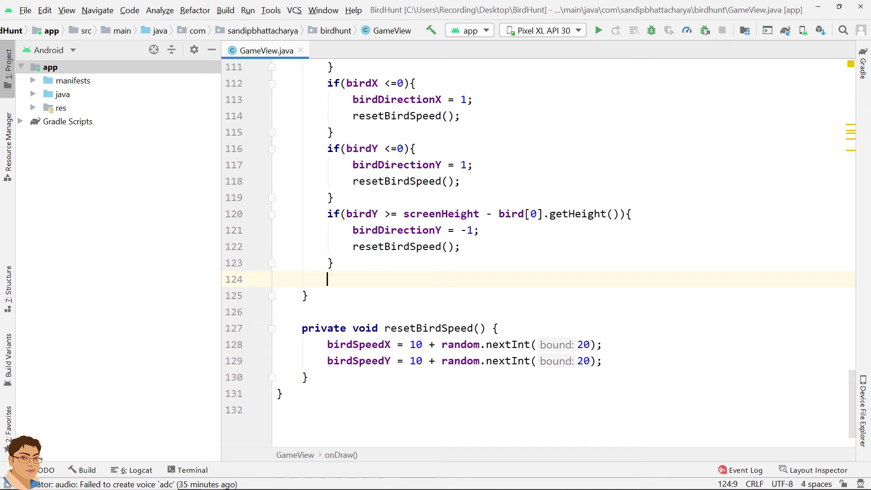
- Increment birdFrame with birdFrame++ in onDraw
type("bird")
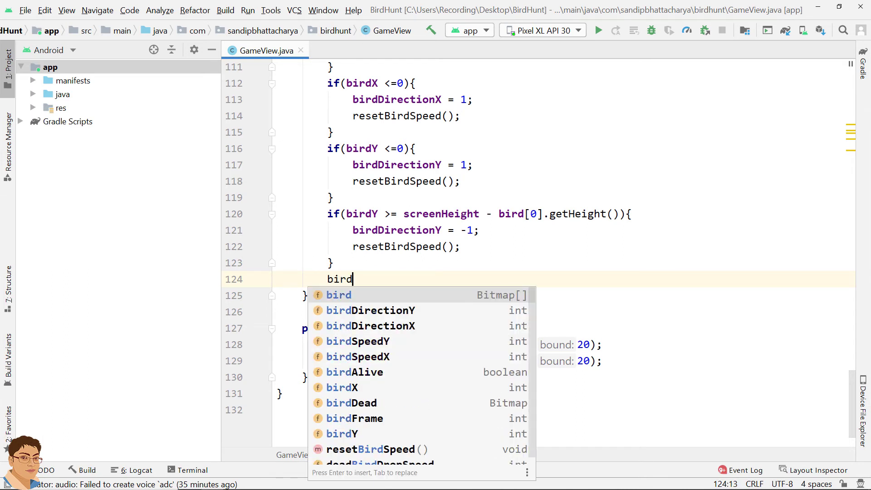
type("Frame++;")
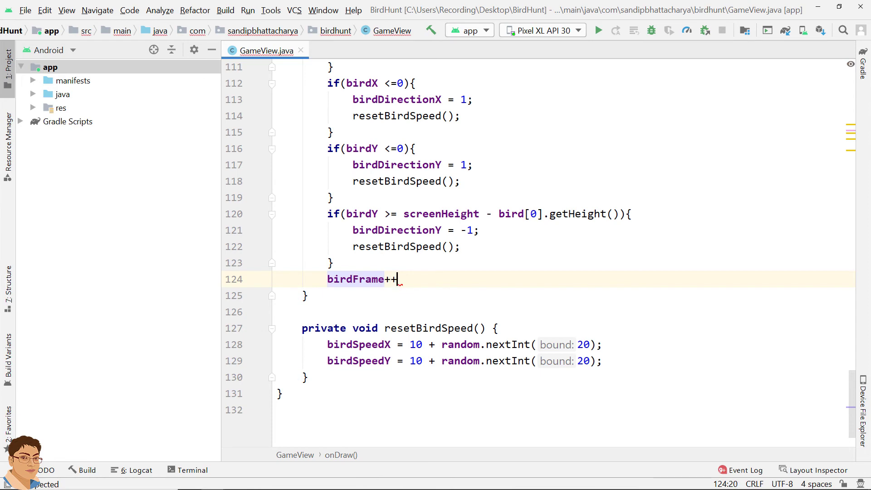
key("Enter")
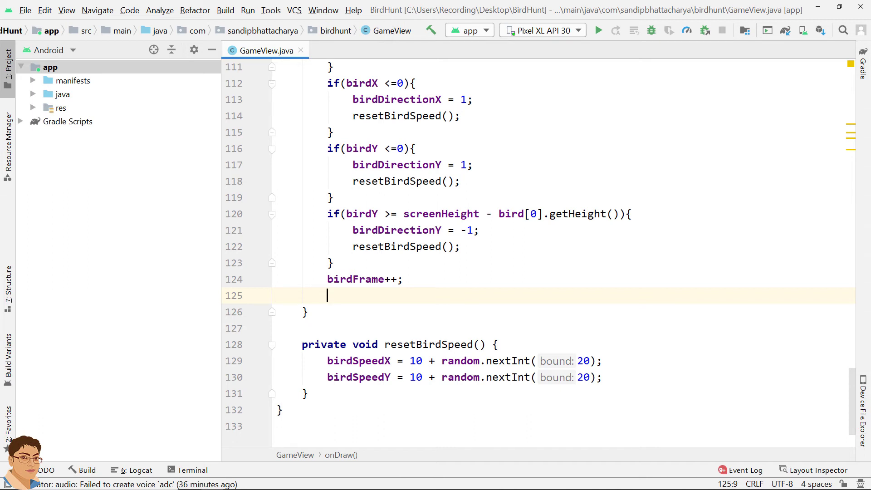
- Add if (birdFrame > 7) resetting birdFrame to 0, with a blank line after
type("i")
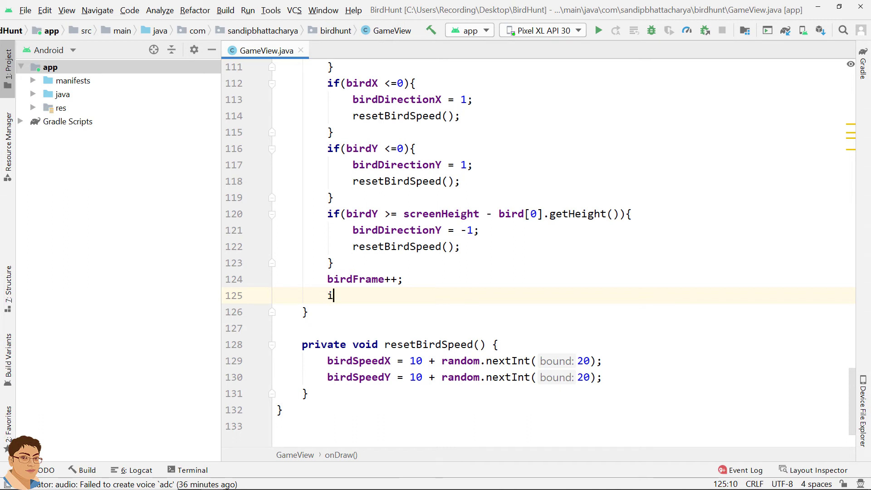
type("f")
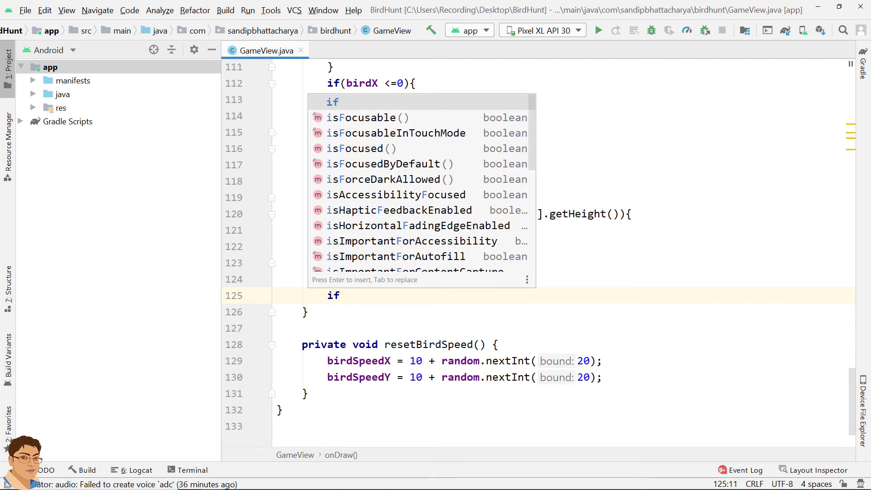
type("(birdFrame")
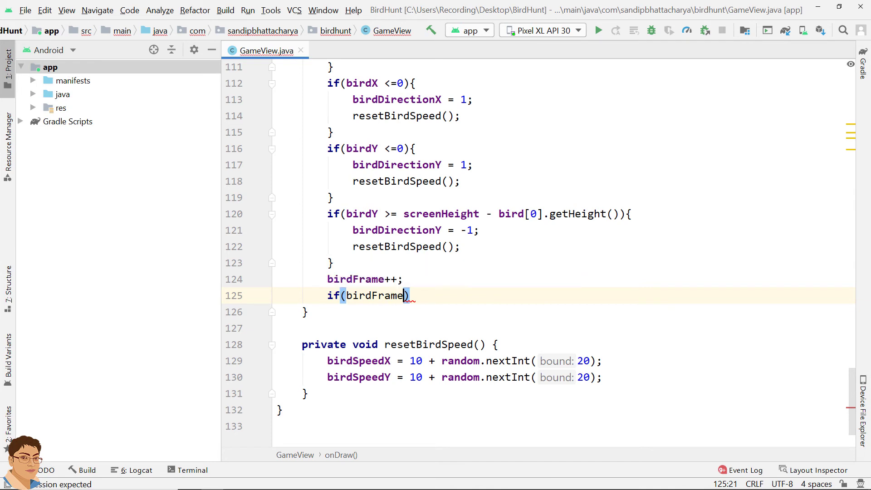
type(">")
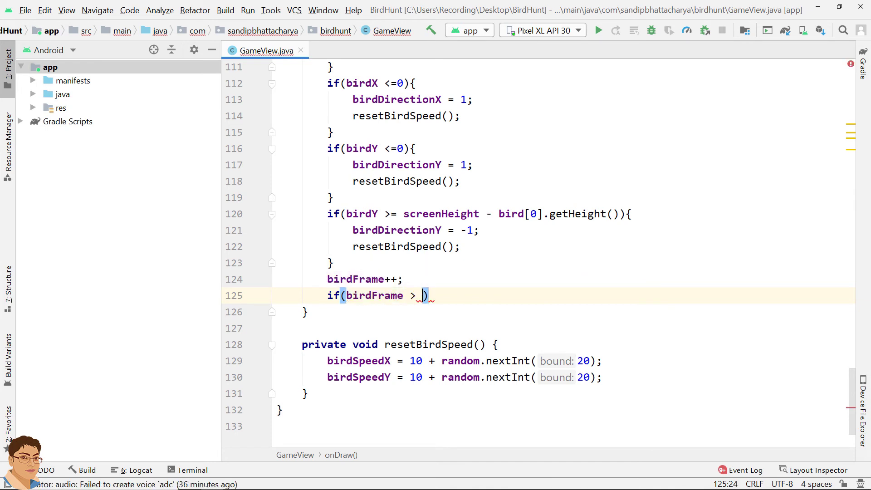
type("7){")
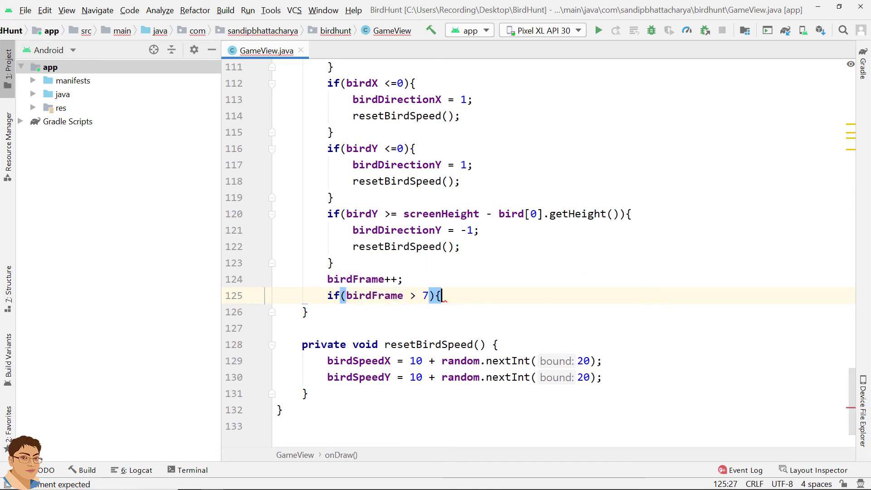
type("bir")
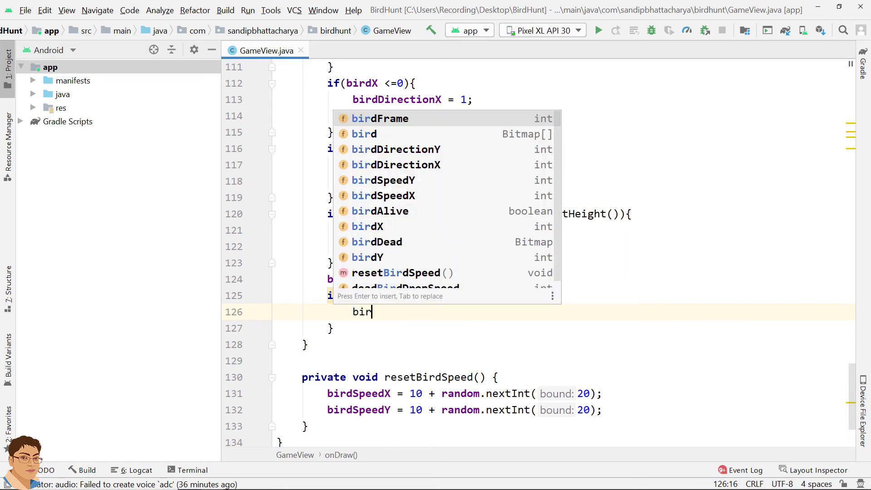
type("dFrame = 0;")
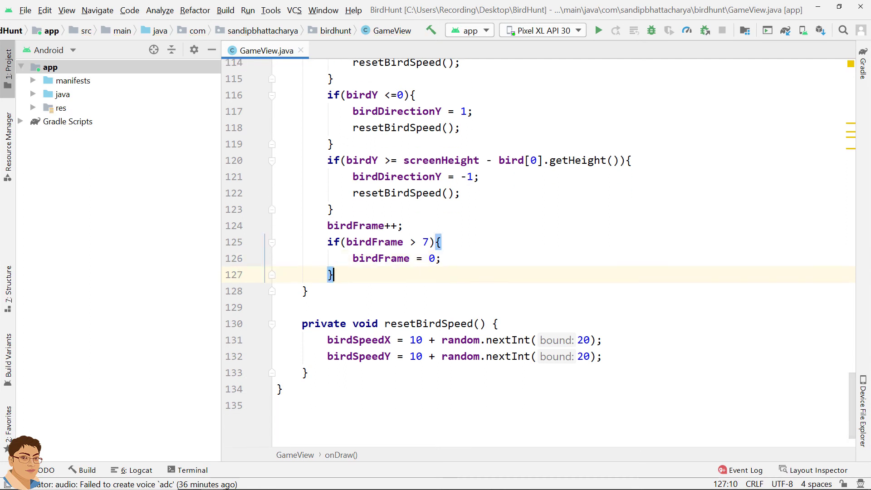
key("Enter")
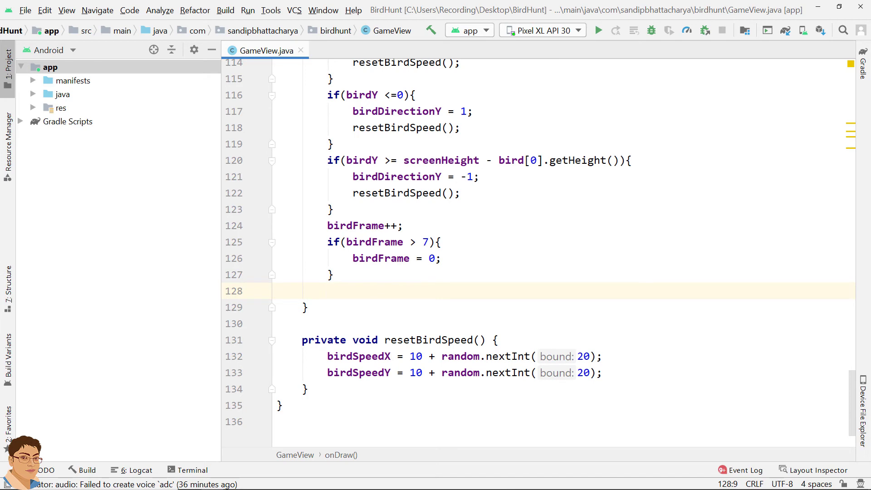
- Draw the frame with canvas.drawBitmap(bird[birdFrame], birdX, birdY, null)
type("canvas")
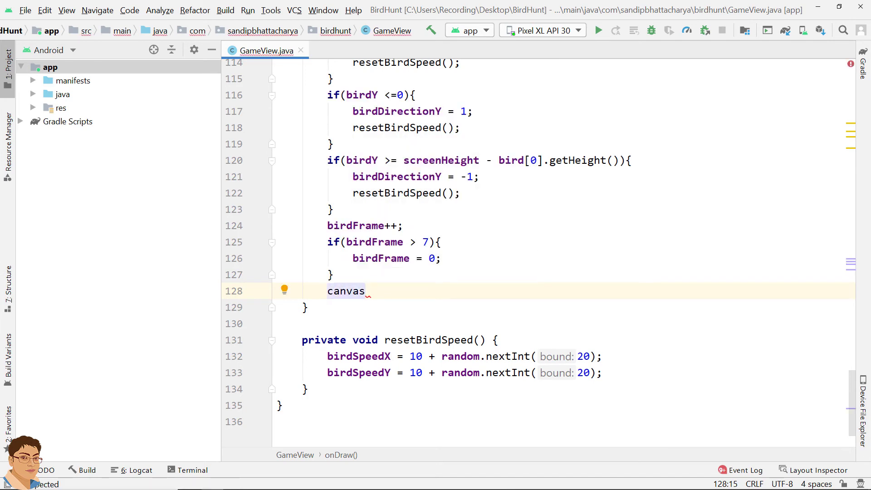
type(".draw")
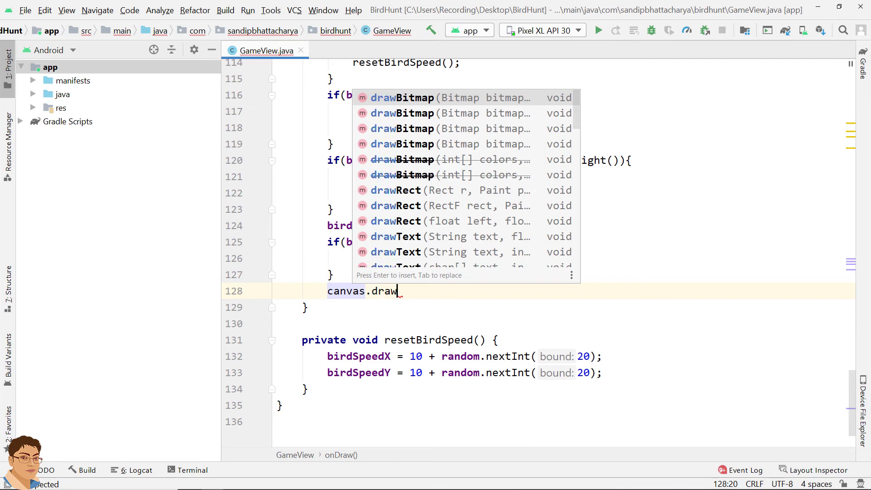
key("Enter")
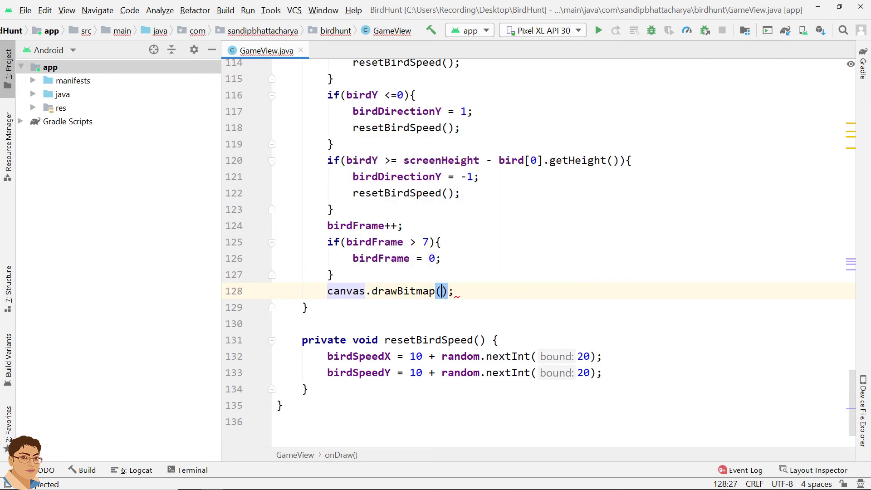
type("bir")
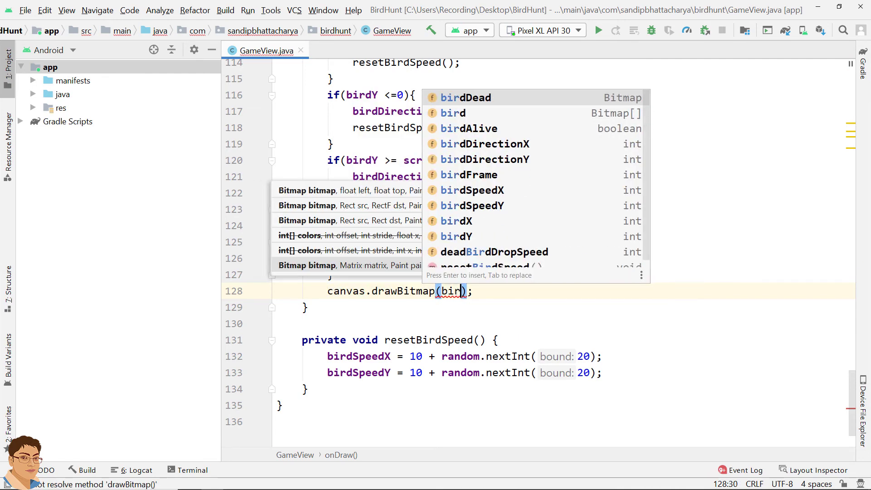
type("[]")
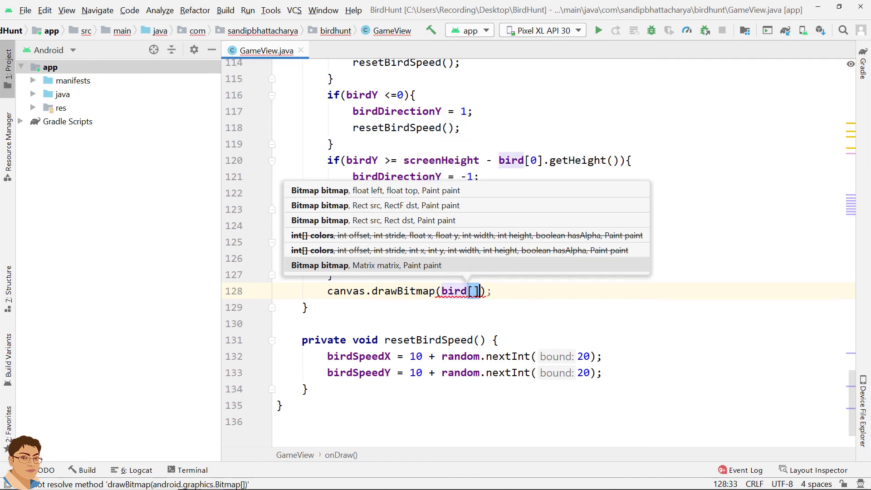
type("b")
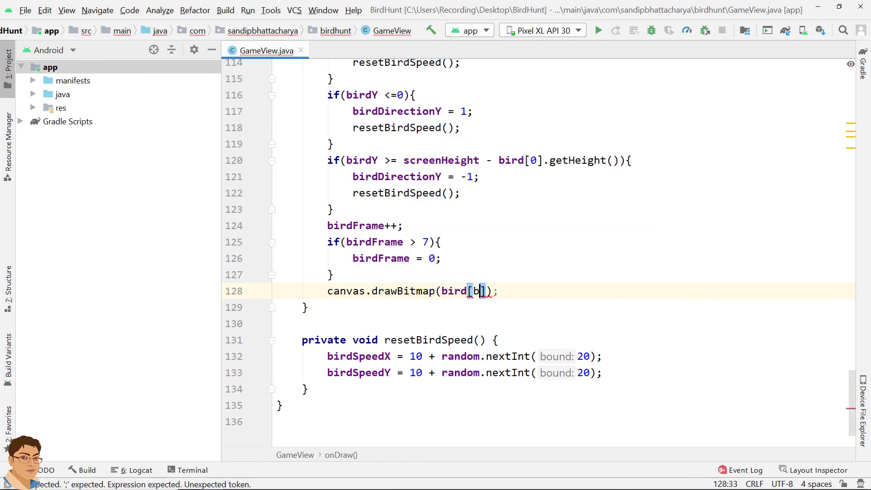
type("birdFrame")
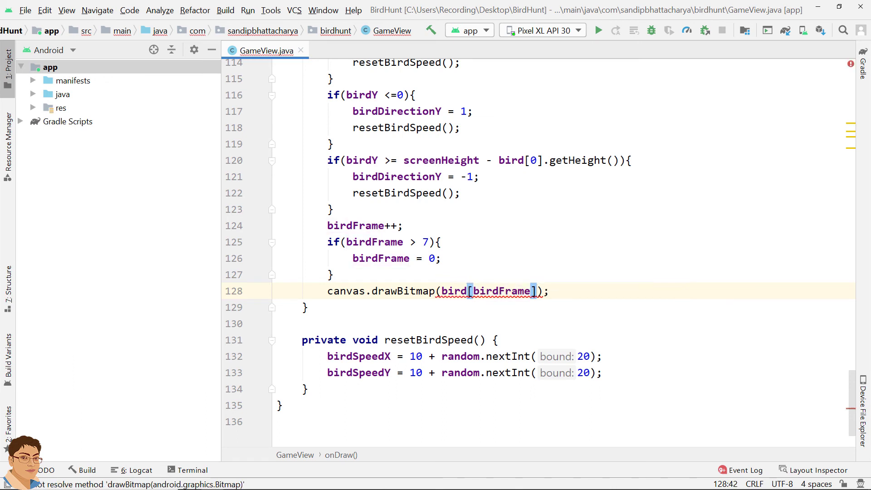
type(", birdX,")
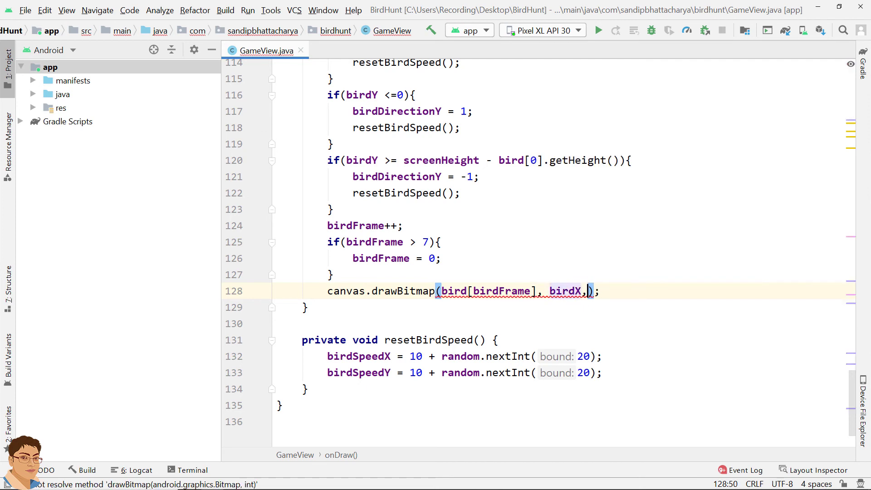
type("bi")
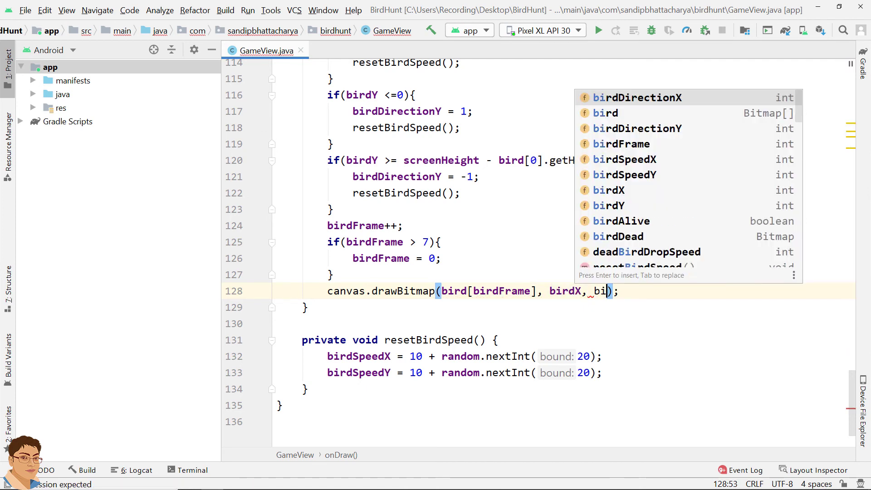
type("rdY")
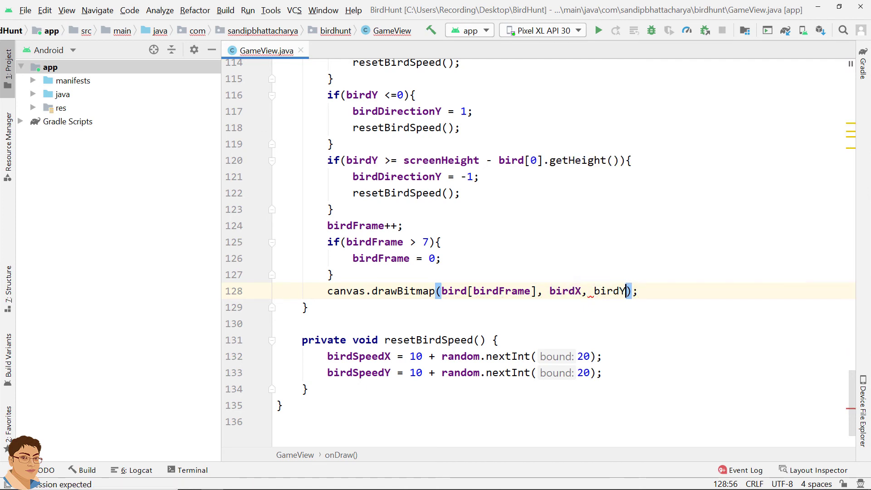
type(",null")
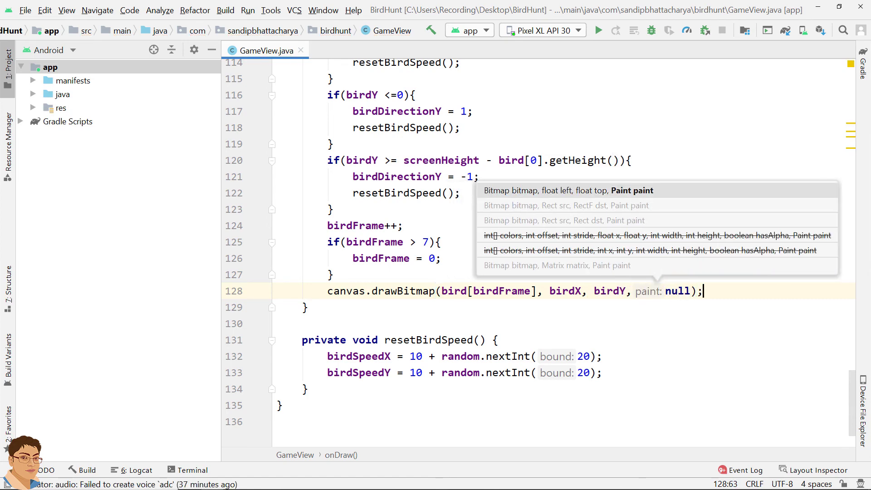
key("Enter")
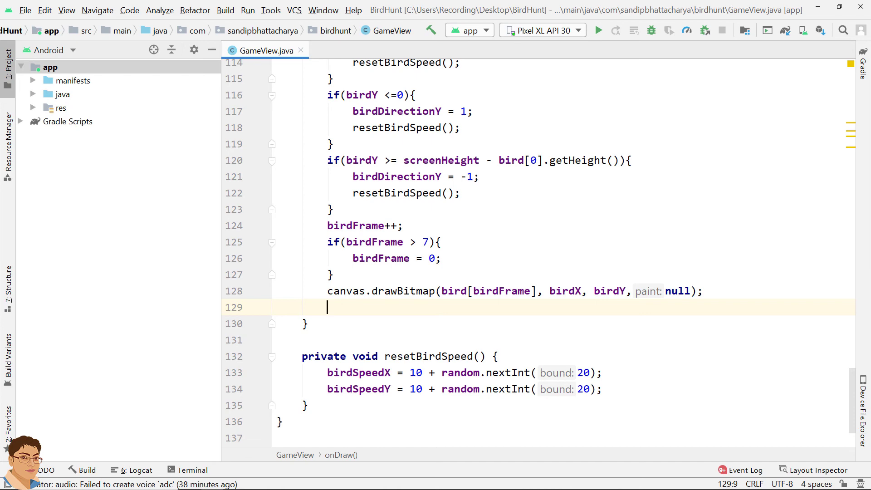
- End onDraw with handler.postDelayed(runnable, UPDATE_MILLIS)
type("hand")
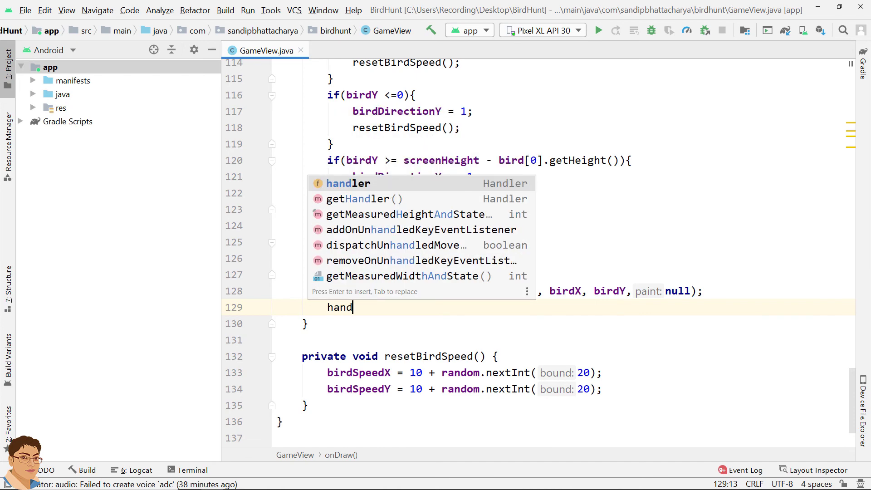
key("Enter")
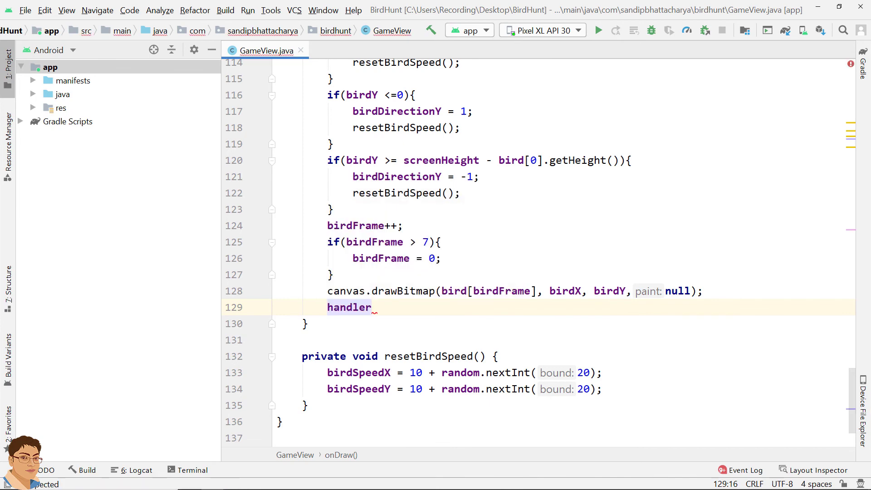
type(".postDelayed(")
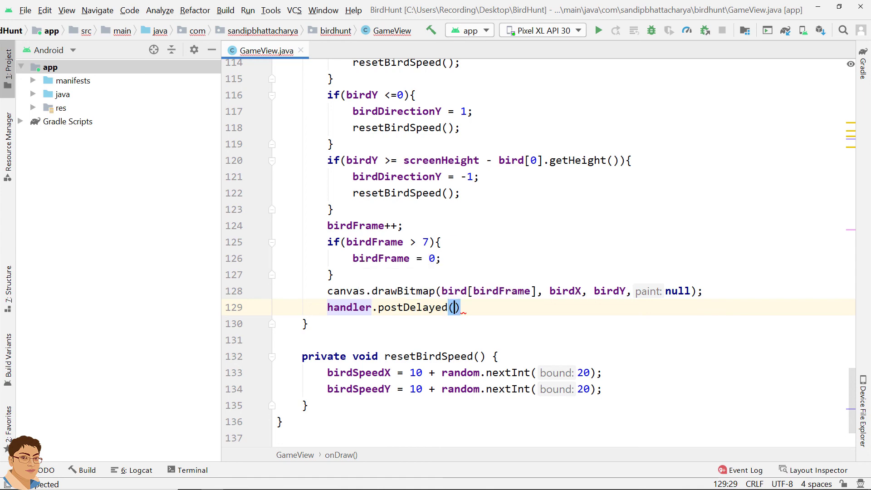
type("runnable,")
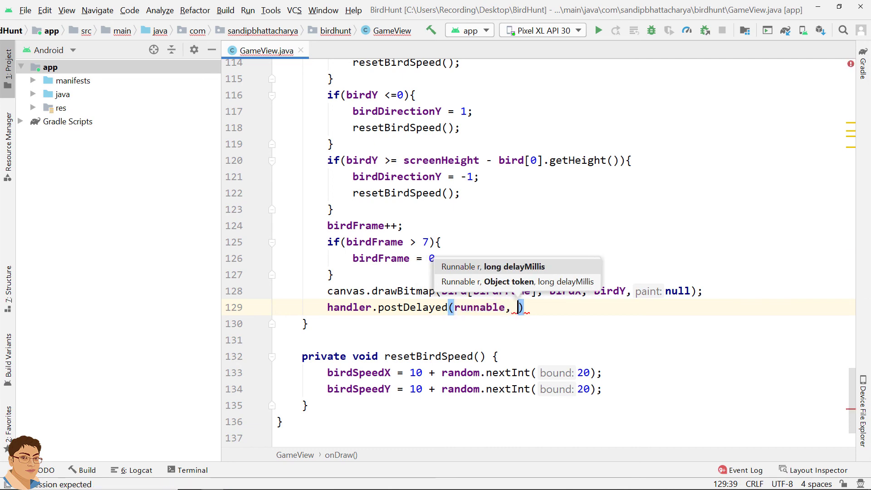
type("UPDA")
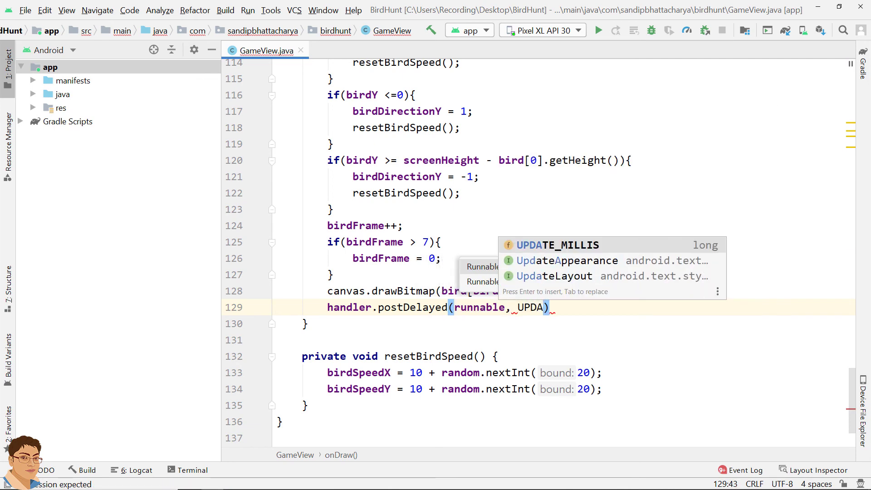
key("Tab")
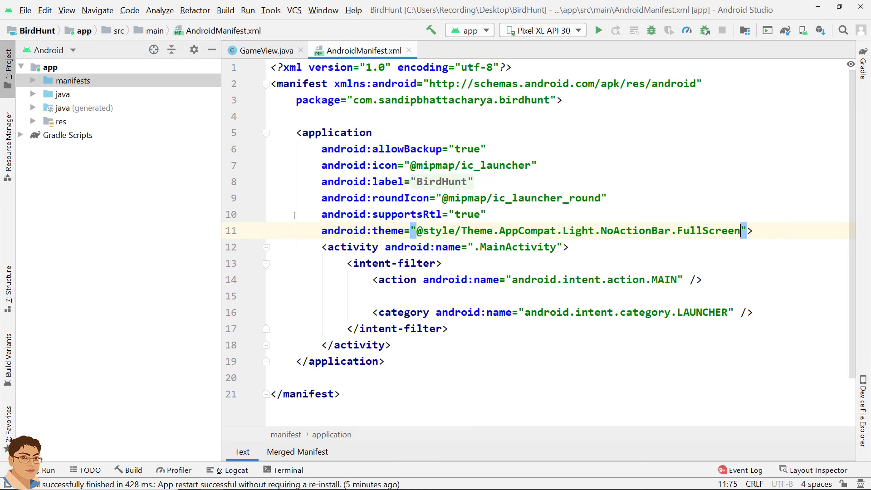
- Duplicate the MainActivity block in AndroidManifest.xml and delete the copy's intent-filter
left_click_drag(325, 247, 392, 345)
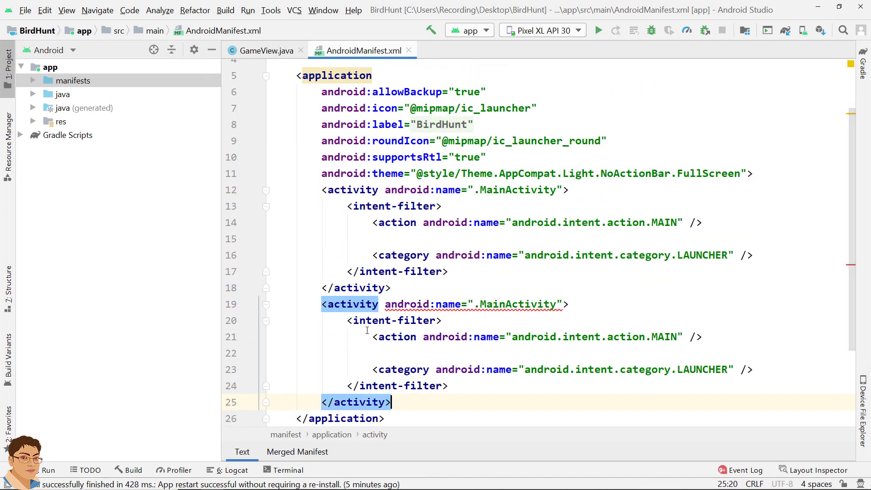
left_click_drag(348, 321, 447, 386)
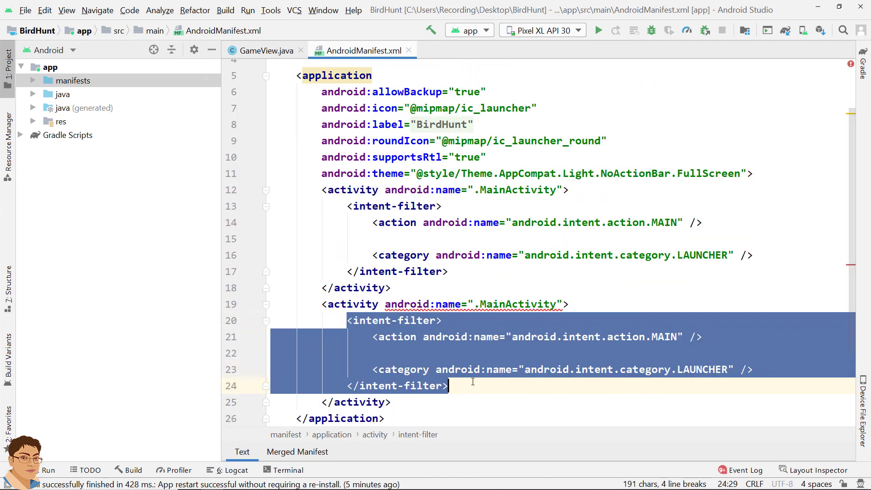
key("Delete")
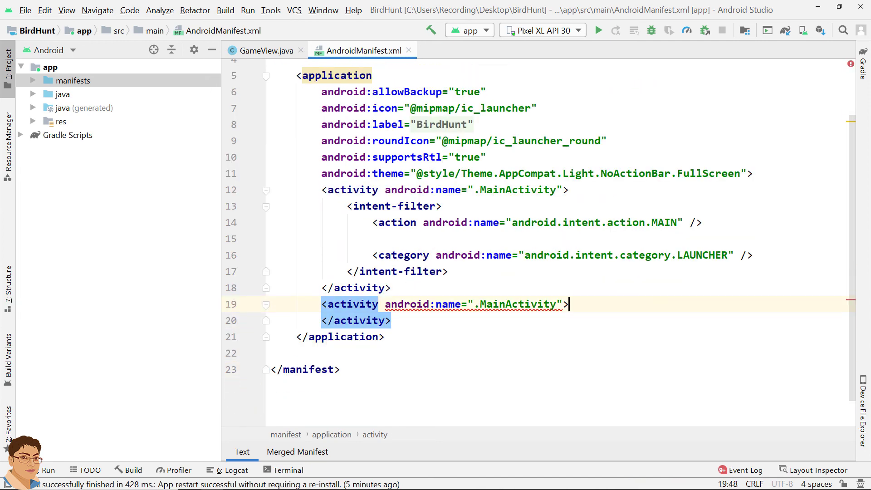
- Rename the copied activity to .GameActivity
double_click(520, 304)
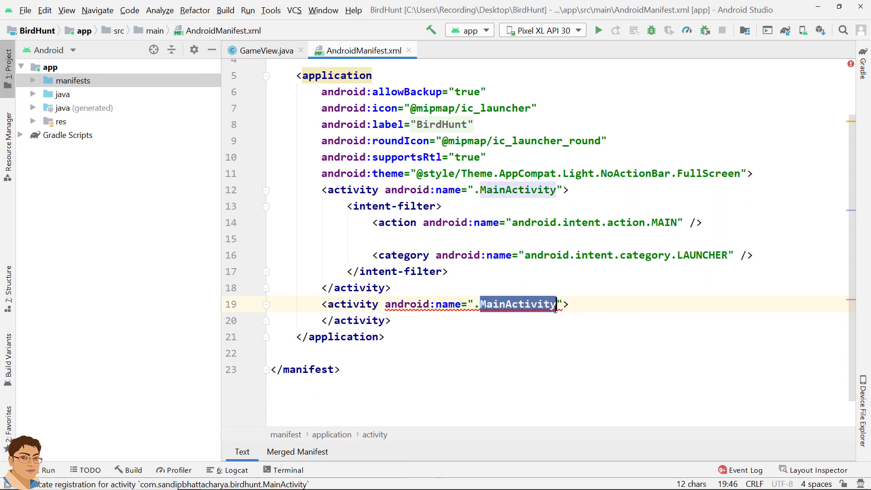
type("Game")
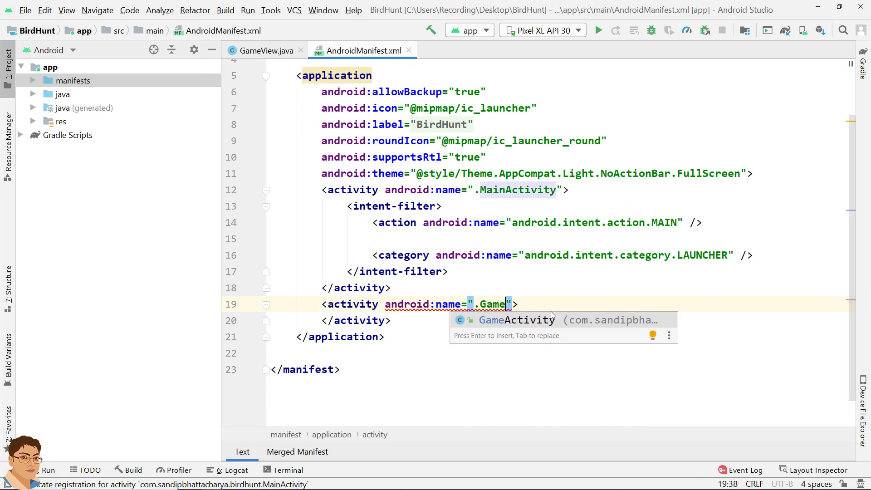
key("Enter")
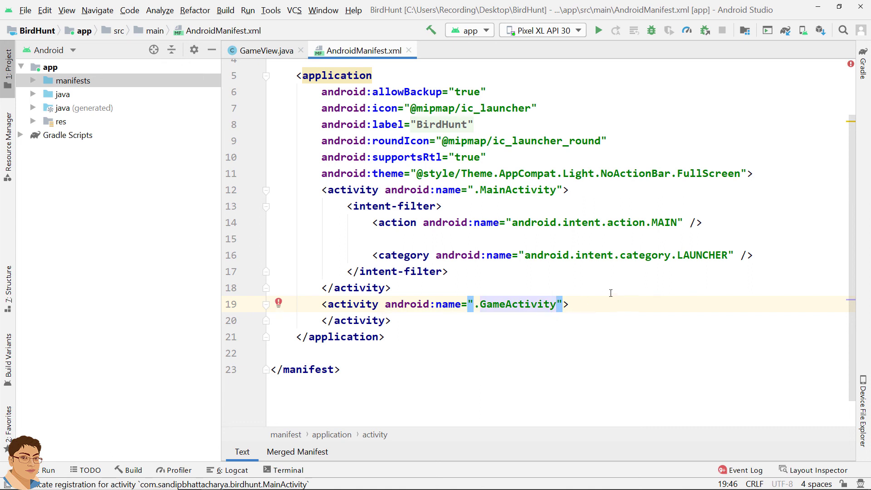